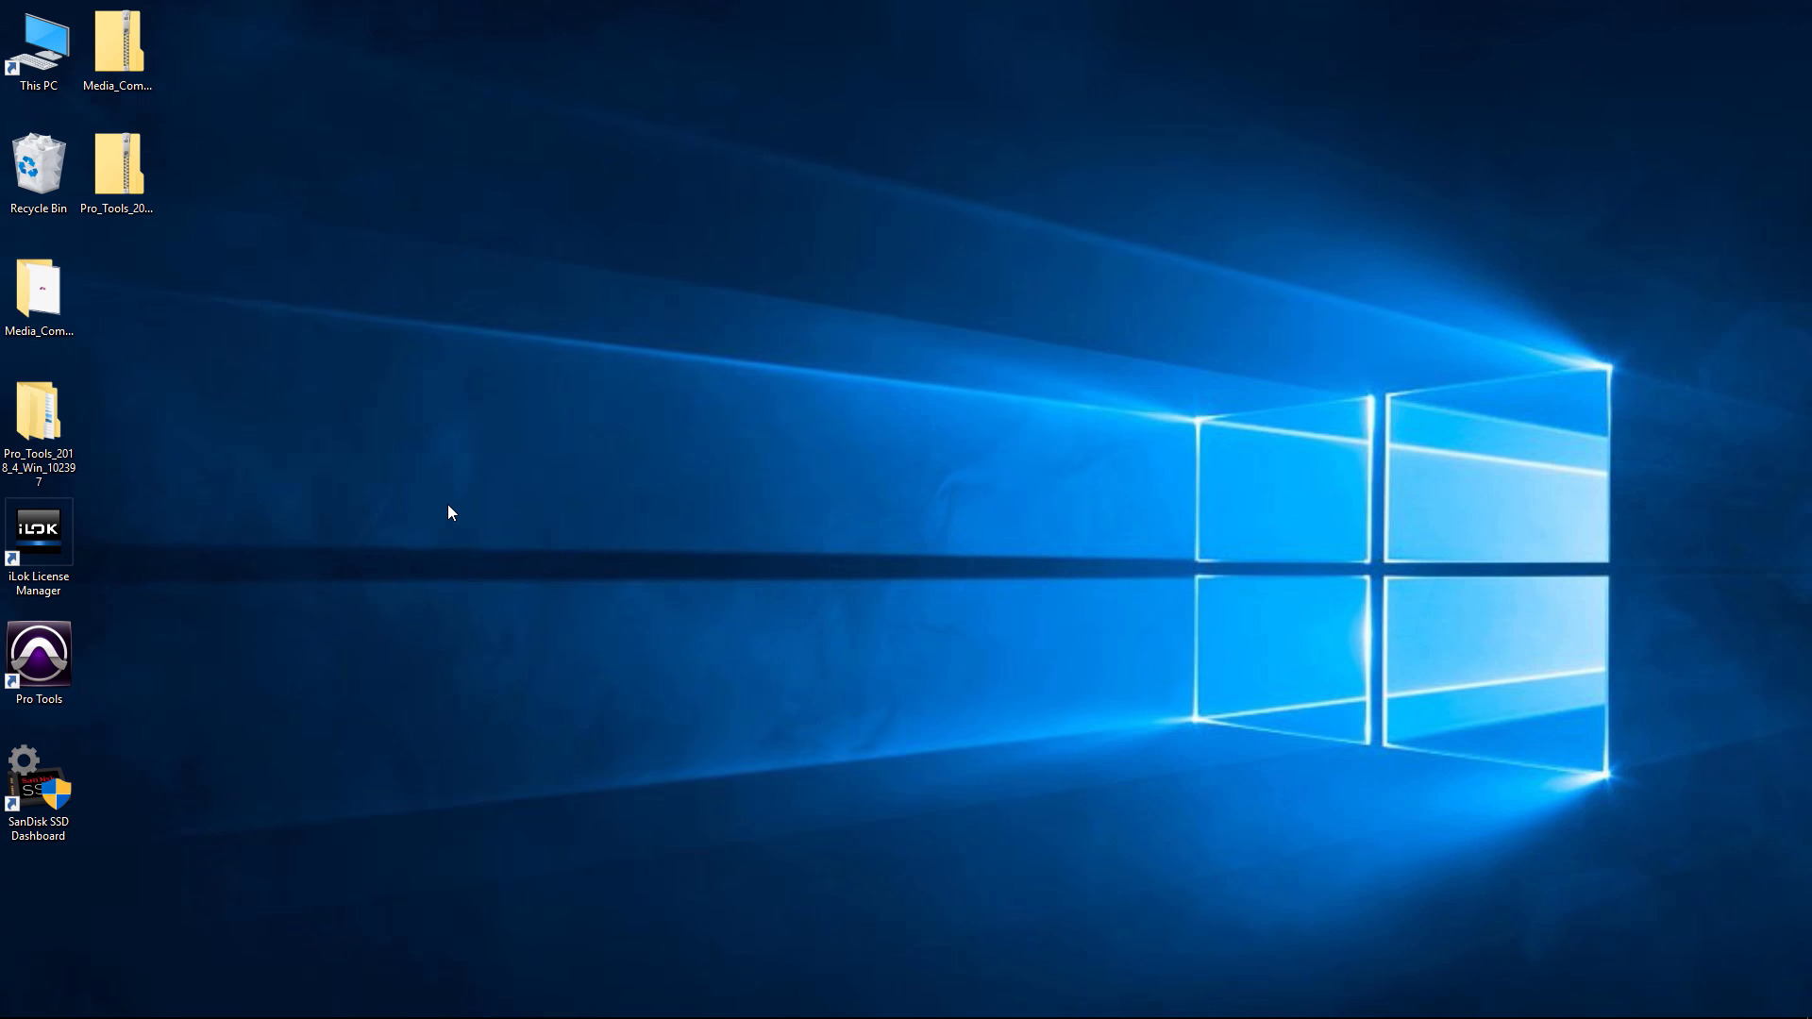
# Find Control Panel from Start, show all items as large icons and enter Administrative Tools
pyautogui.click(19, 997)
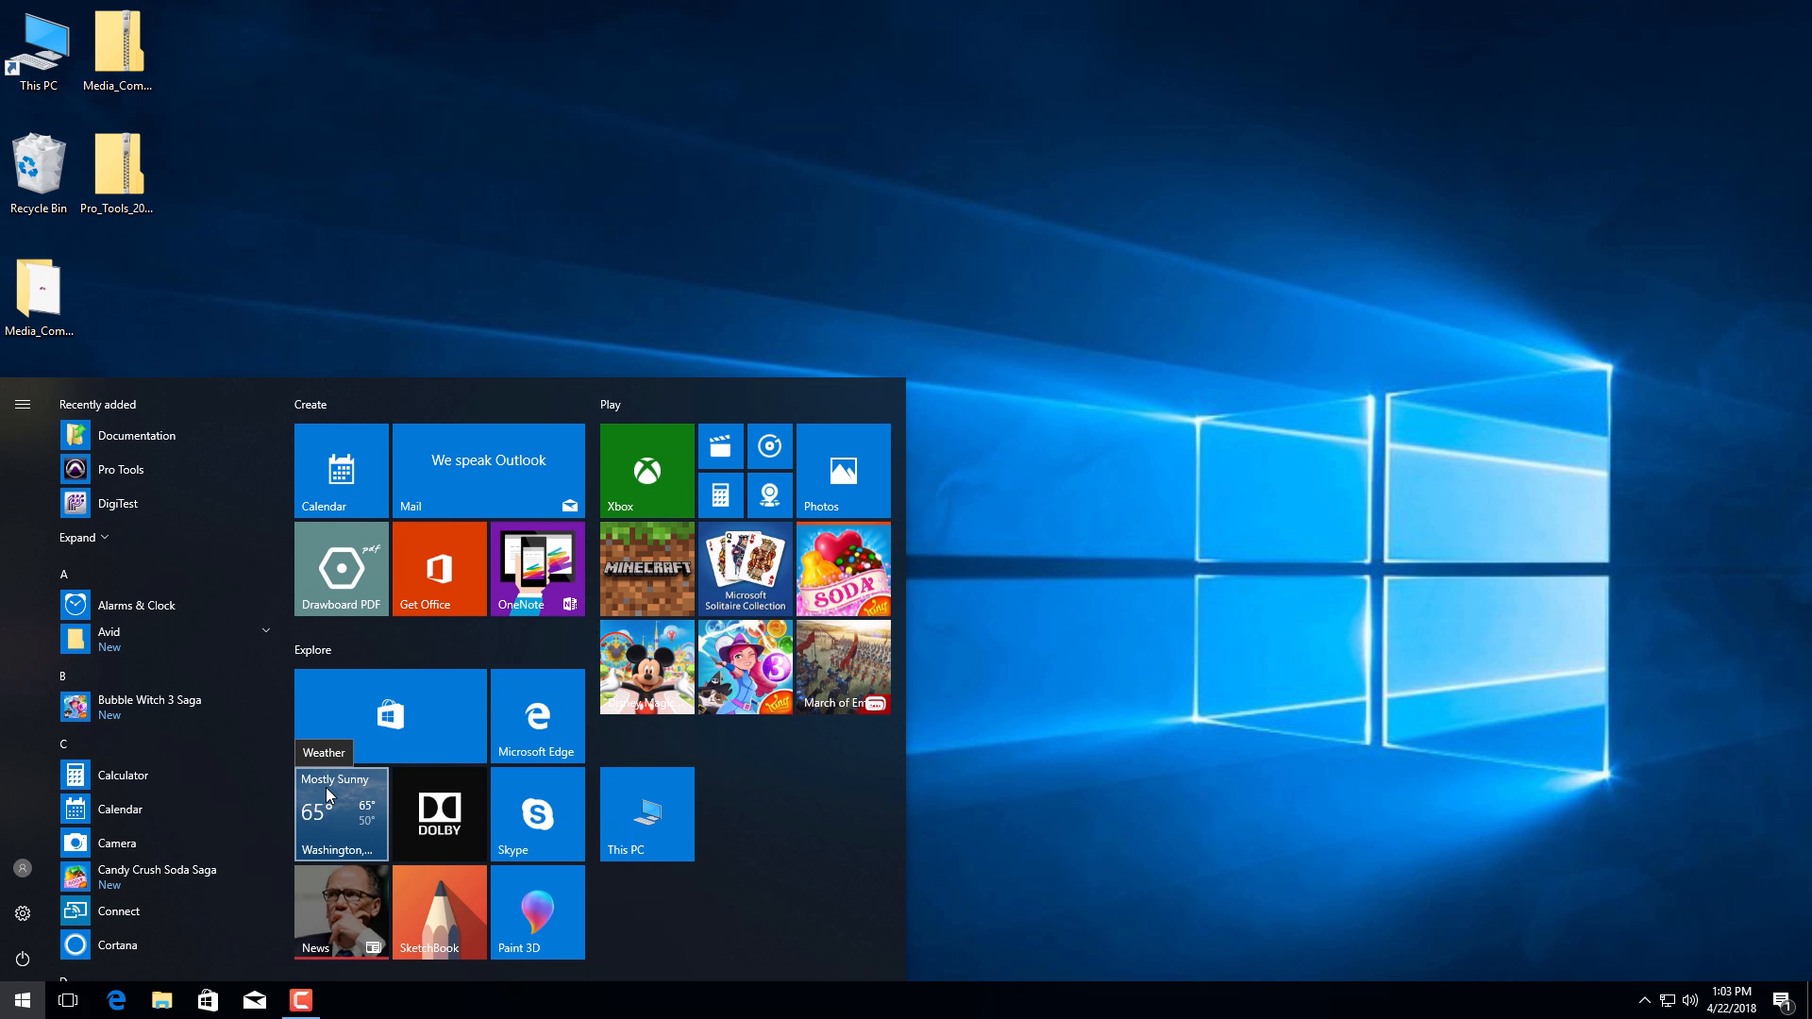
pyautogui.write('con')
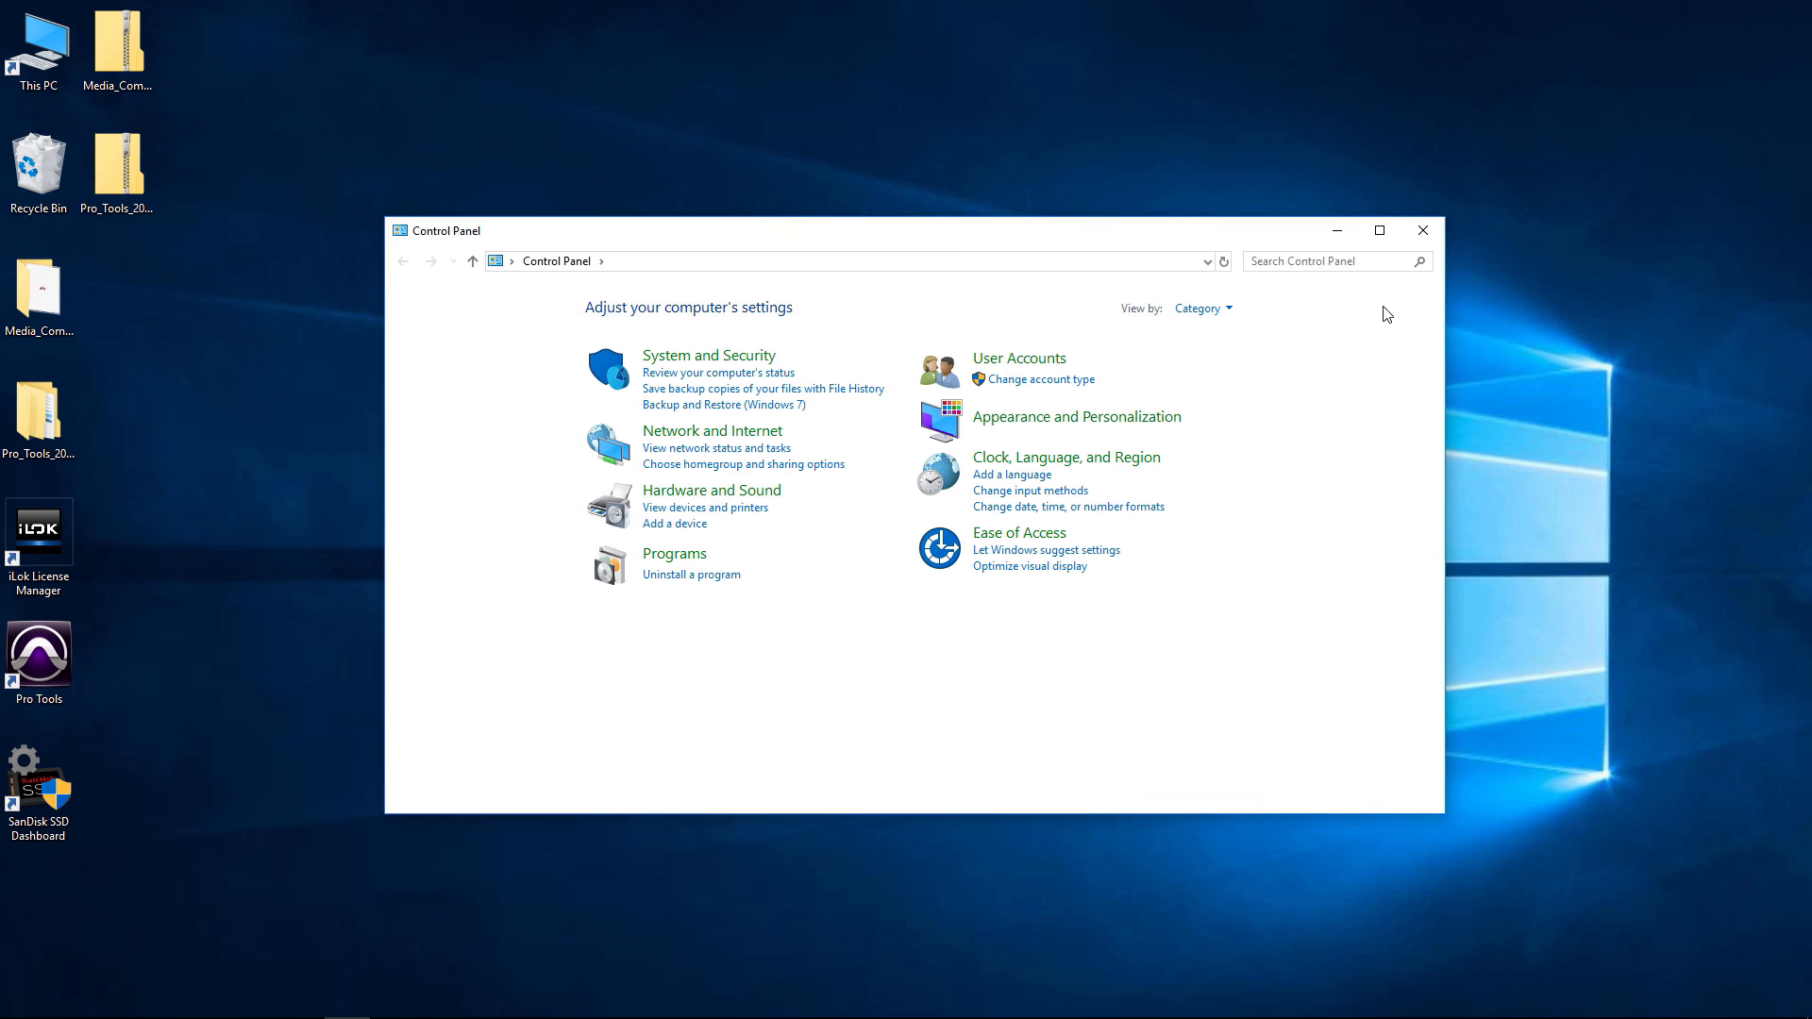
pyautogui.click(1202, 308)
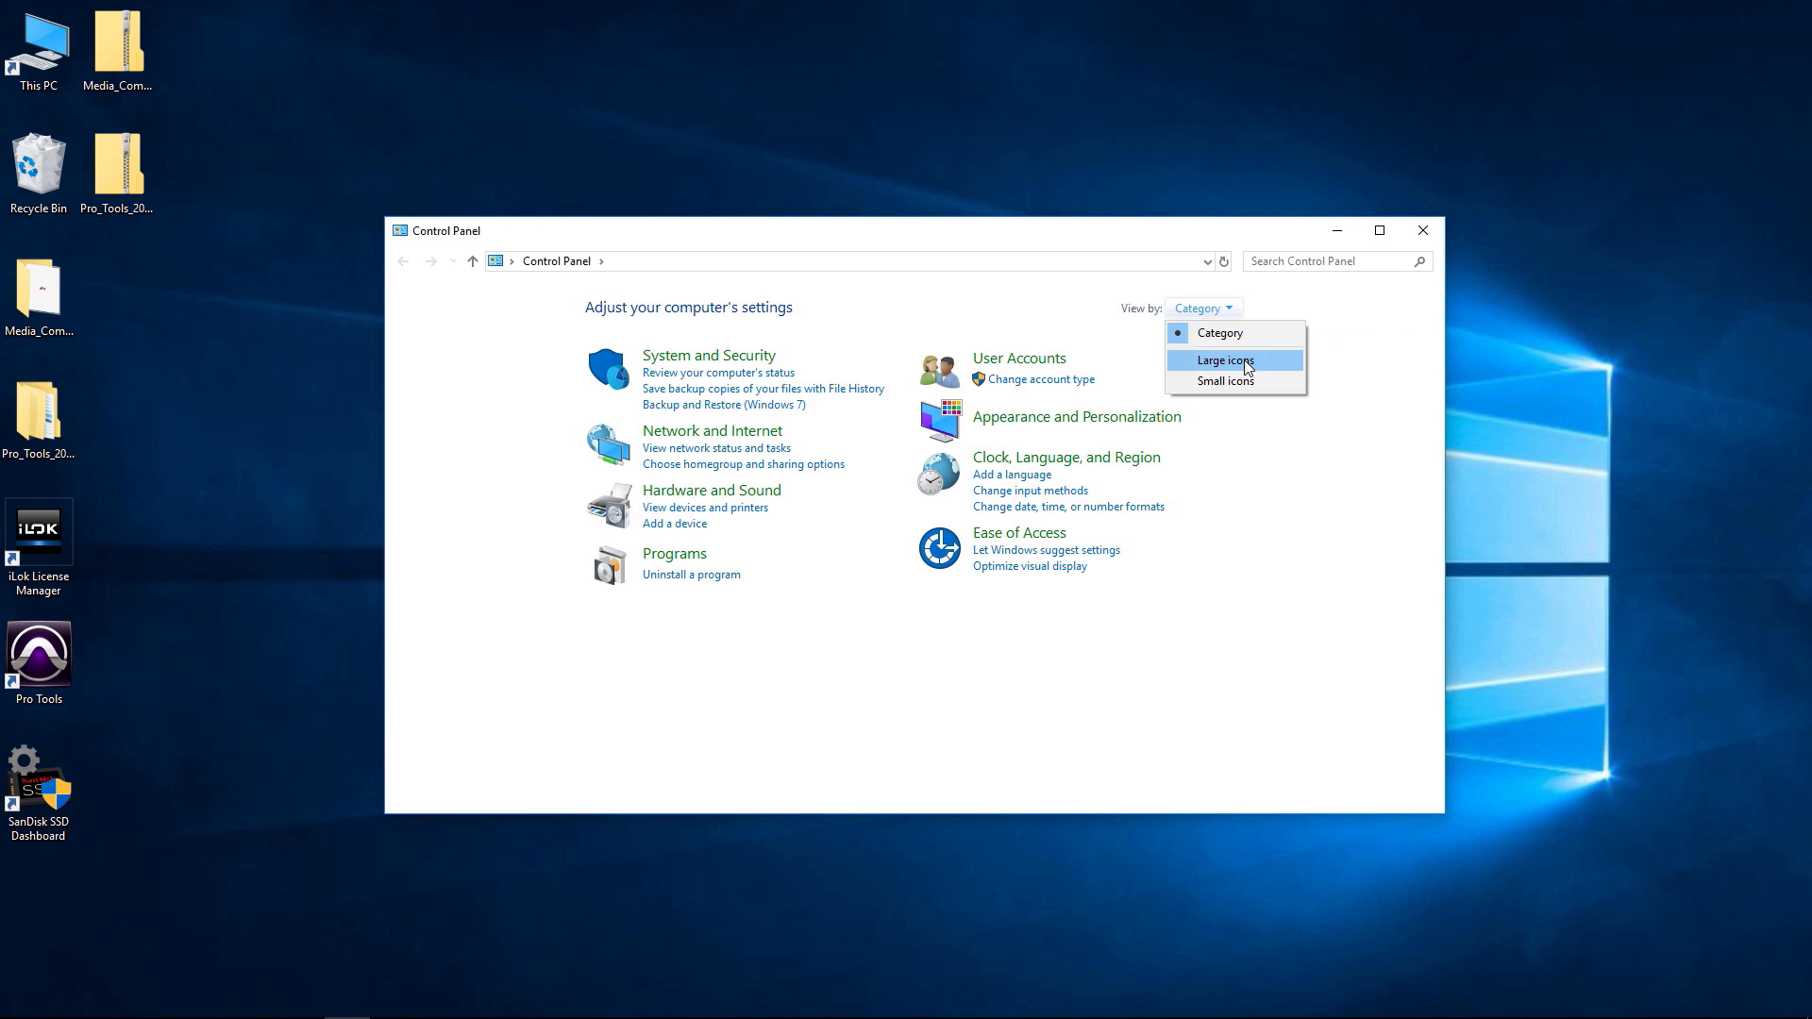
pyautogui.click(1223, 359)
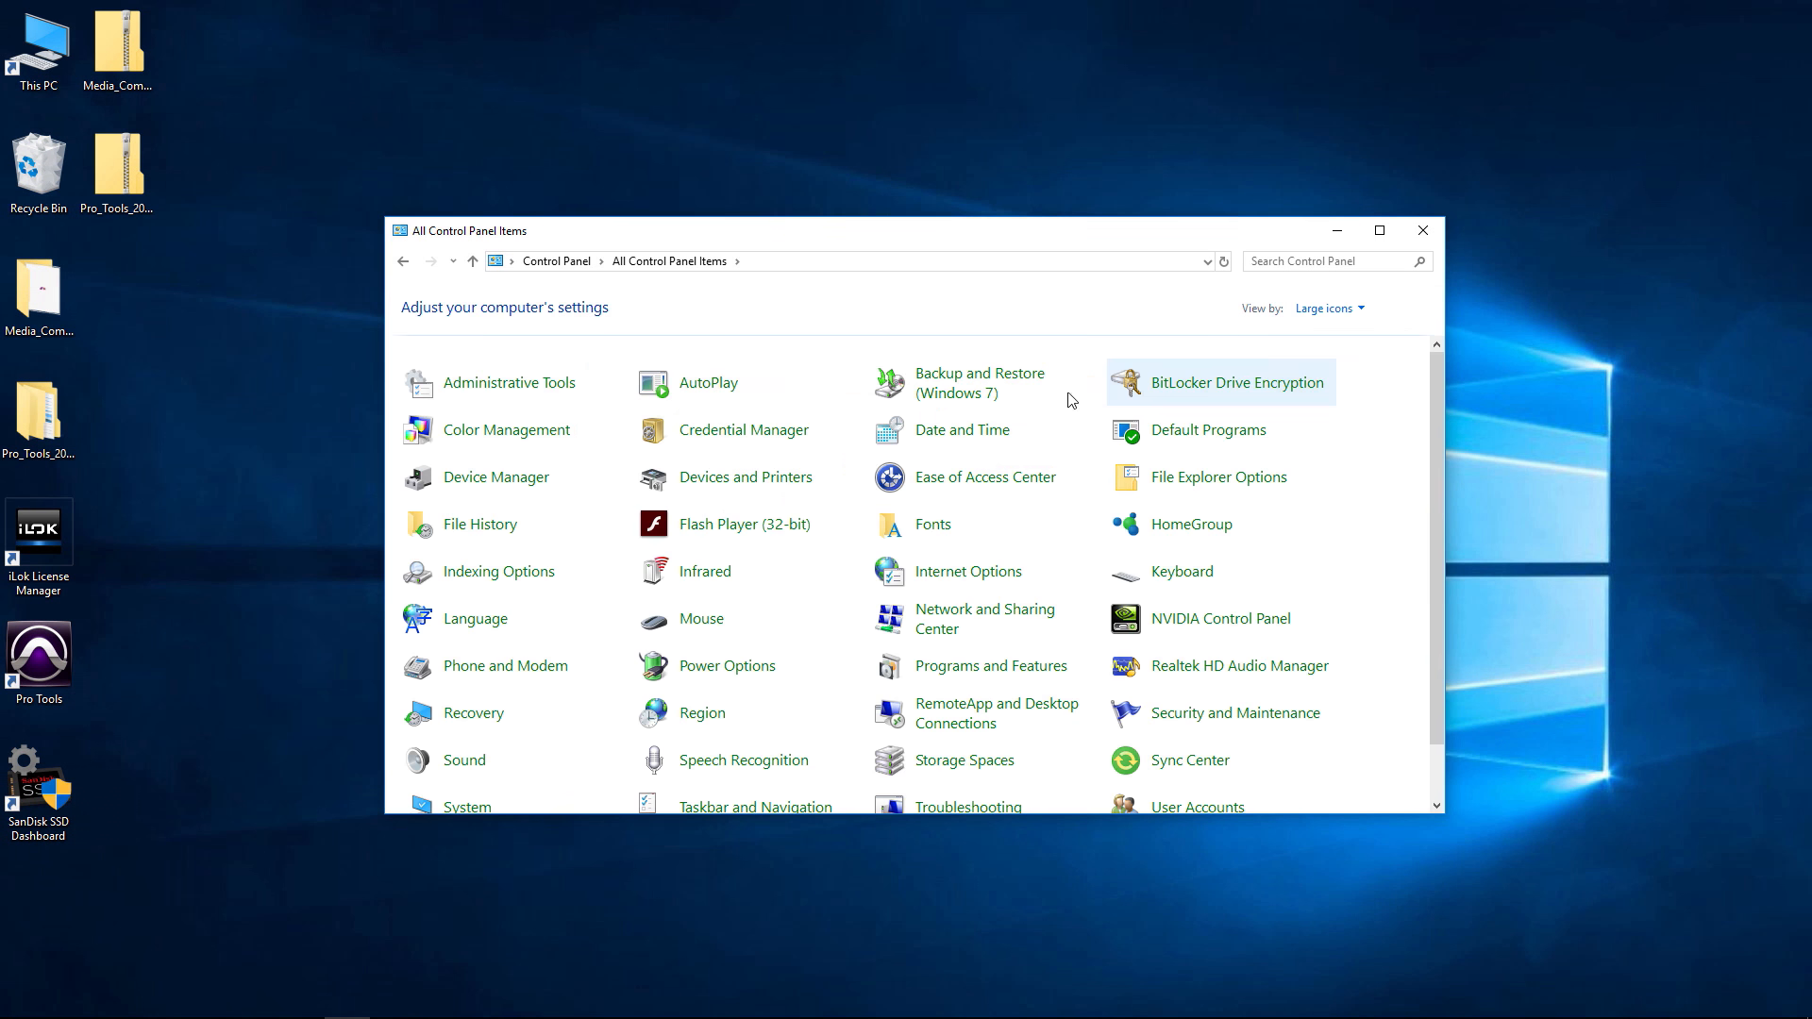
pyautogui.doubleClick(507, 381)
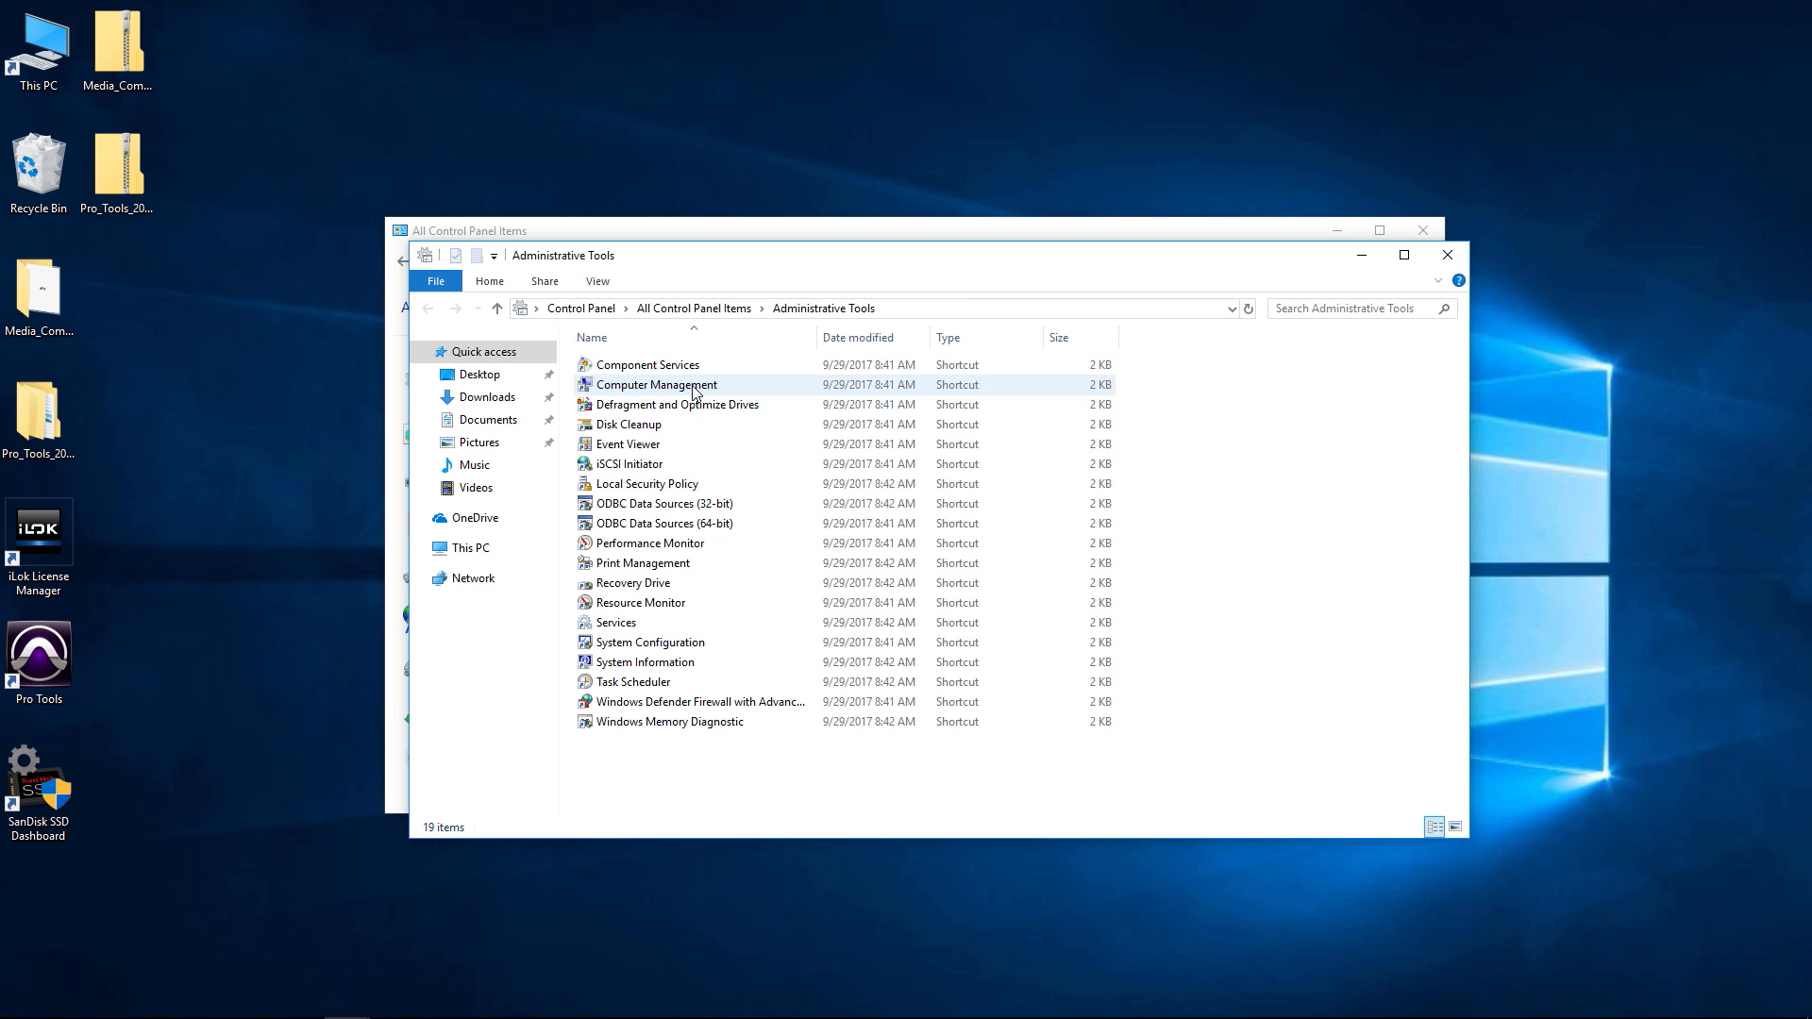
# Launch Computer Management and select Disk Management under Storage
pyautogui.doubleClick(657, 385)
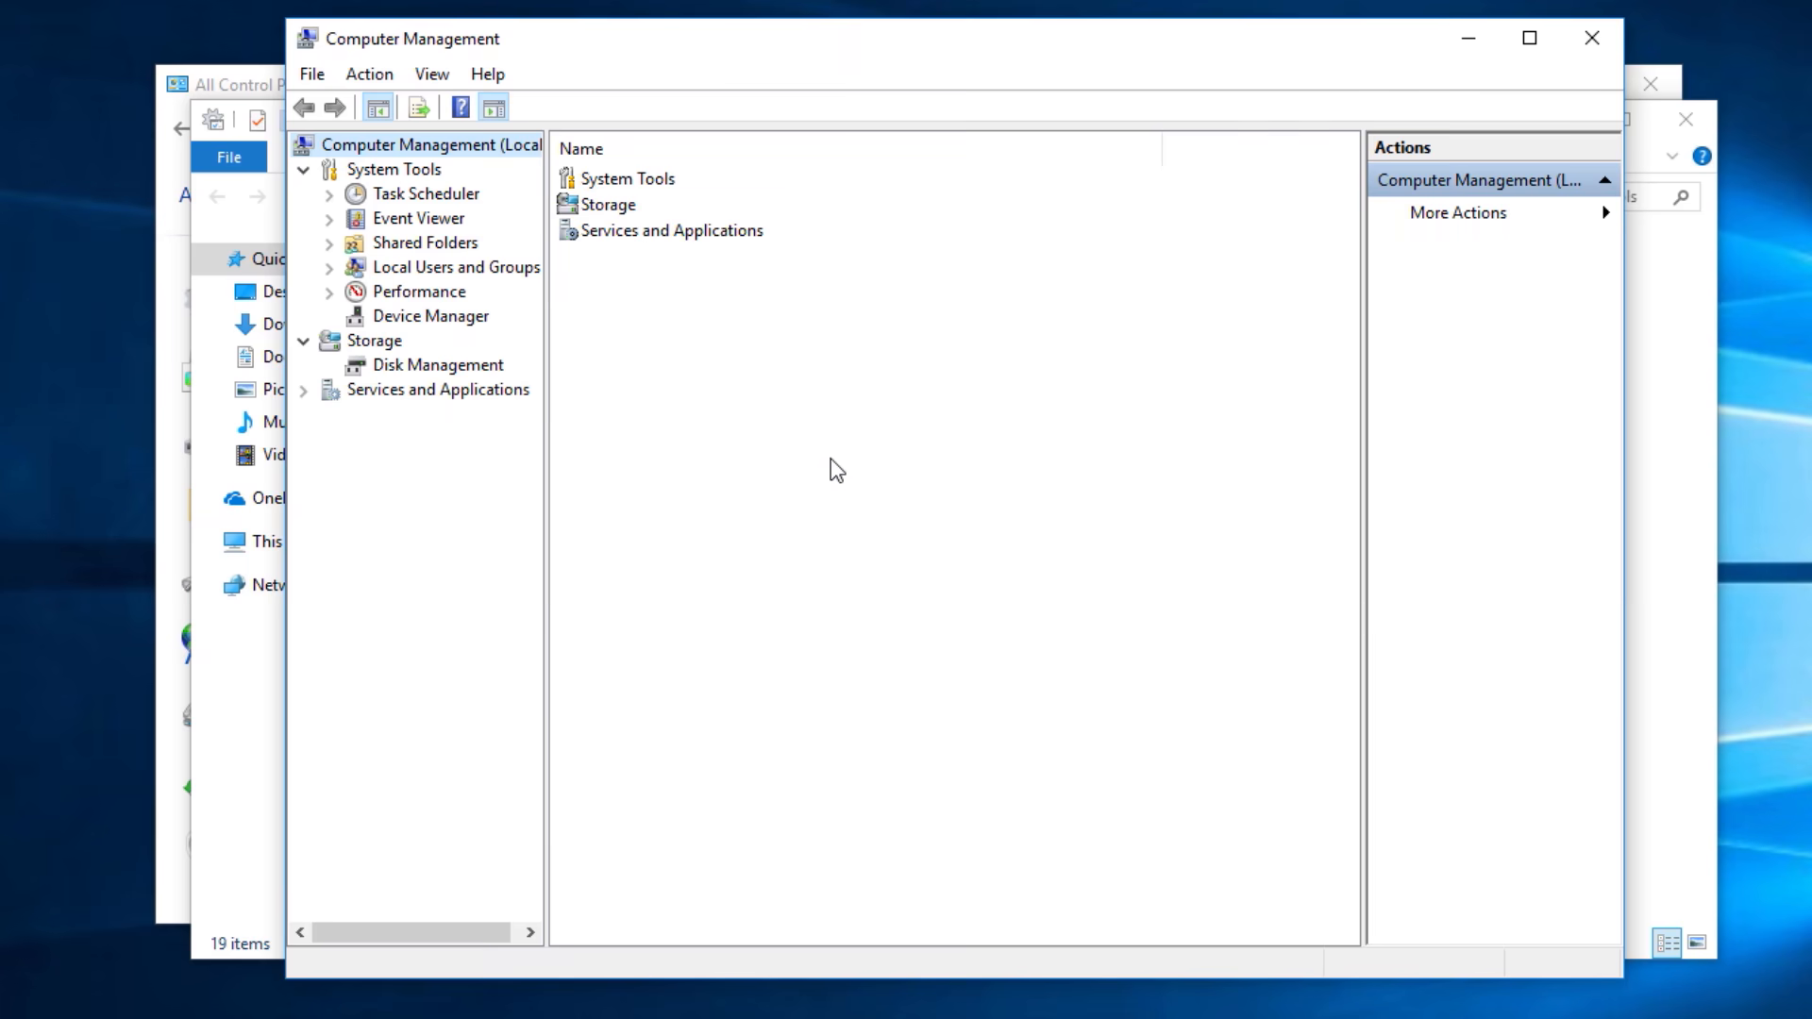
pyautogui.moveTo(667, 393)
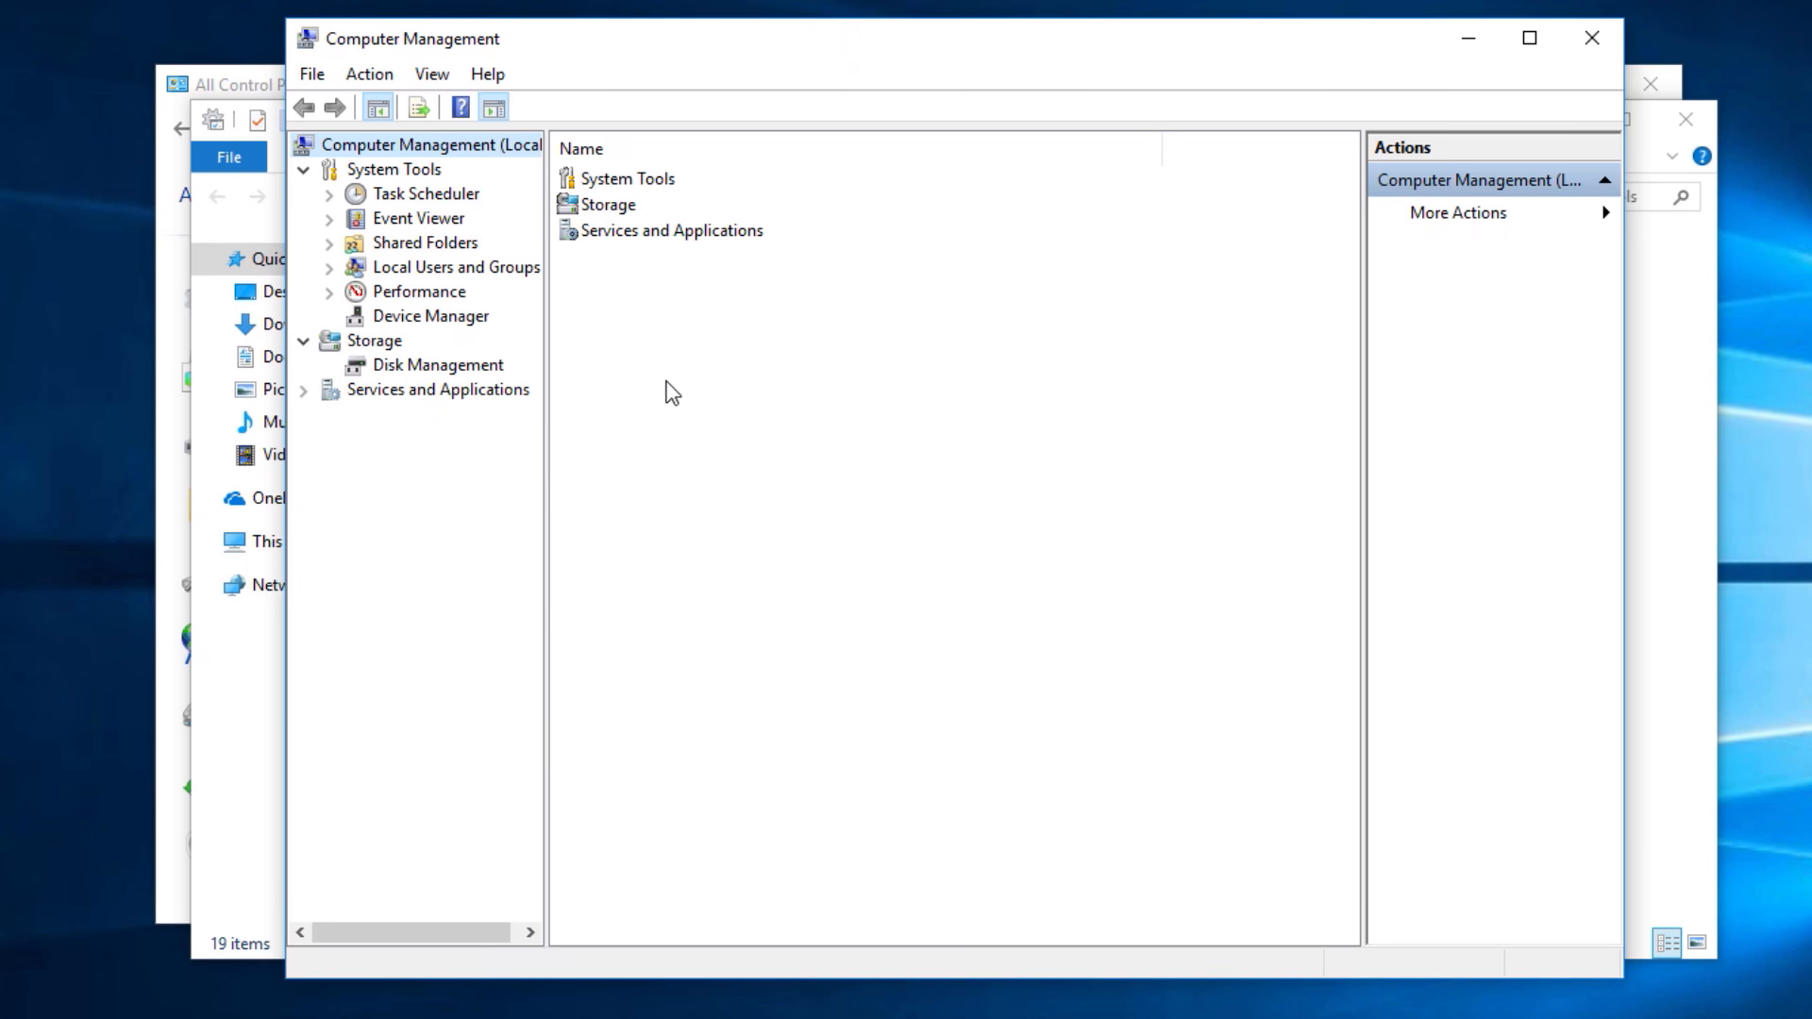
pyautogui.click(438, 366)
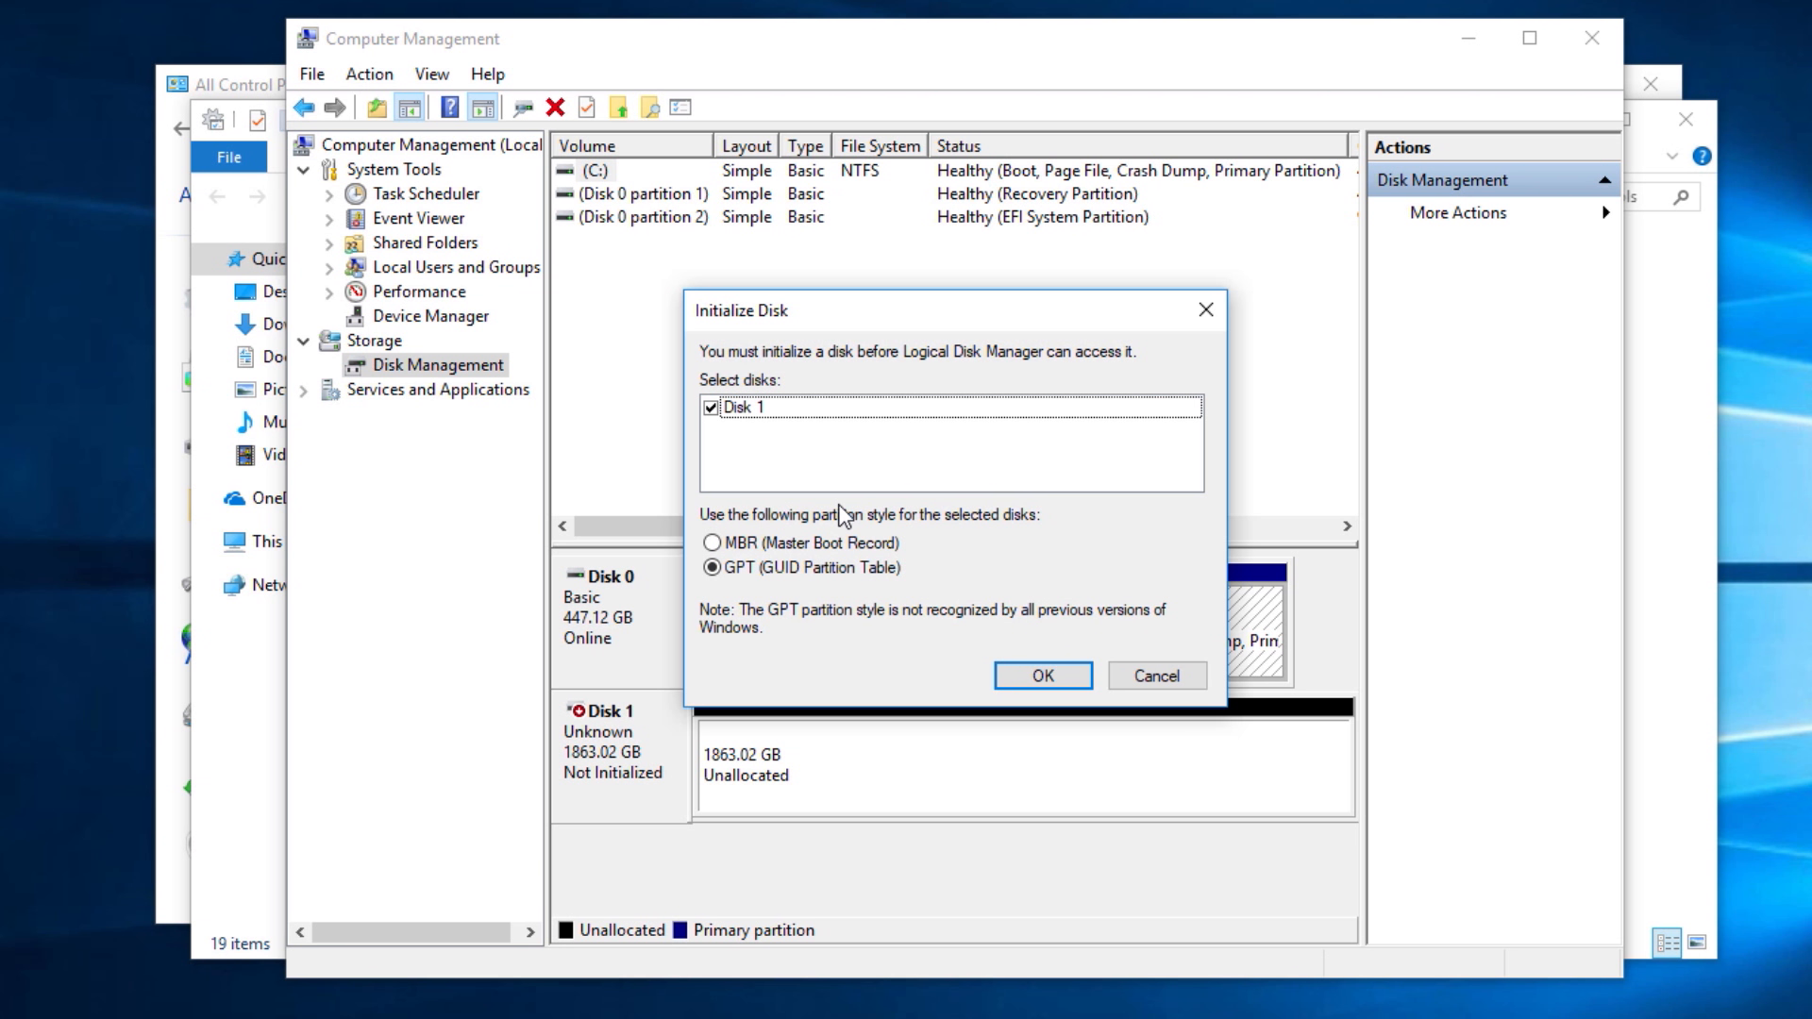
pyautogui.moveTo(634, 712)
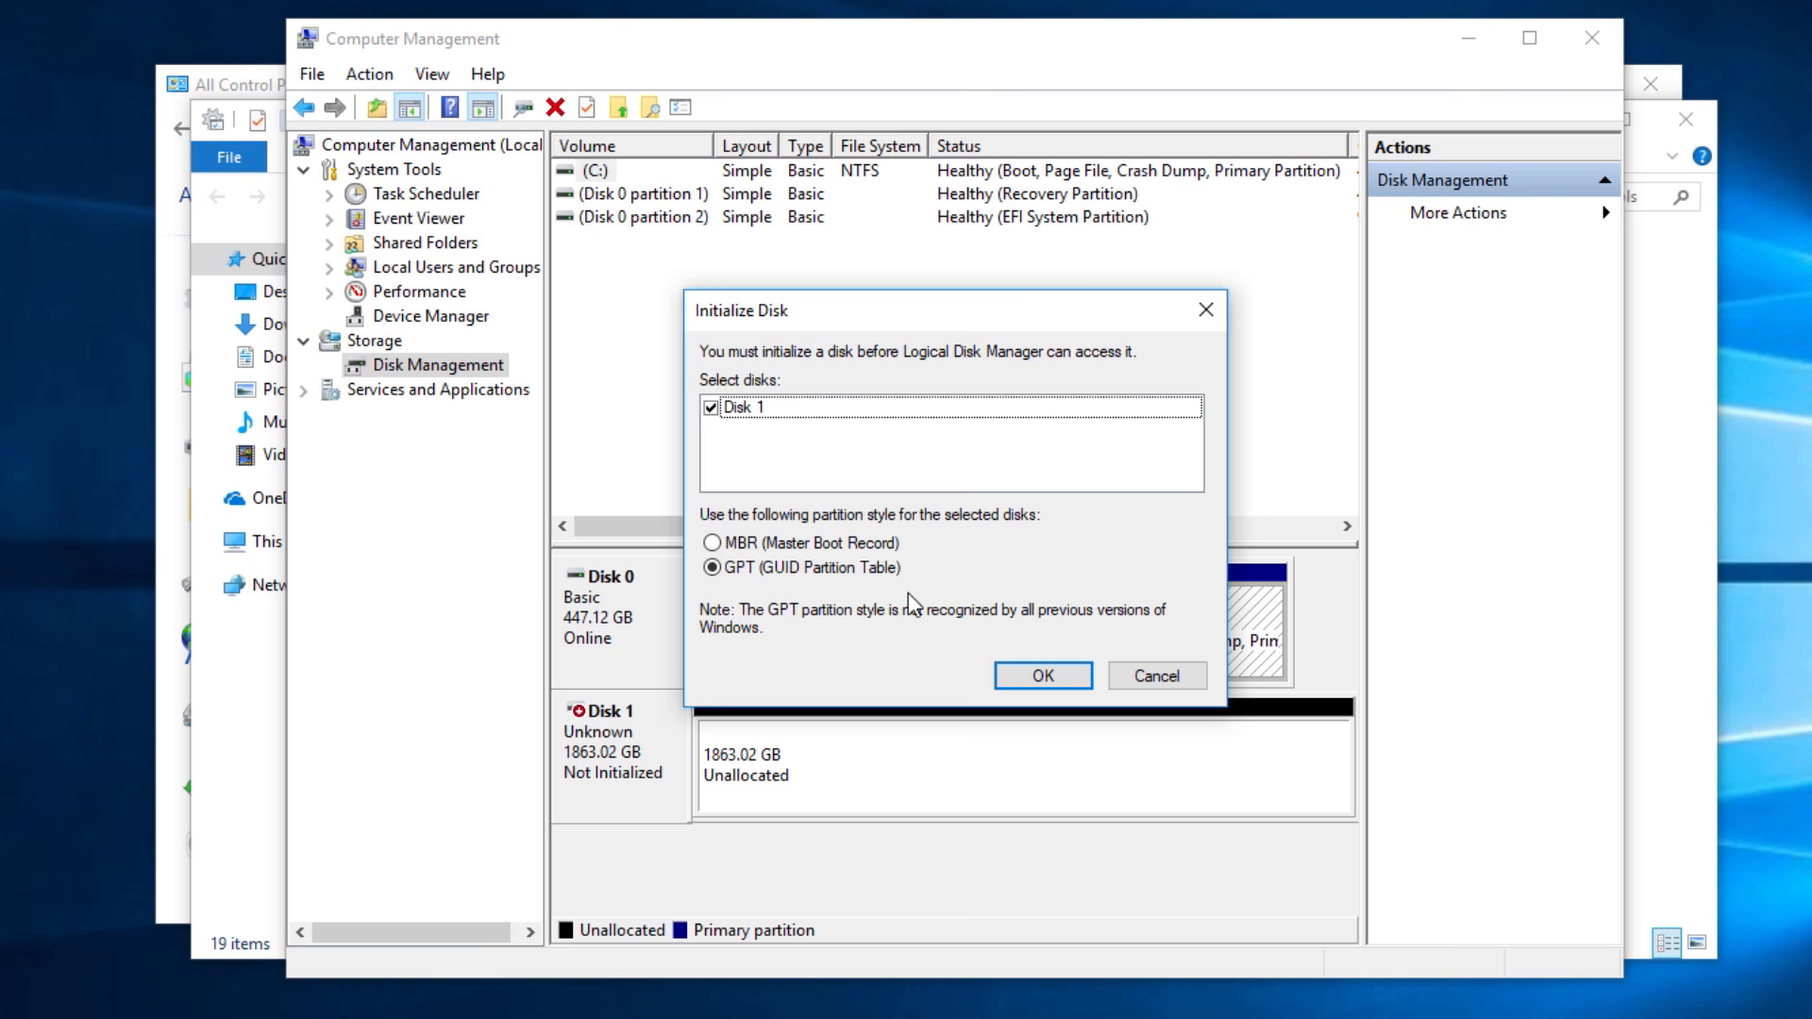
pyautogui.moveTo(902, 626)
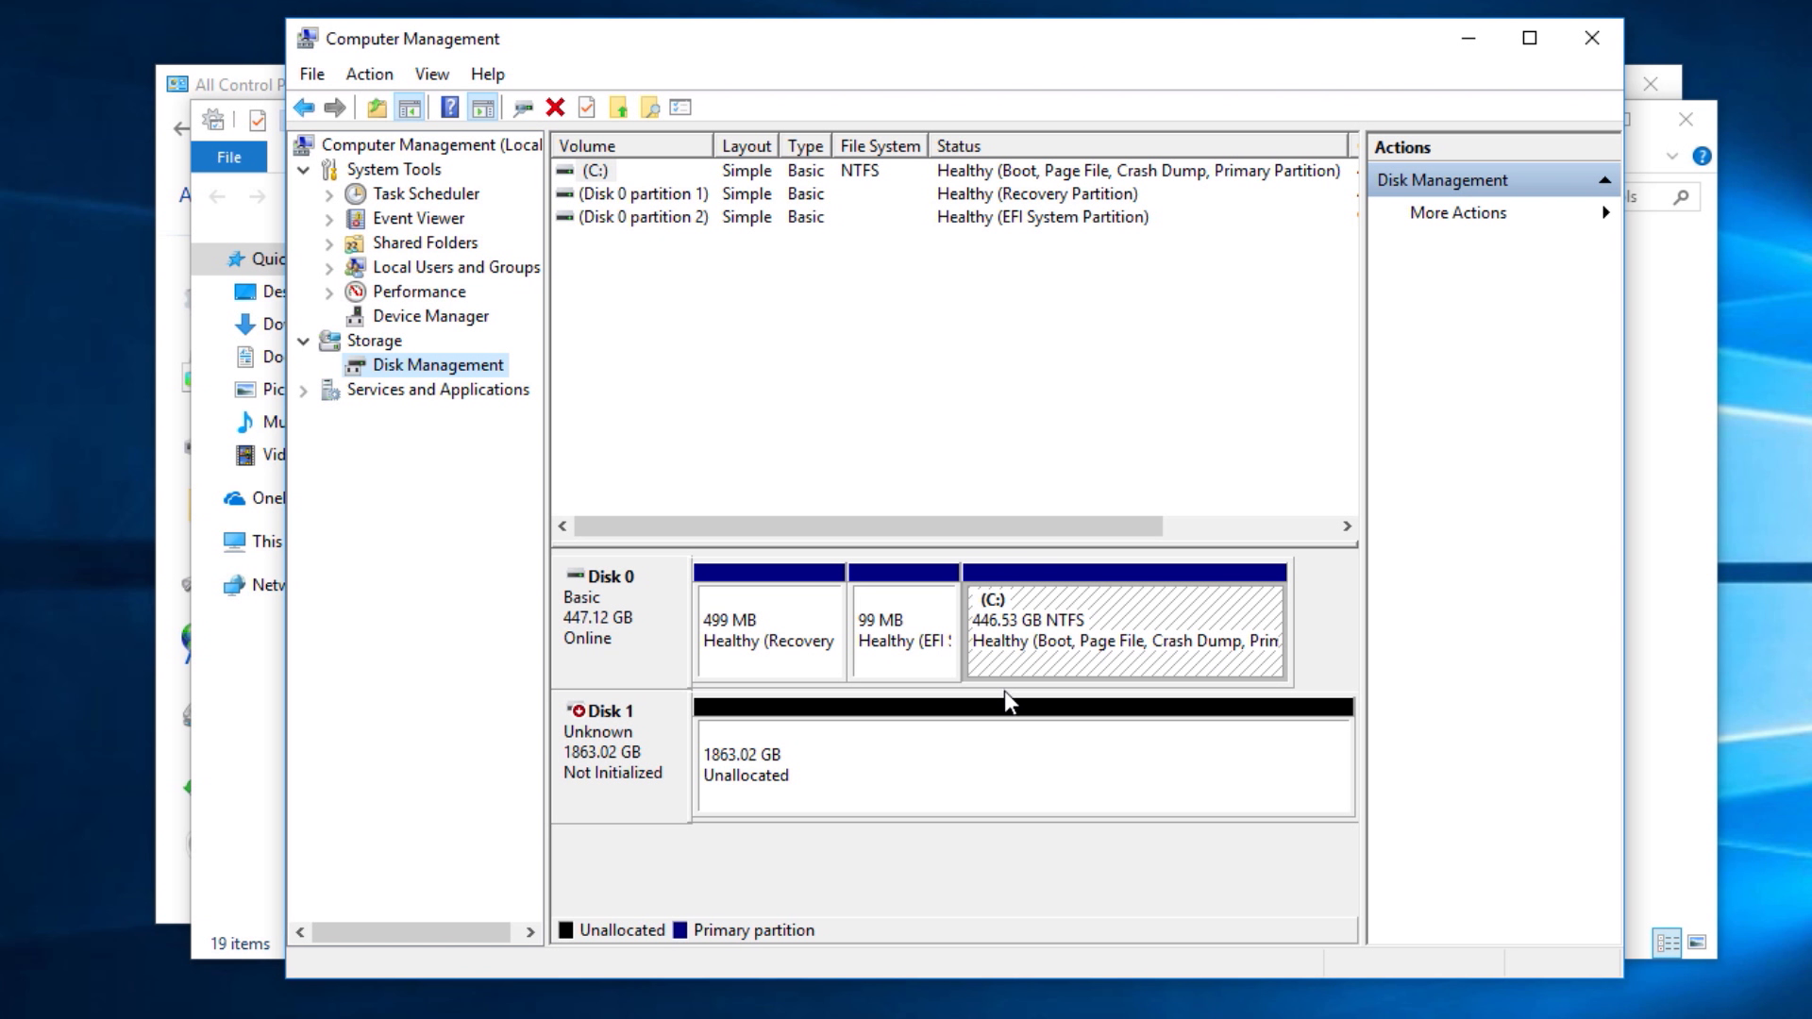
pyautogui.moveTo(842, 793)
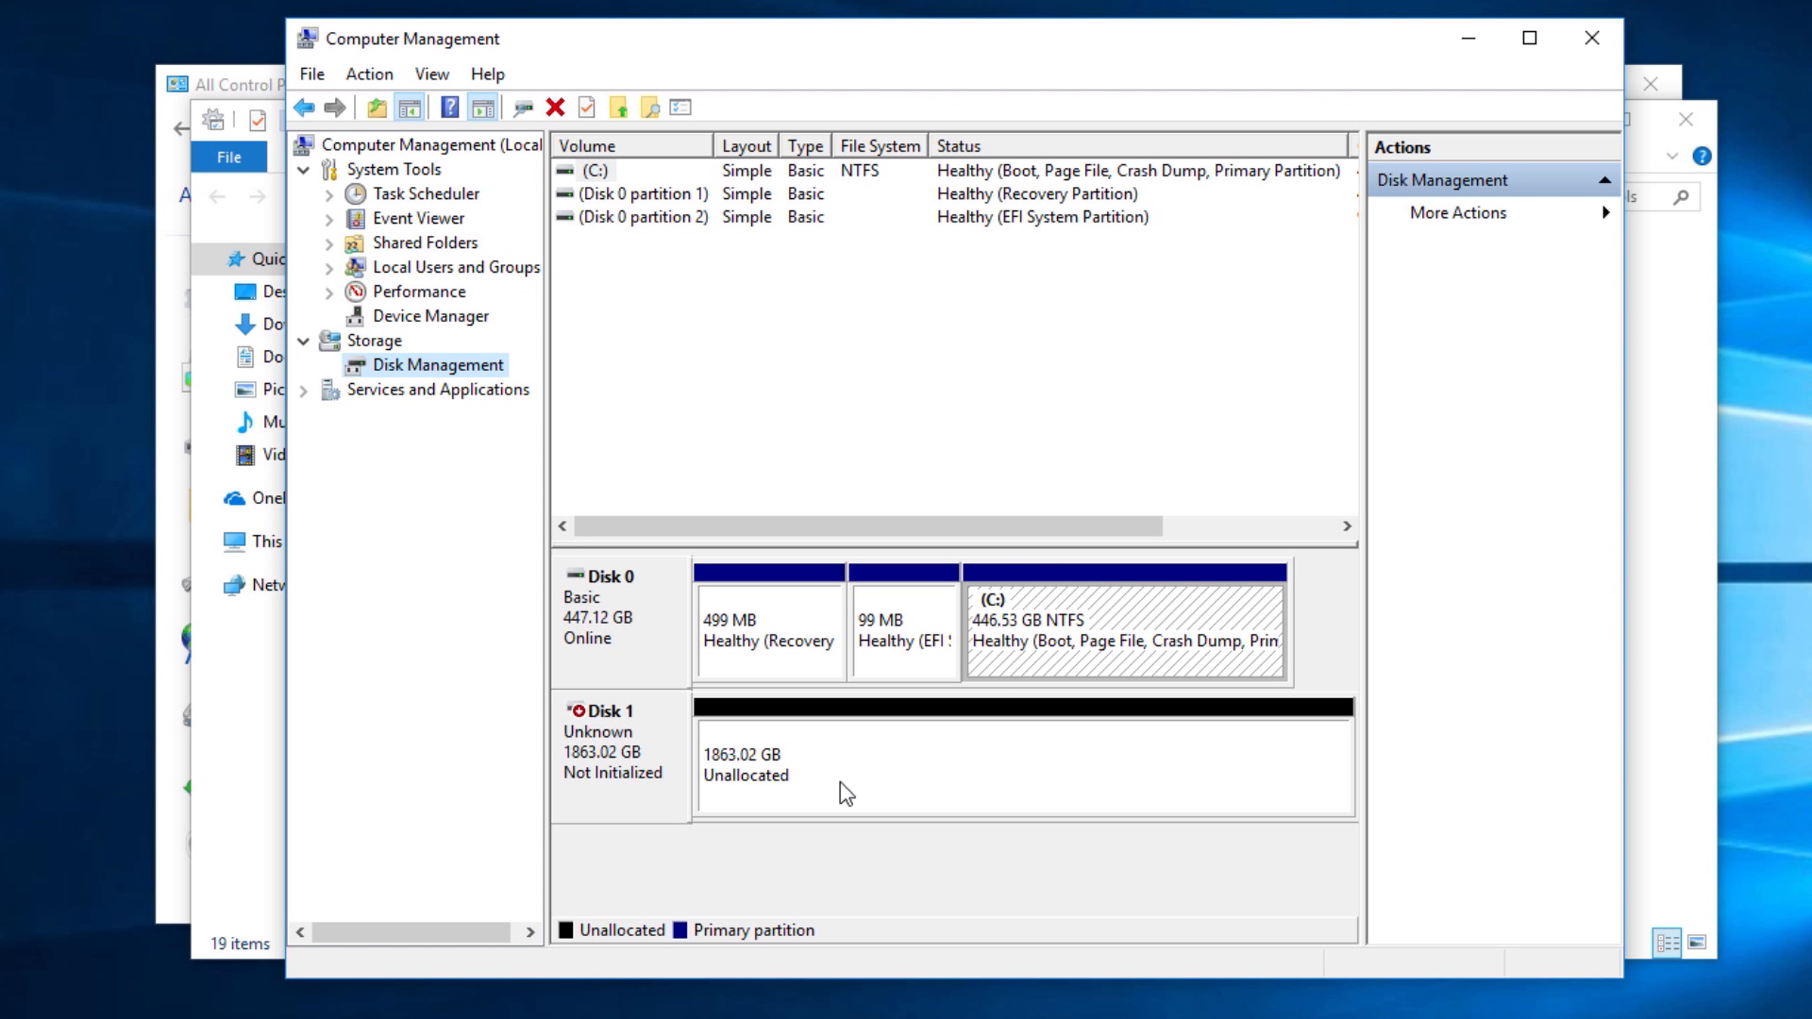
pyautogui.moveTo(597, 747)
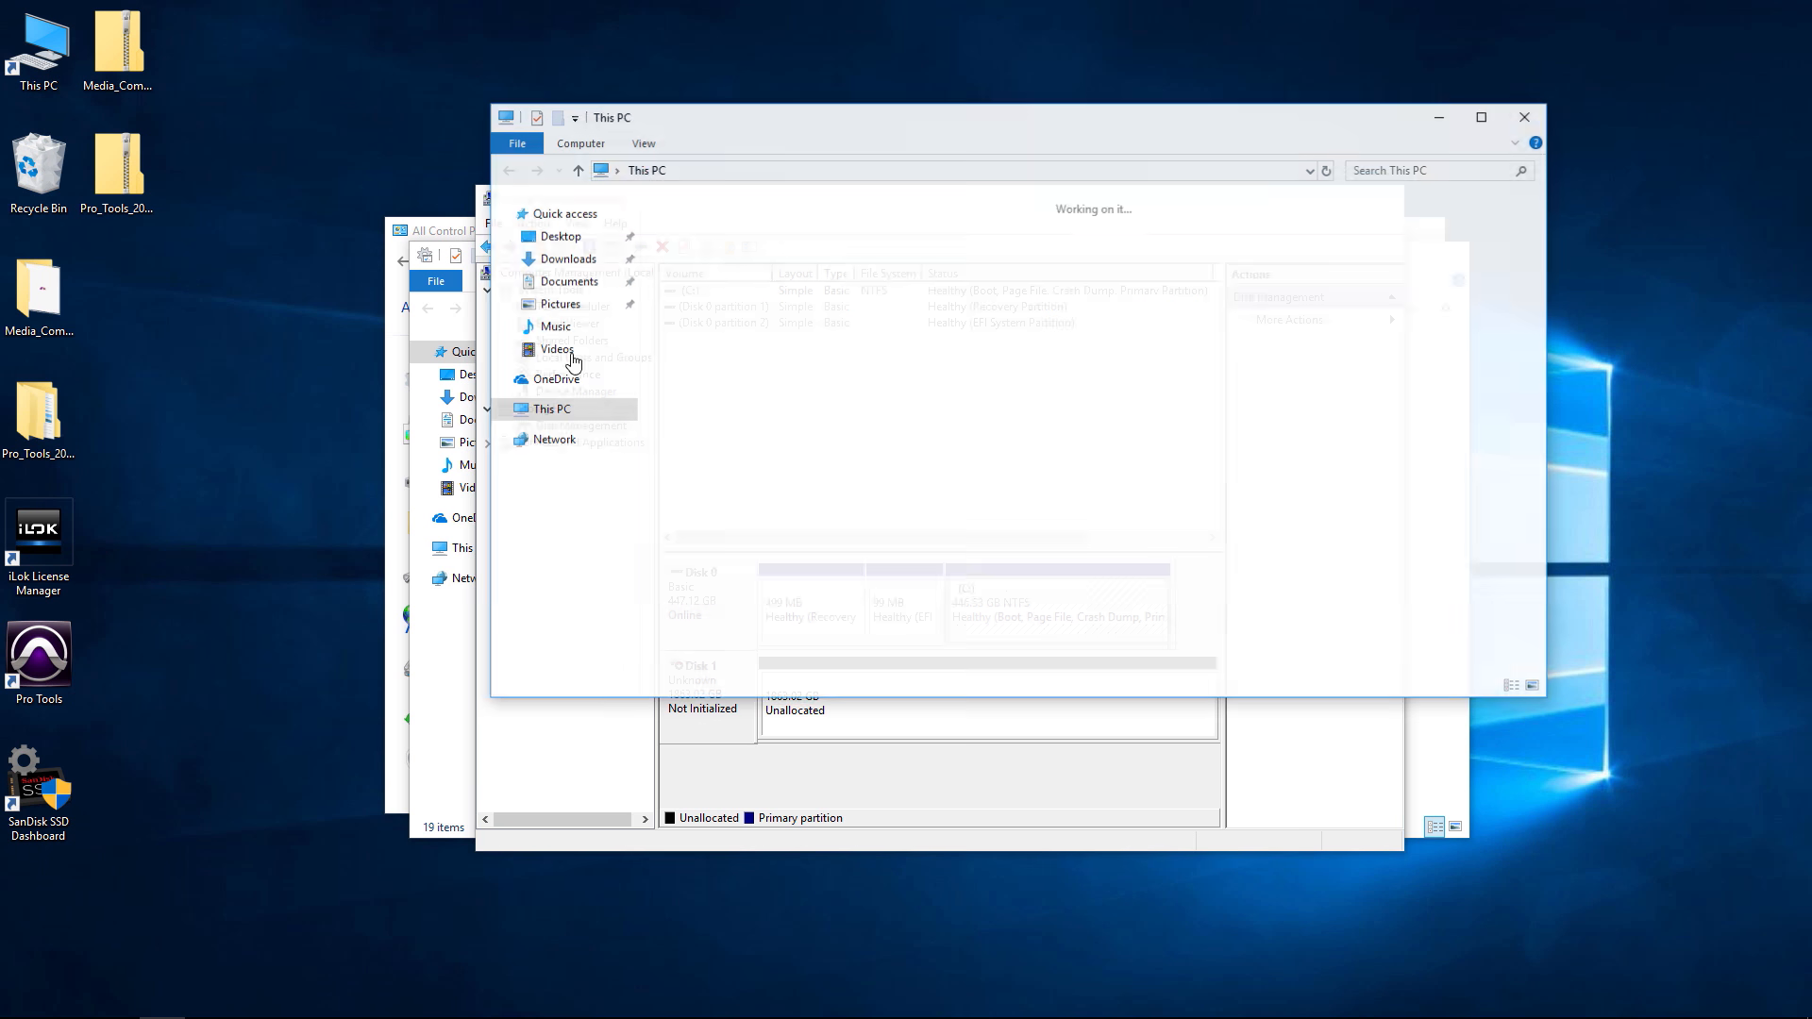
pyautogui.click(551, 408)
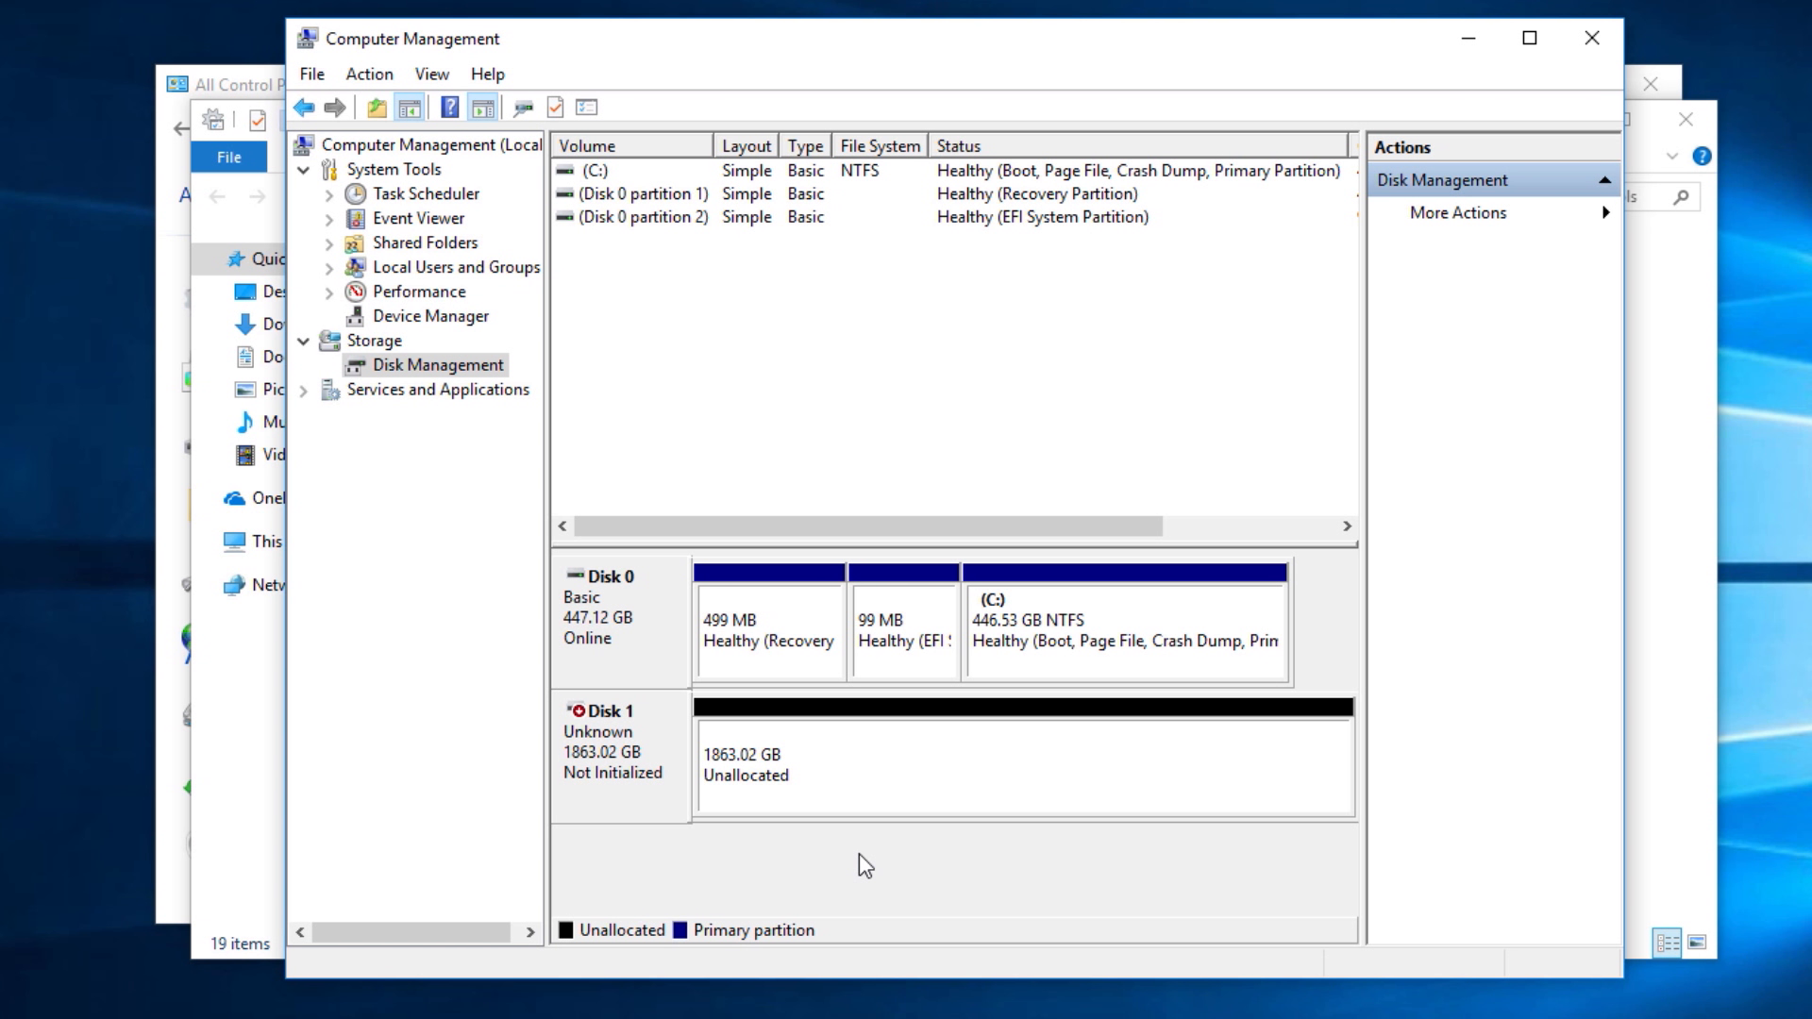
pyautogui.moveTo(634, 772)
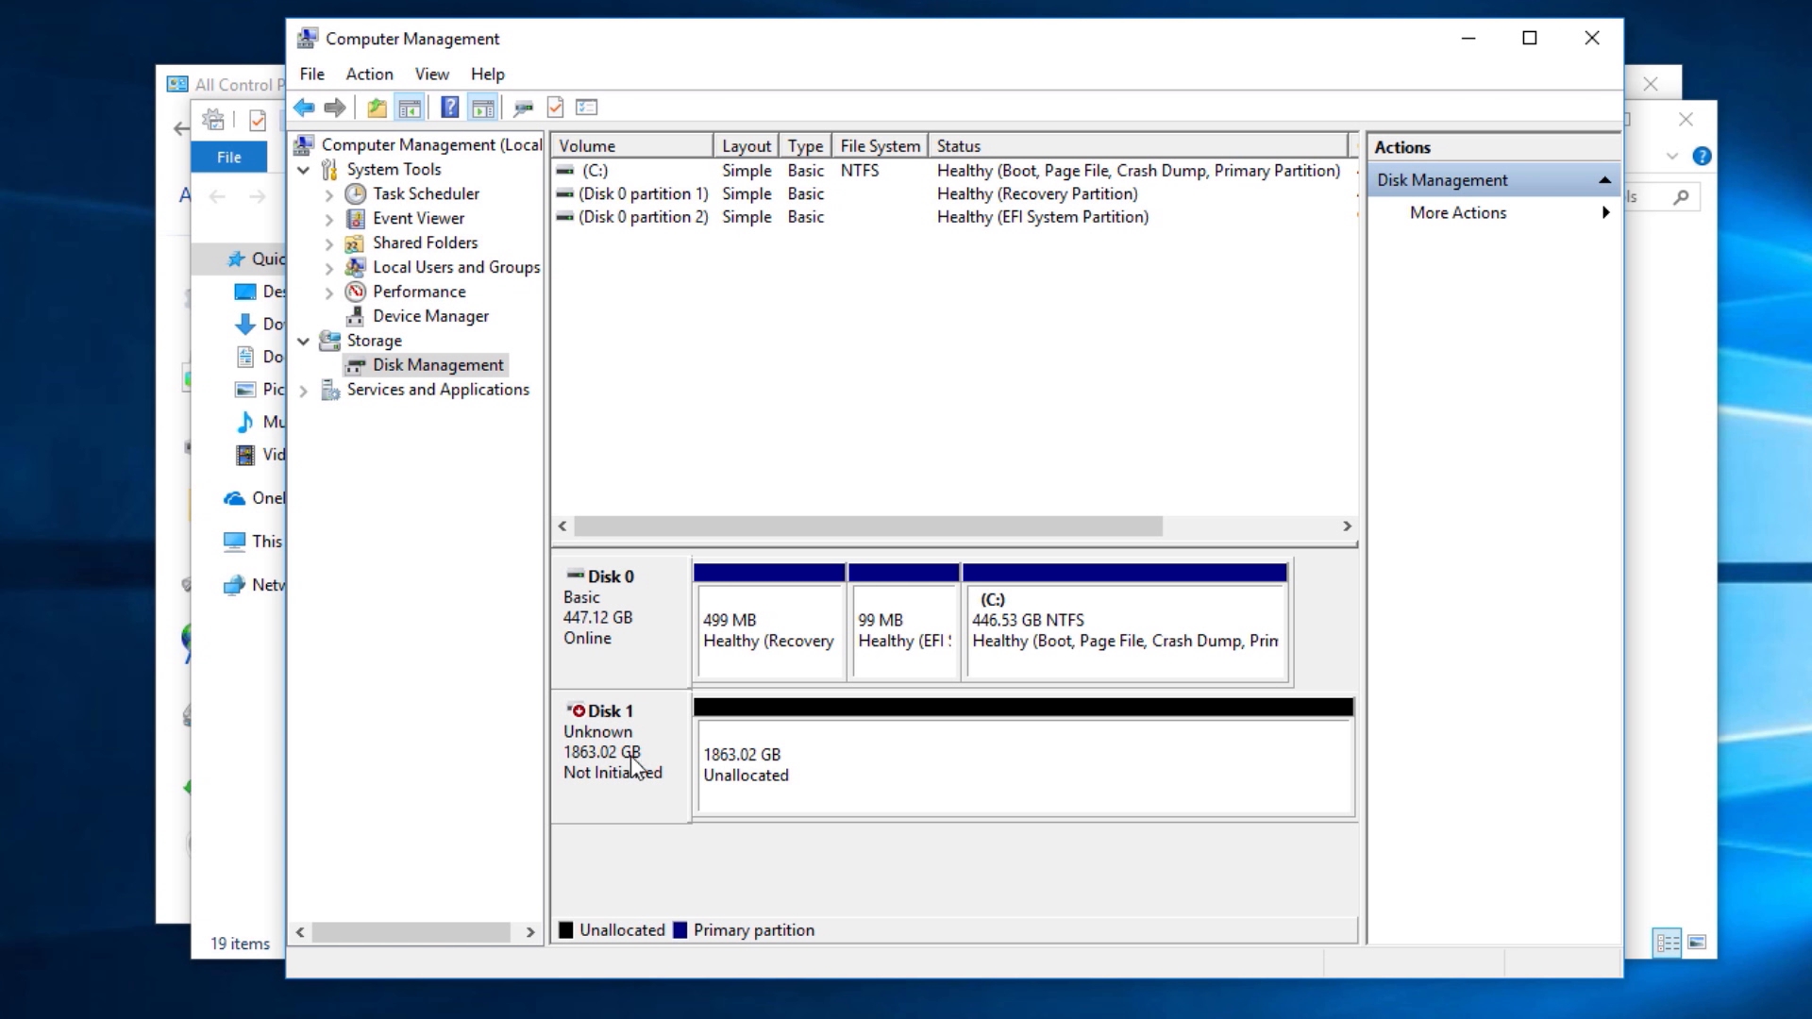
pyautogui.moveTo(623, 782)
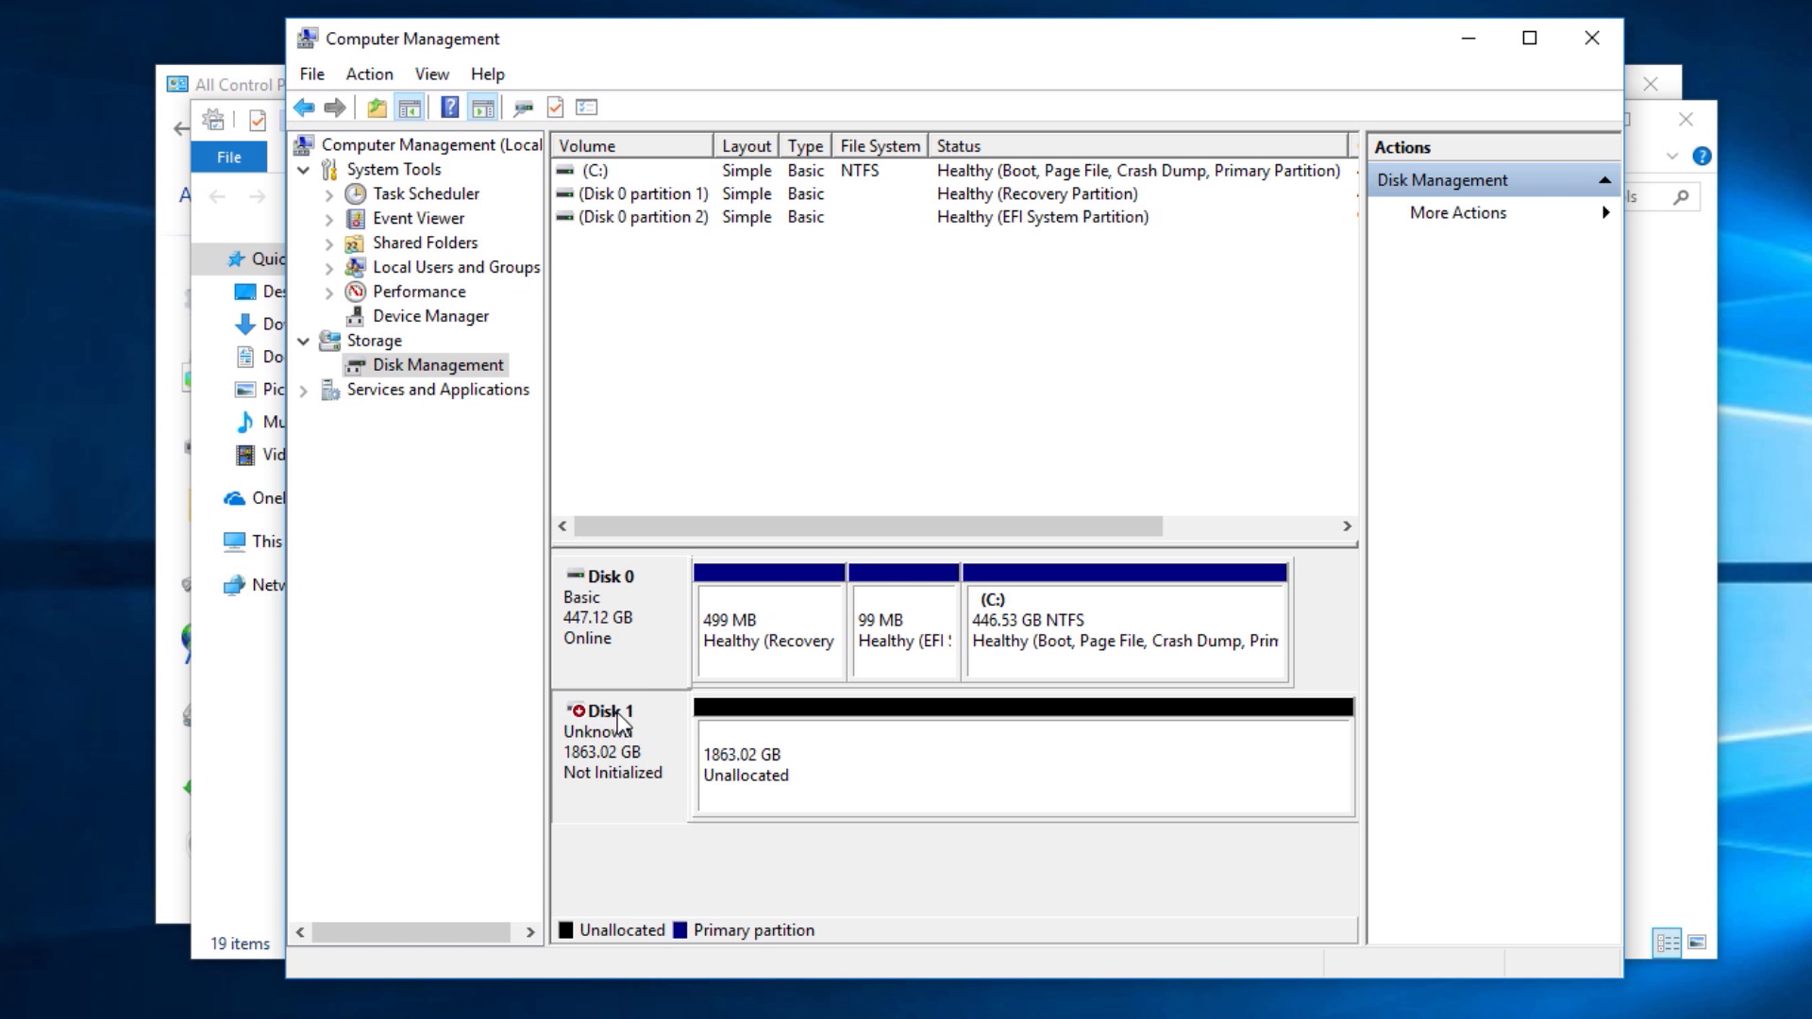
pyautogui.moveTo(983, 774)
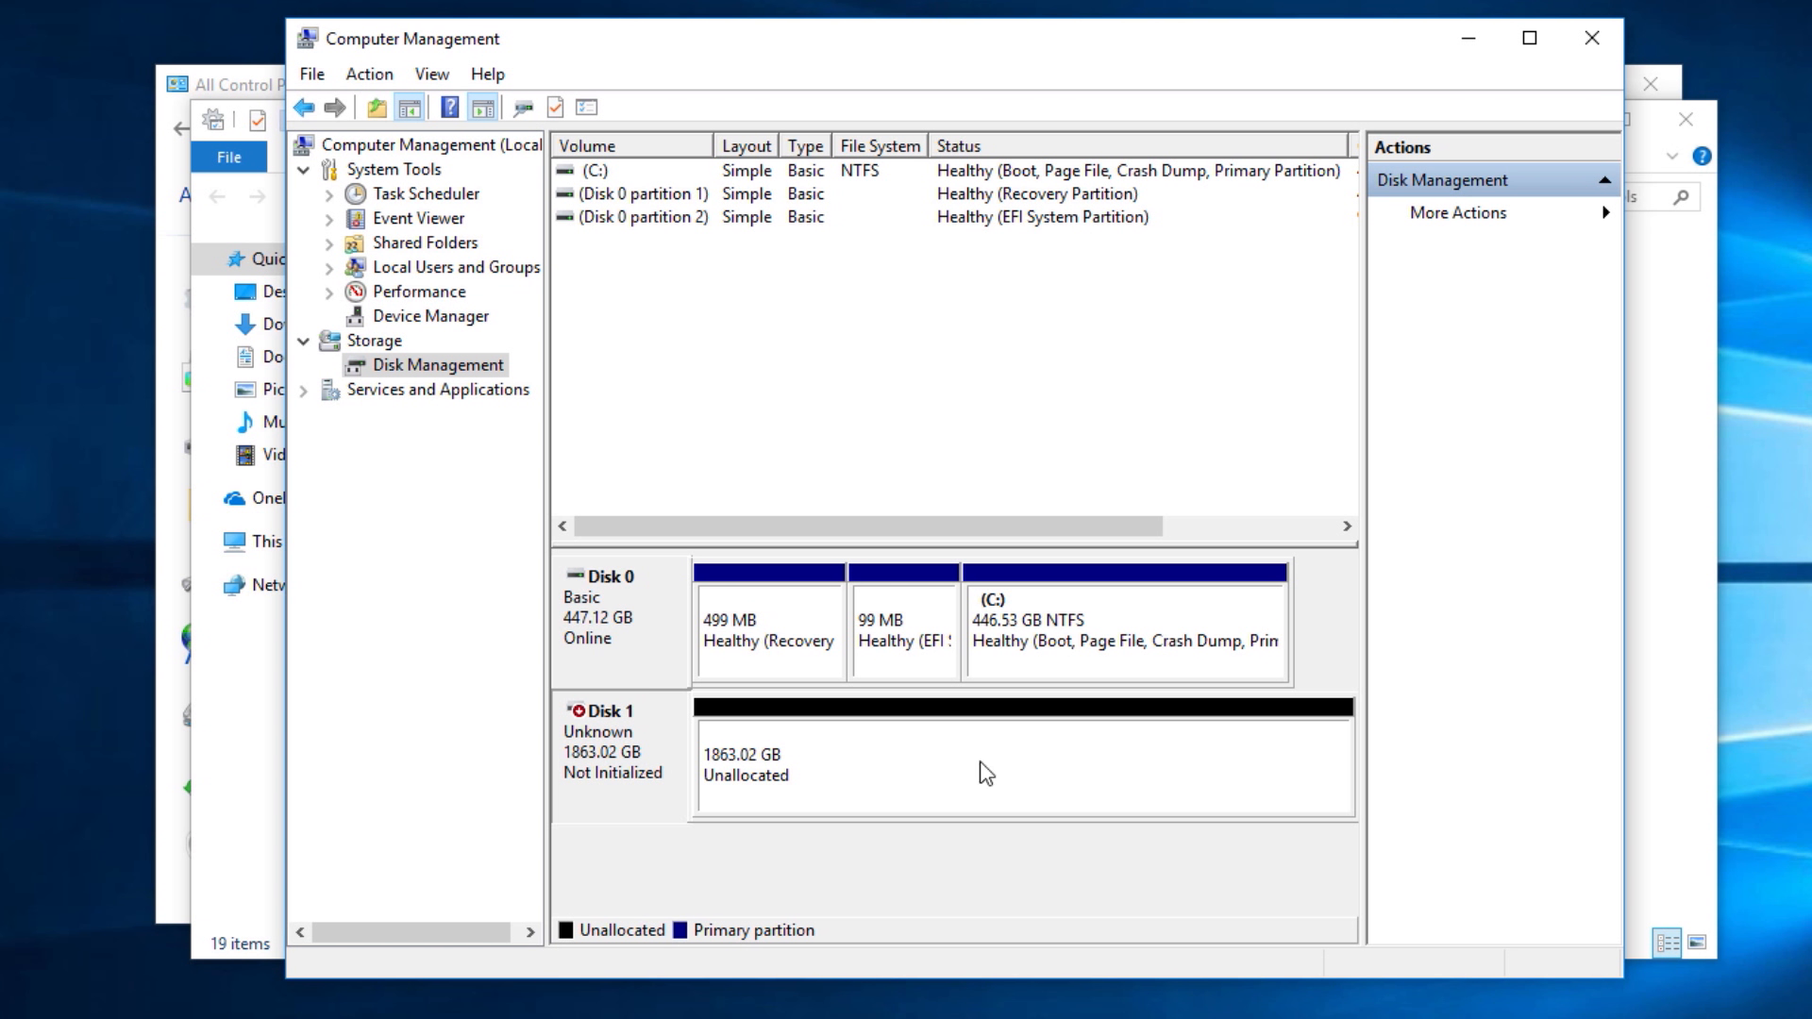
pyautogui.moveTo(642, 766)
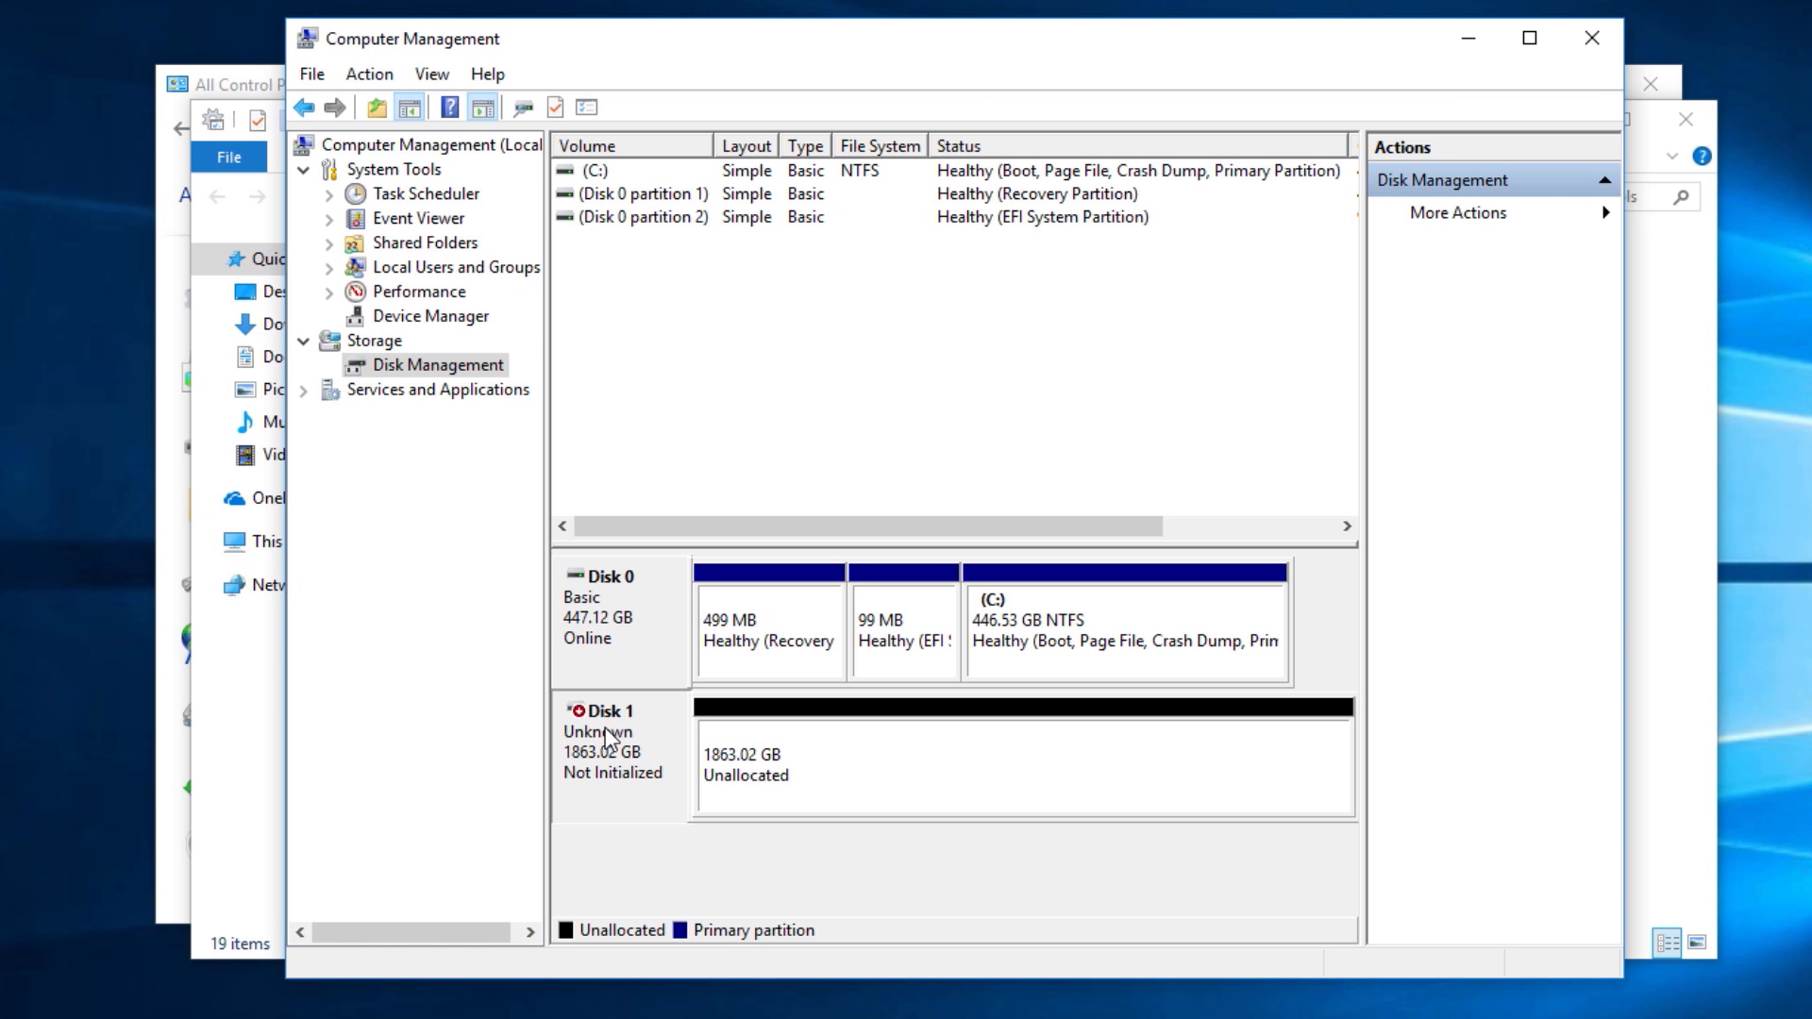
# Initialize Disk 1 using the GPT partition style
pyautogui.rightClick(606, 735)
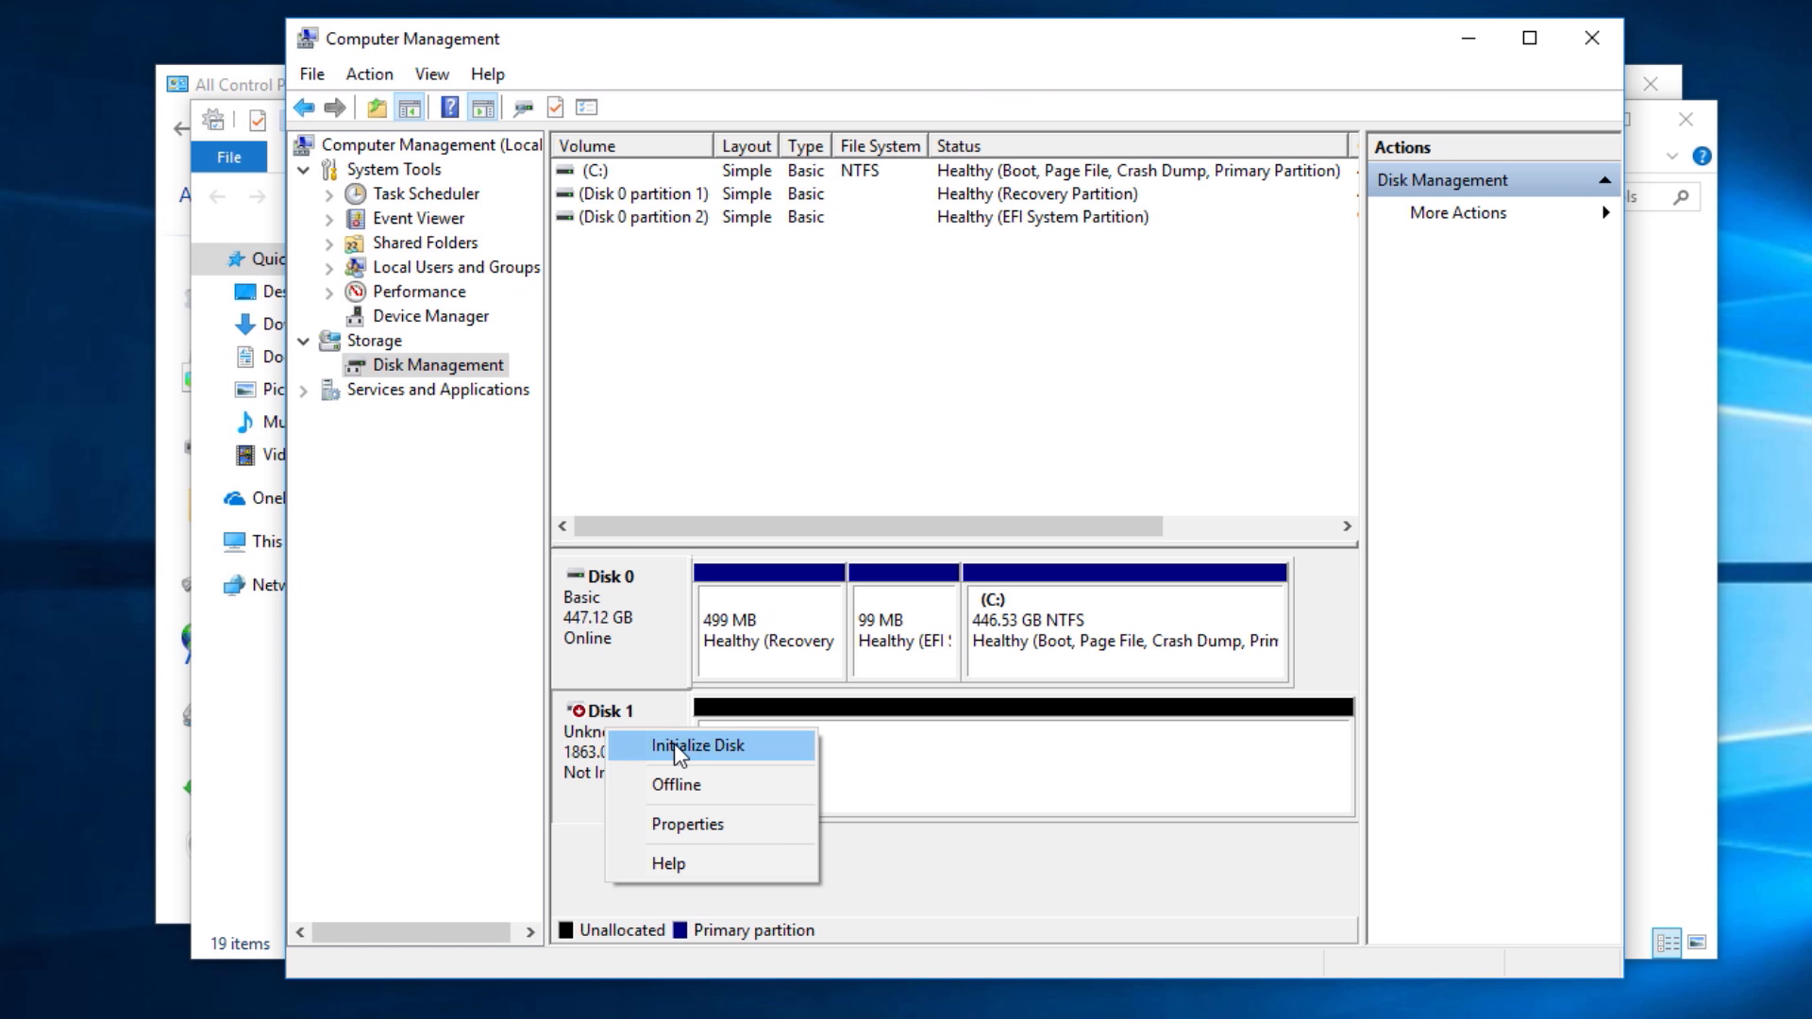
pyautogui.click(694, 745)
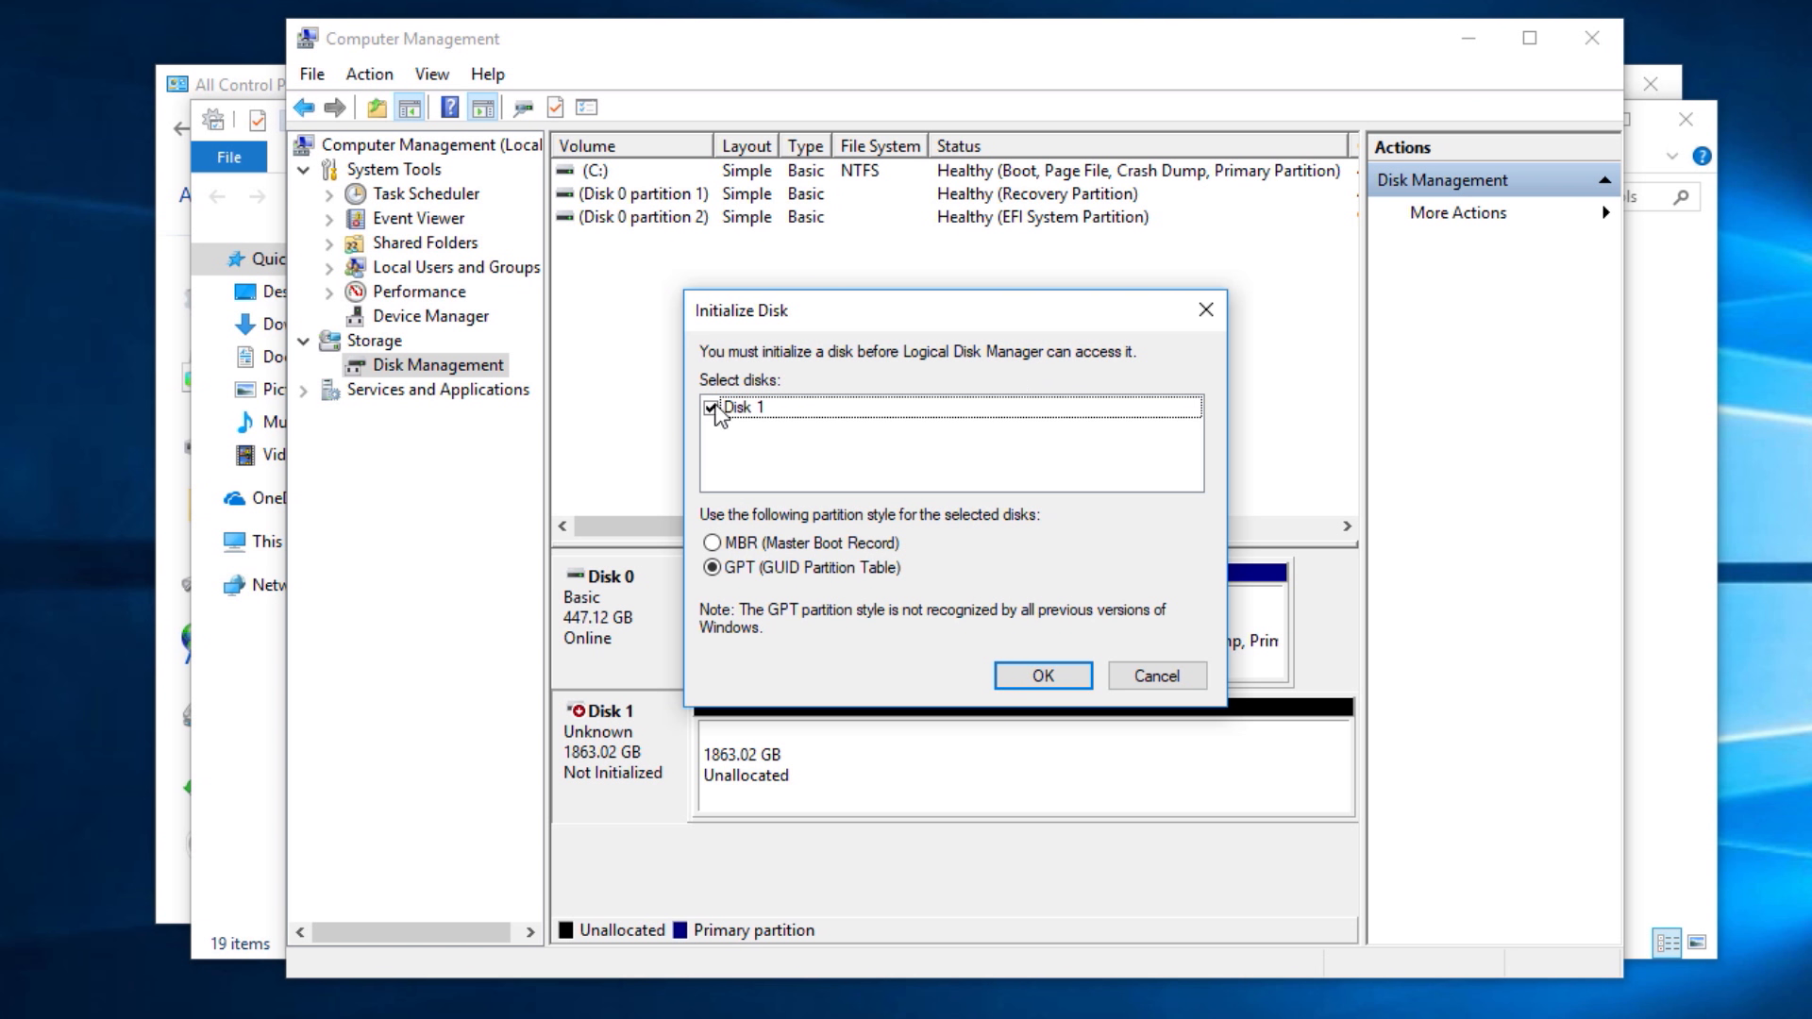
pyautogui.moveTo(791, 509)
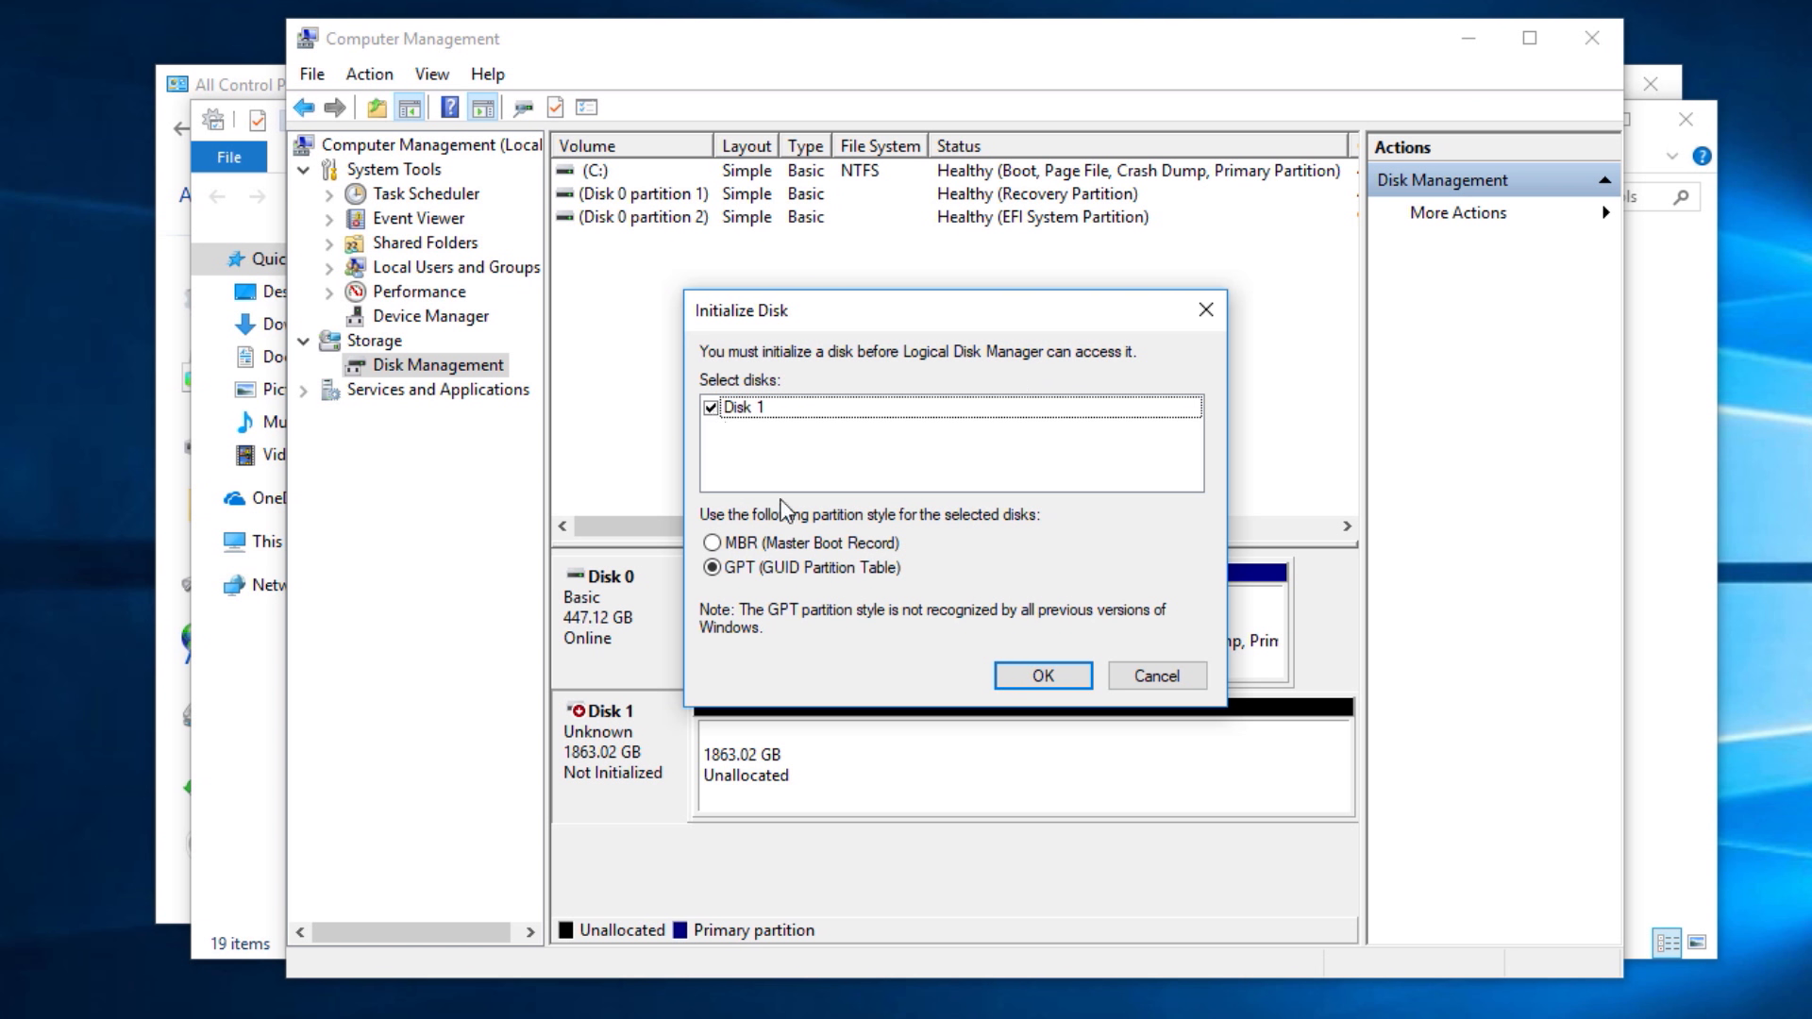
pyautogui.moveTo(808, 574)
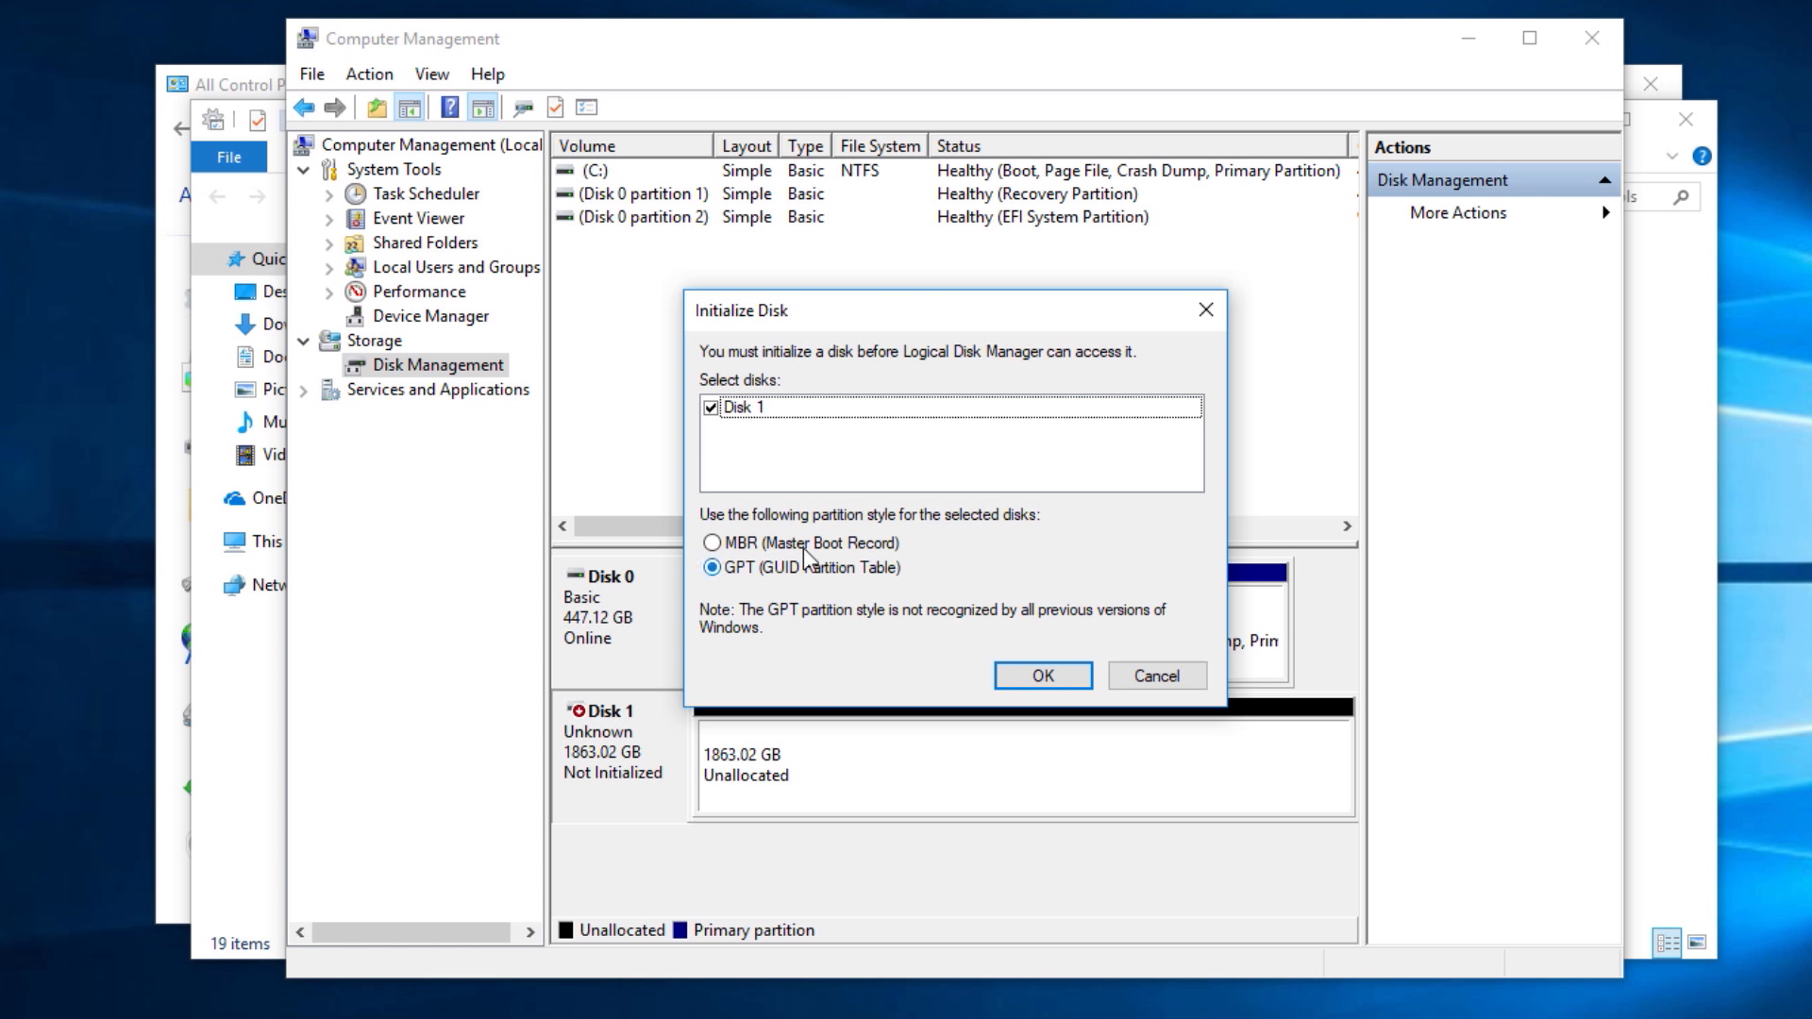
pyautogui.moveTo(948, 572)
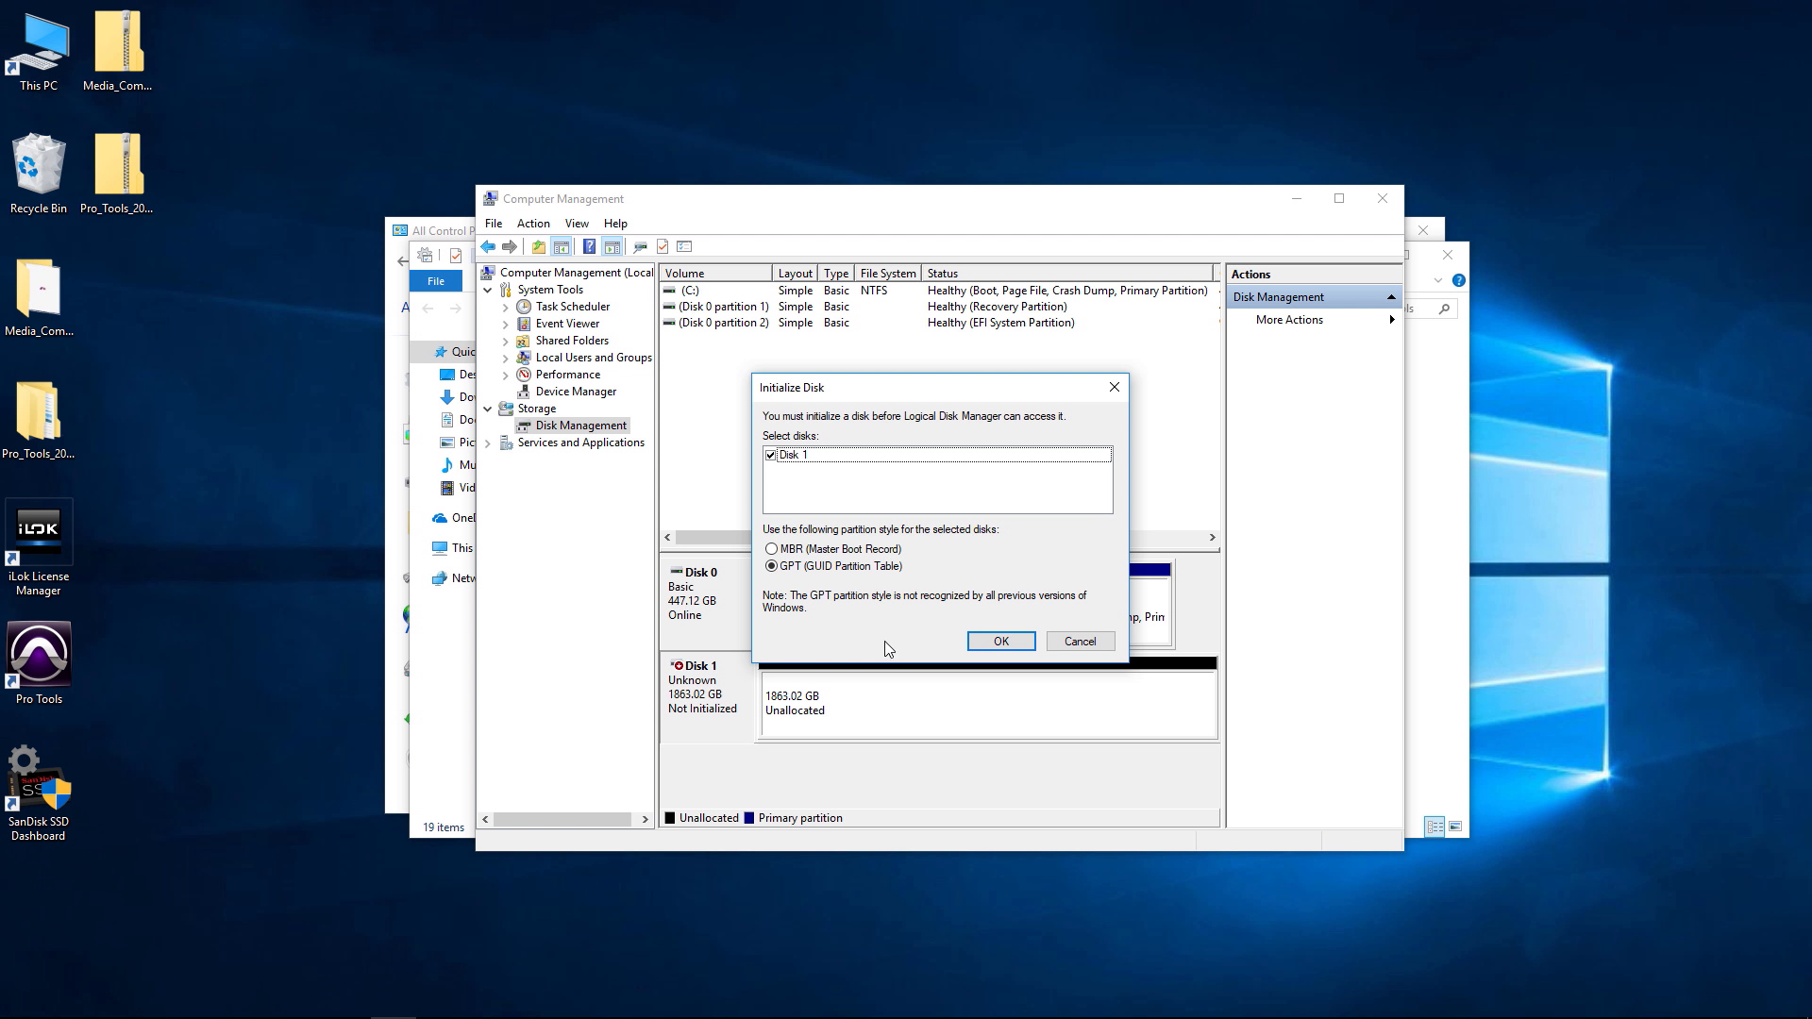
pyautogui.click(1000, 642)
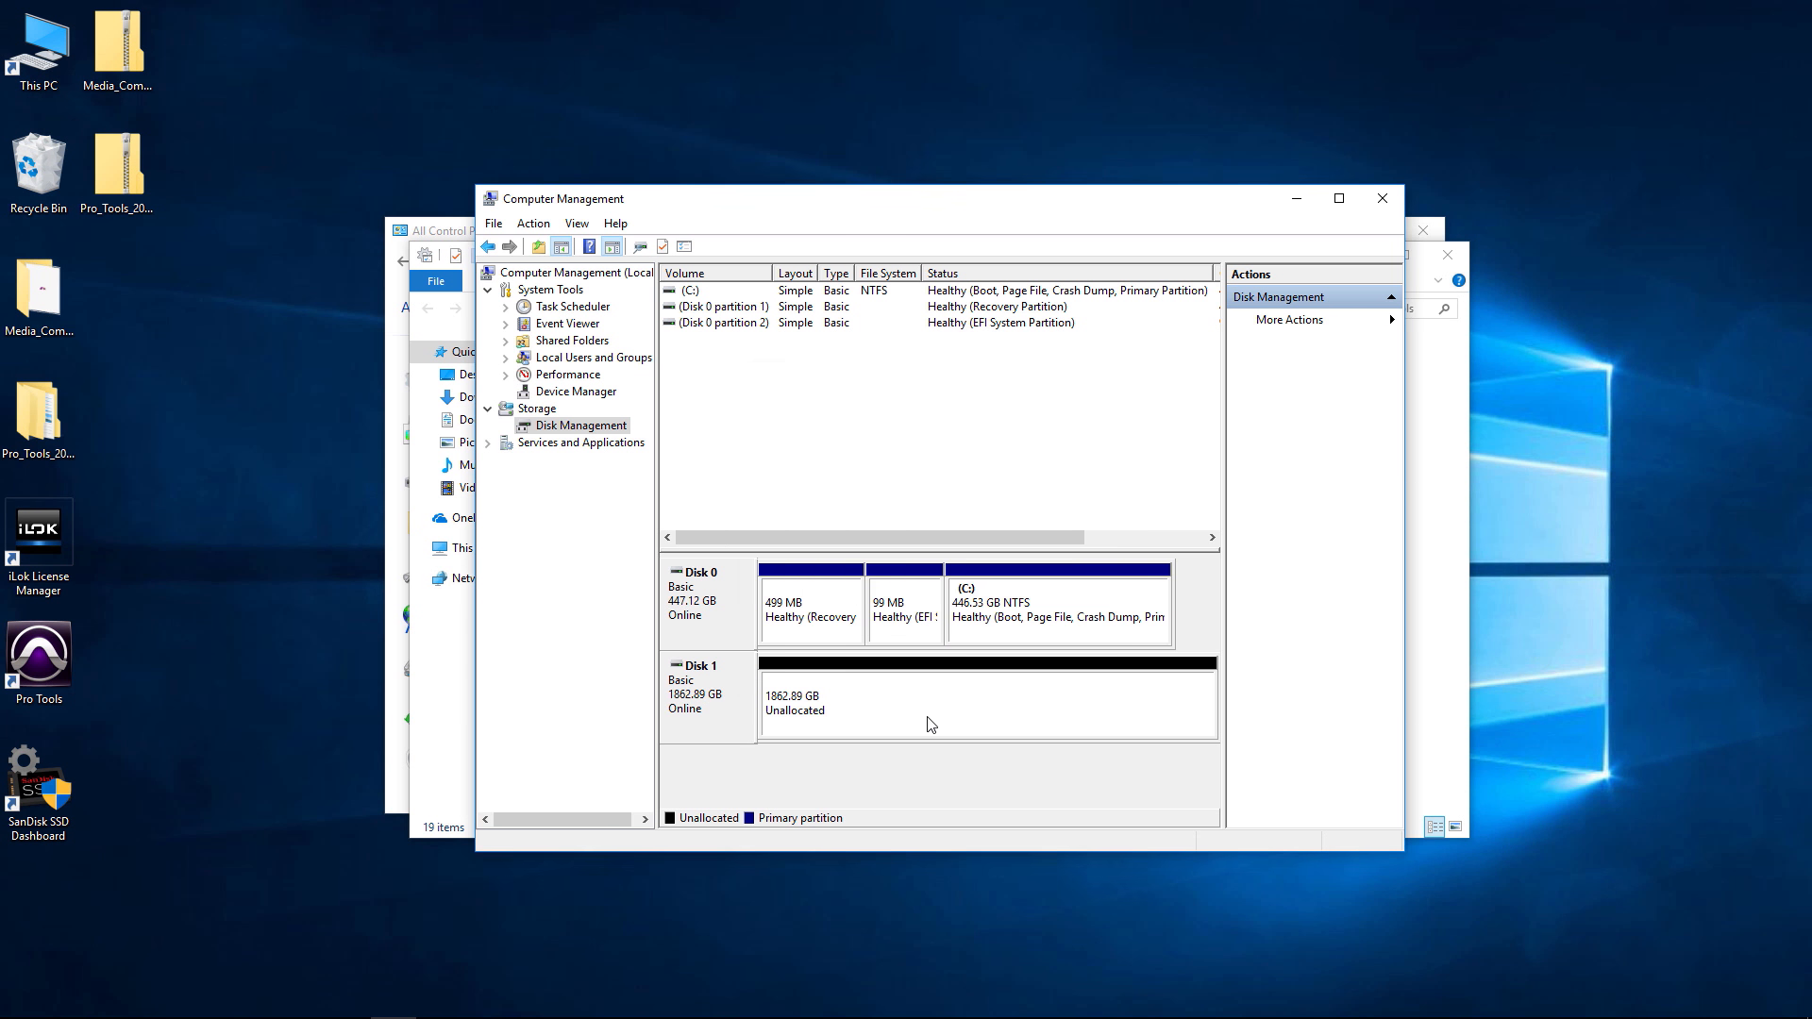
pyautogui.moveTo(715, 713)
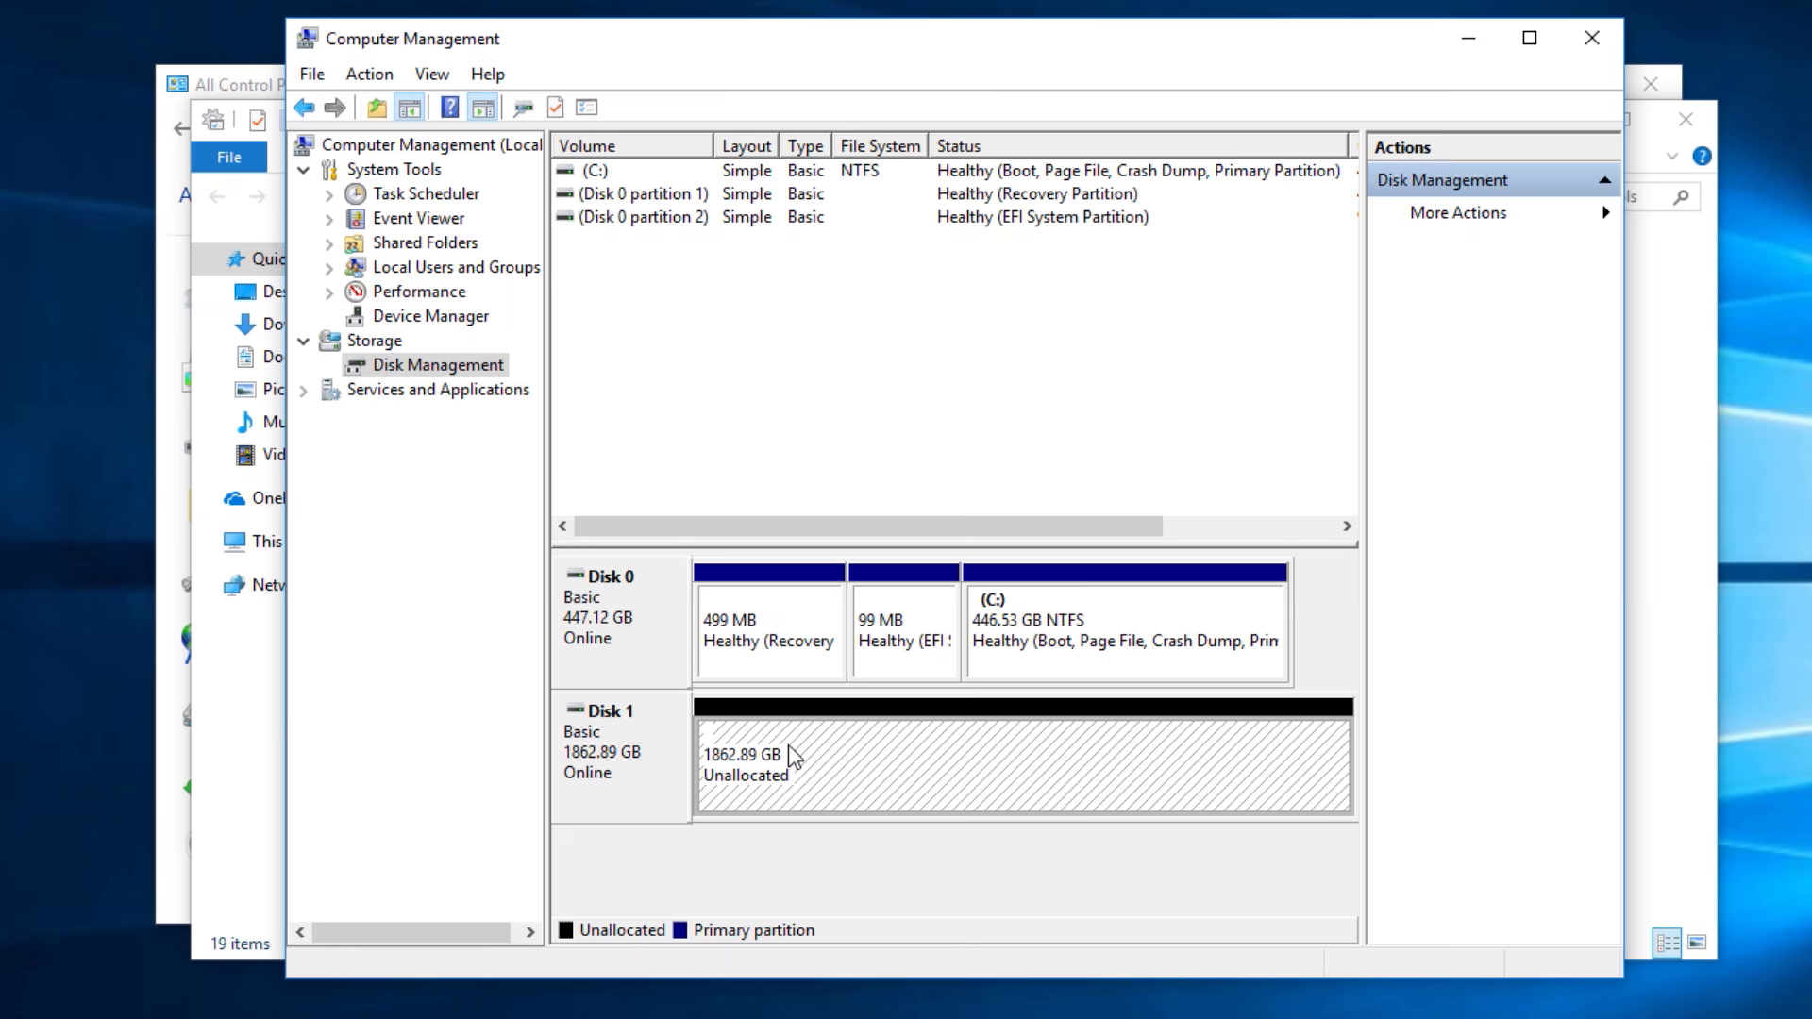
pyautogui.moveTo(883, 757)
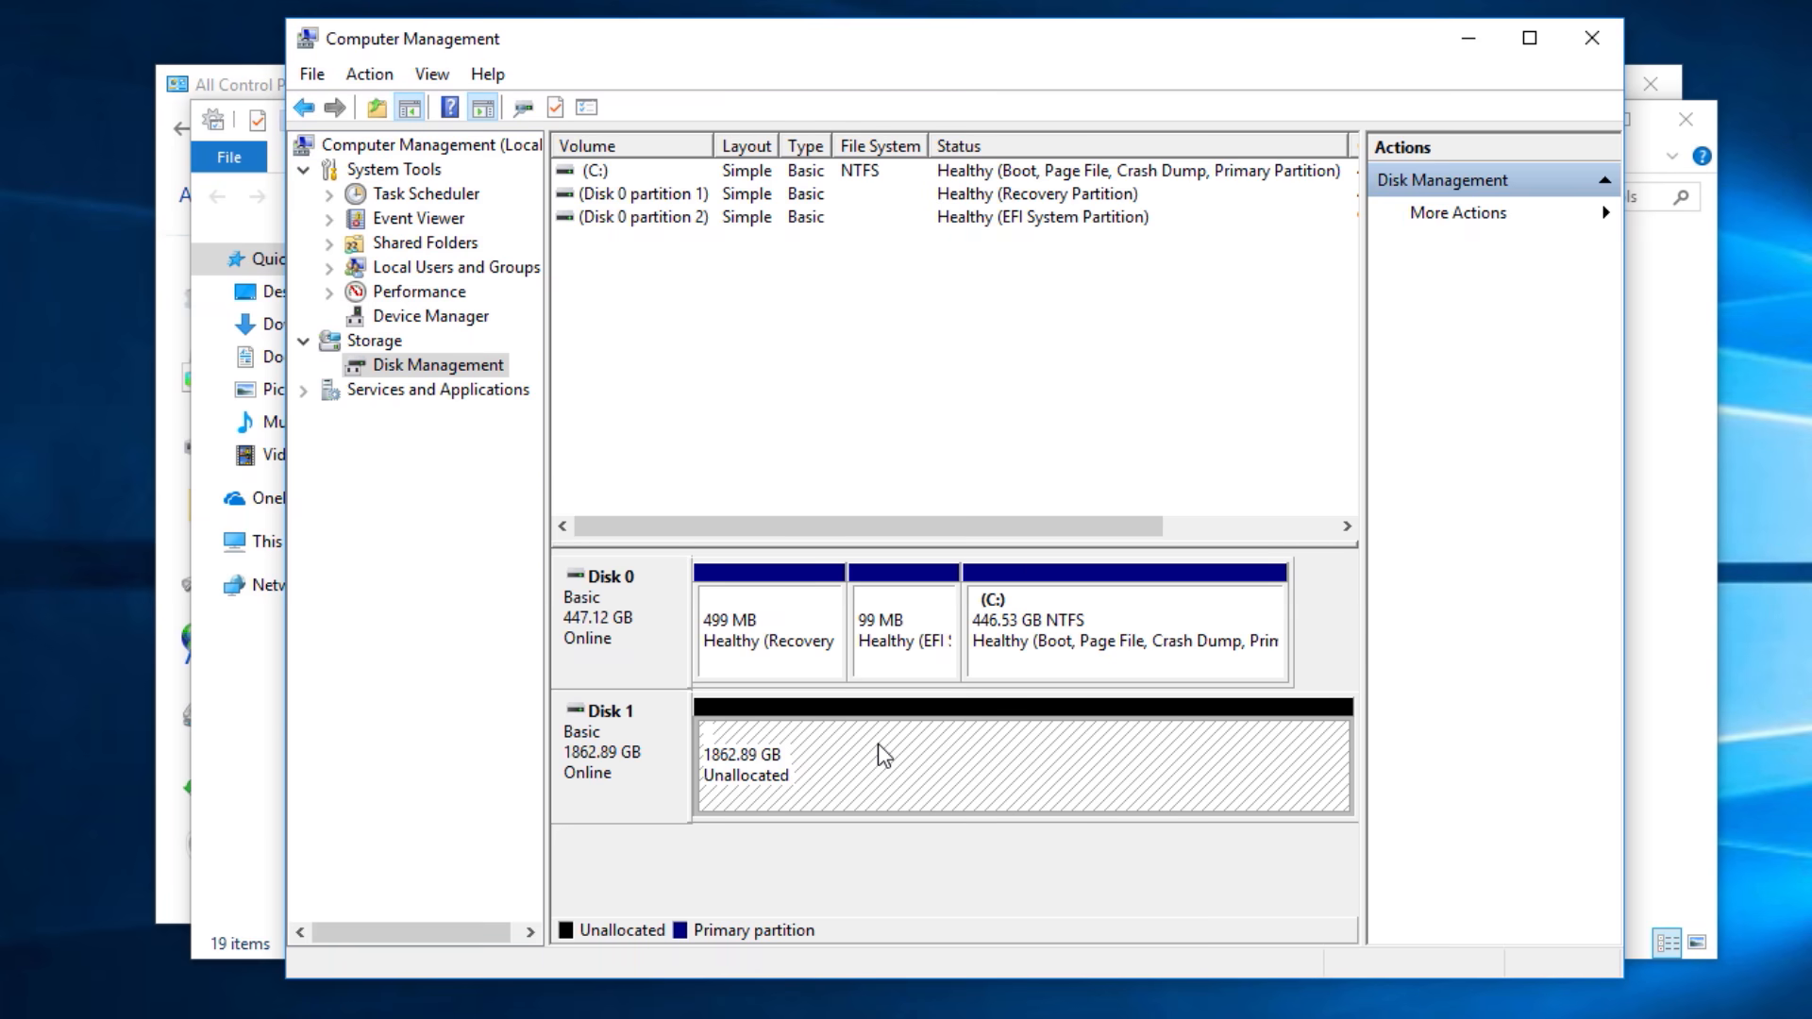
# Bring up the context menu on Disk 1's 1862.89 GB unallocated space
pyautogui.rightClick(883, 755)
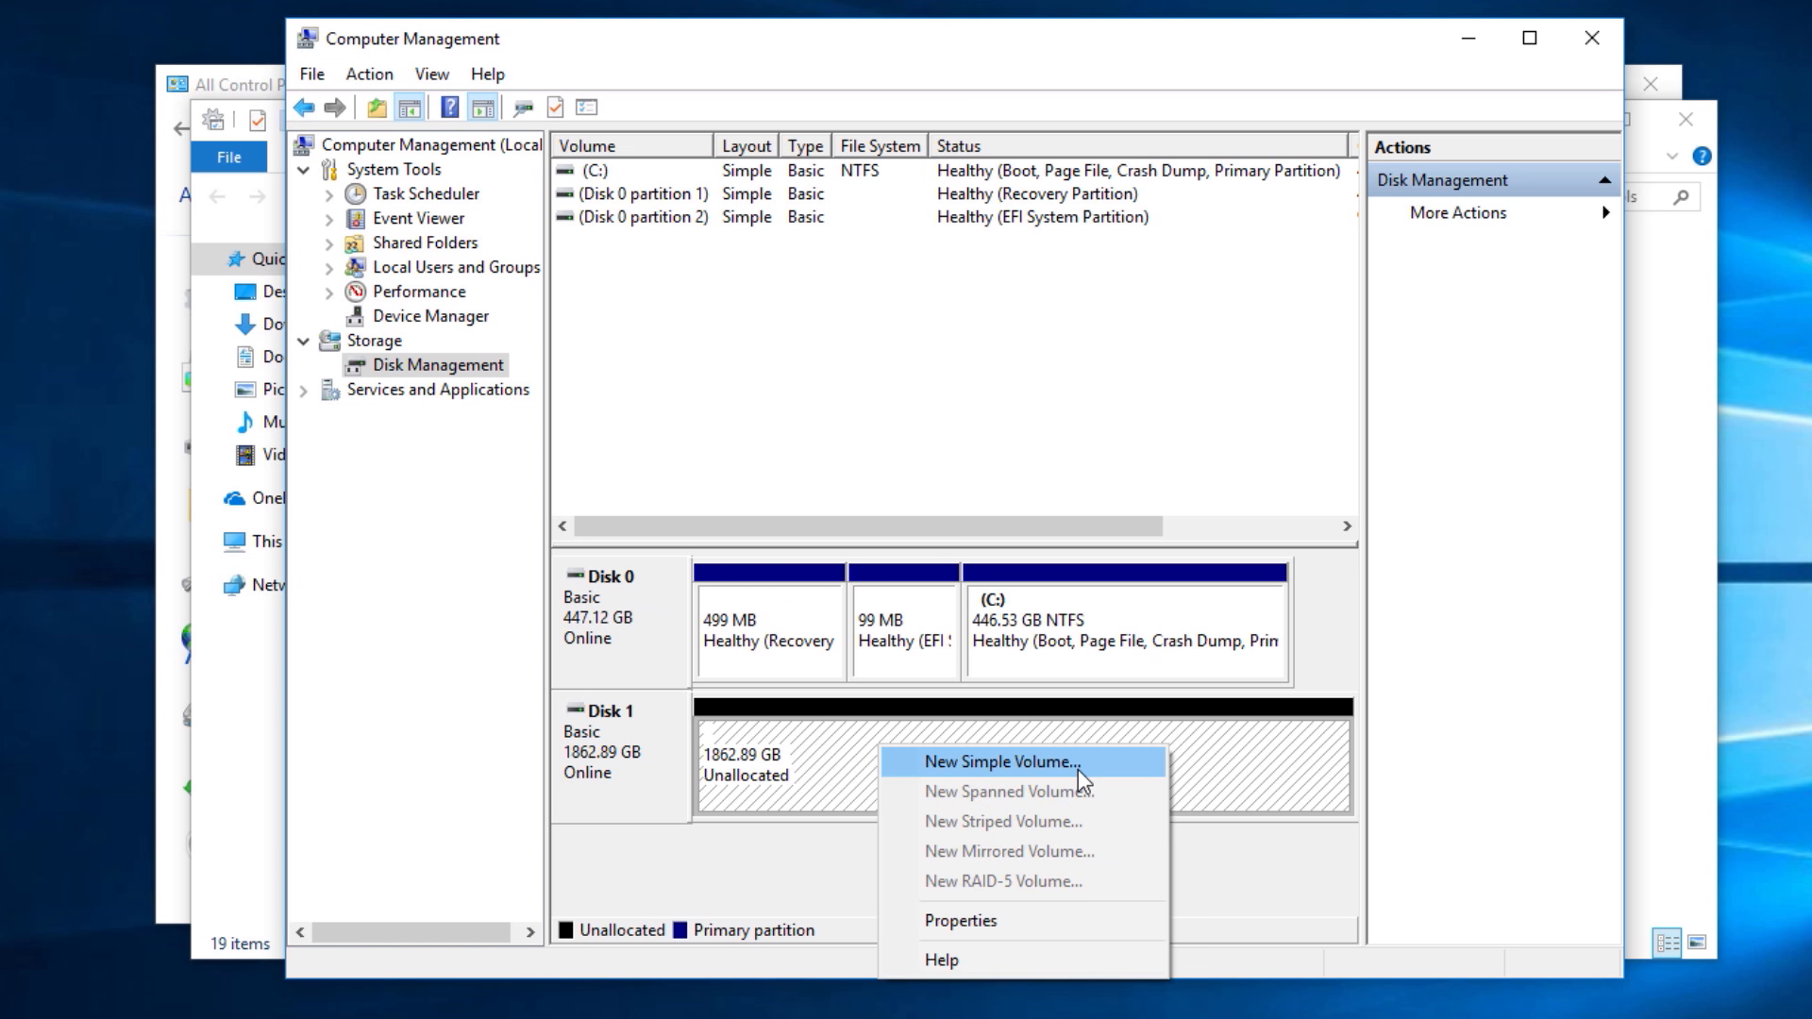
# Start a new simple volume of the full 1907600 MB and assign it drive letter F
pyautogui.click(1023, 763)
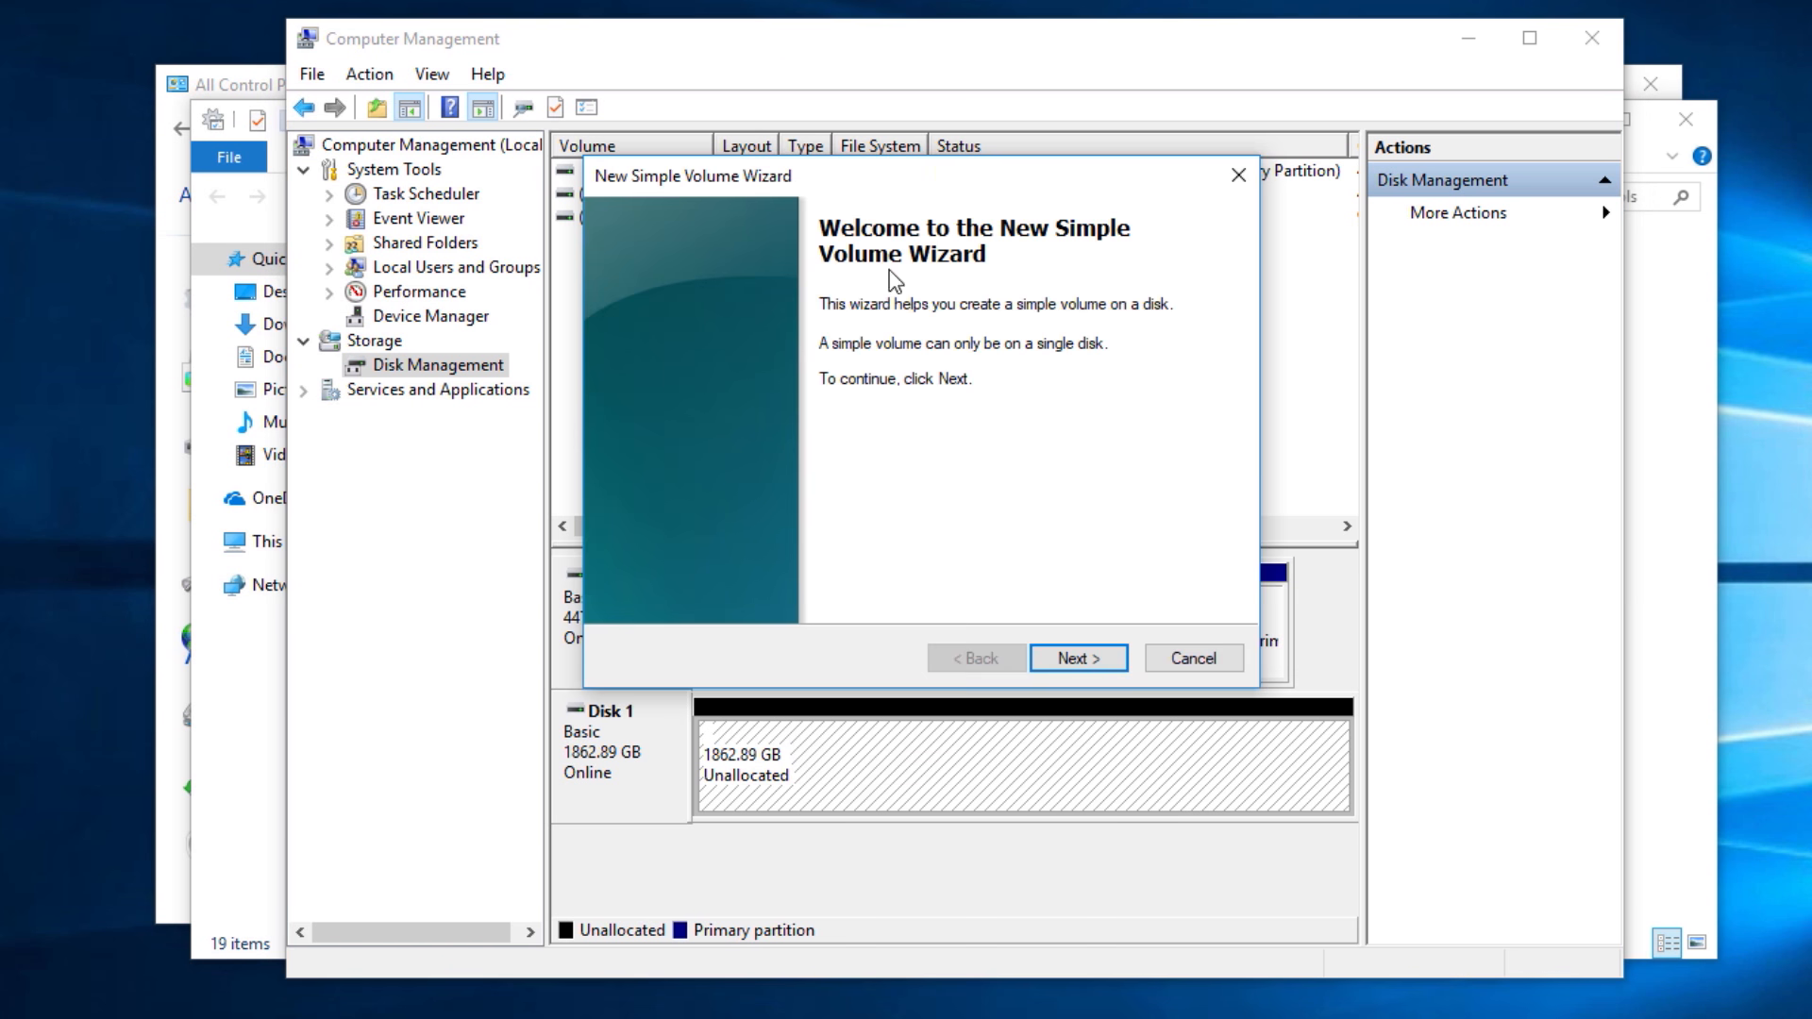
pyautogui.moveTo(960, 481)
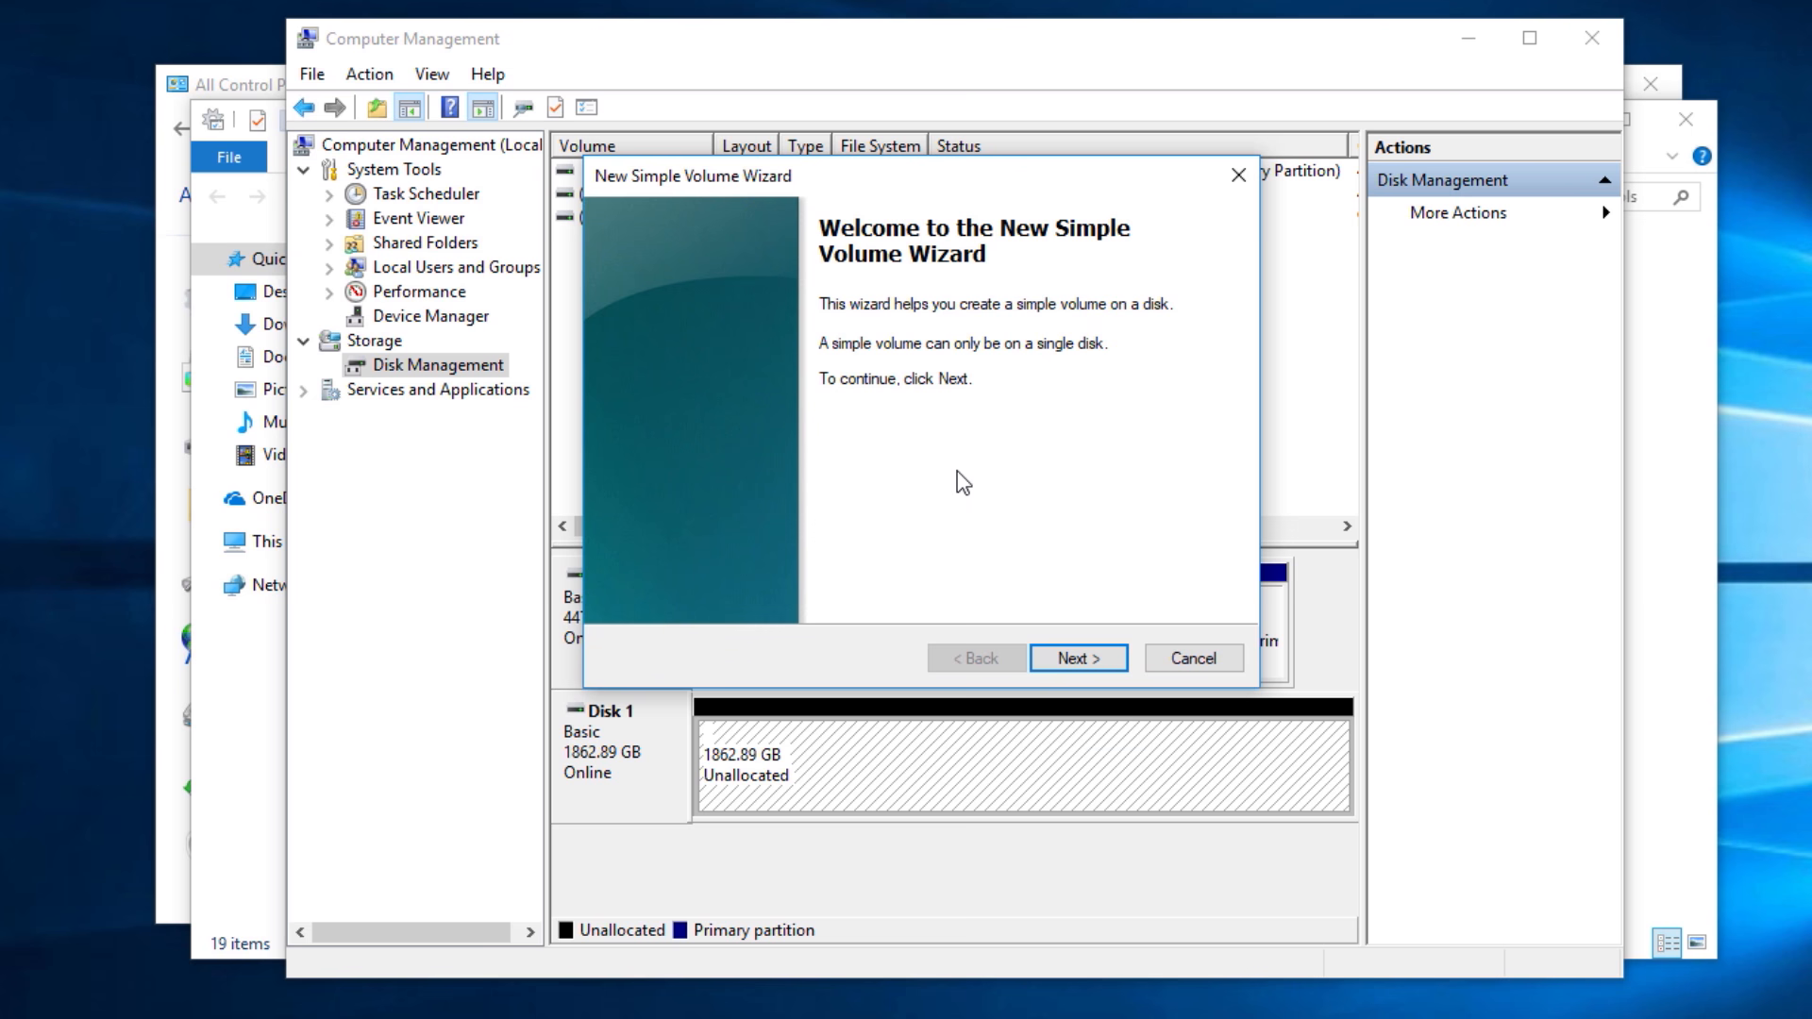
pyautogui.click(1077, 657)
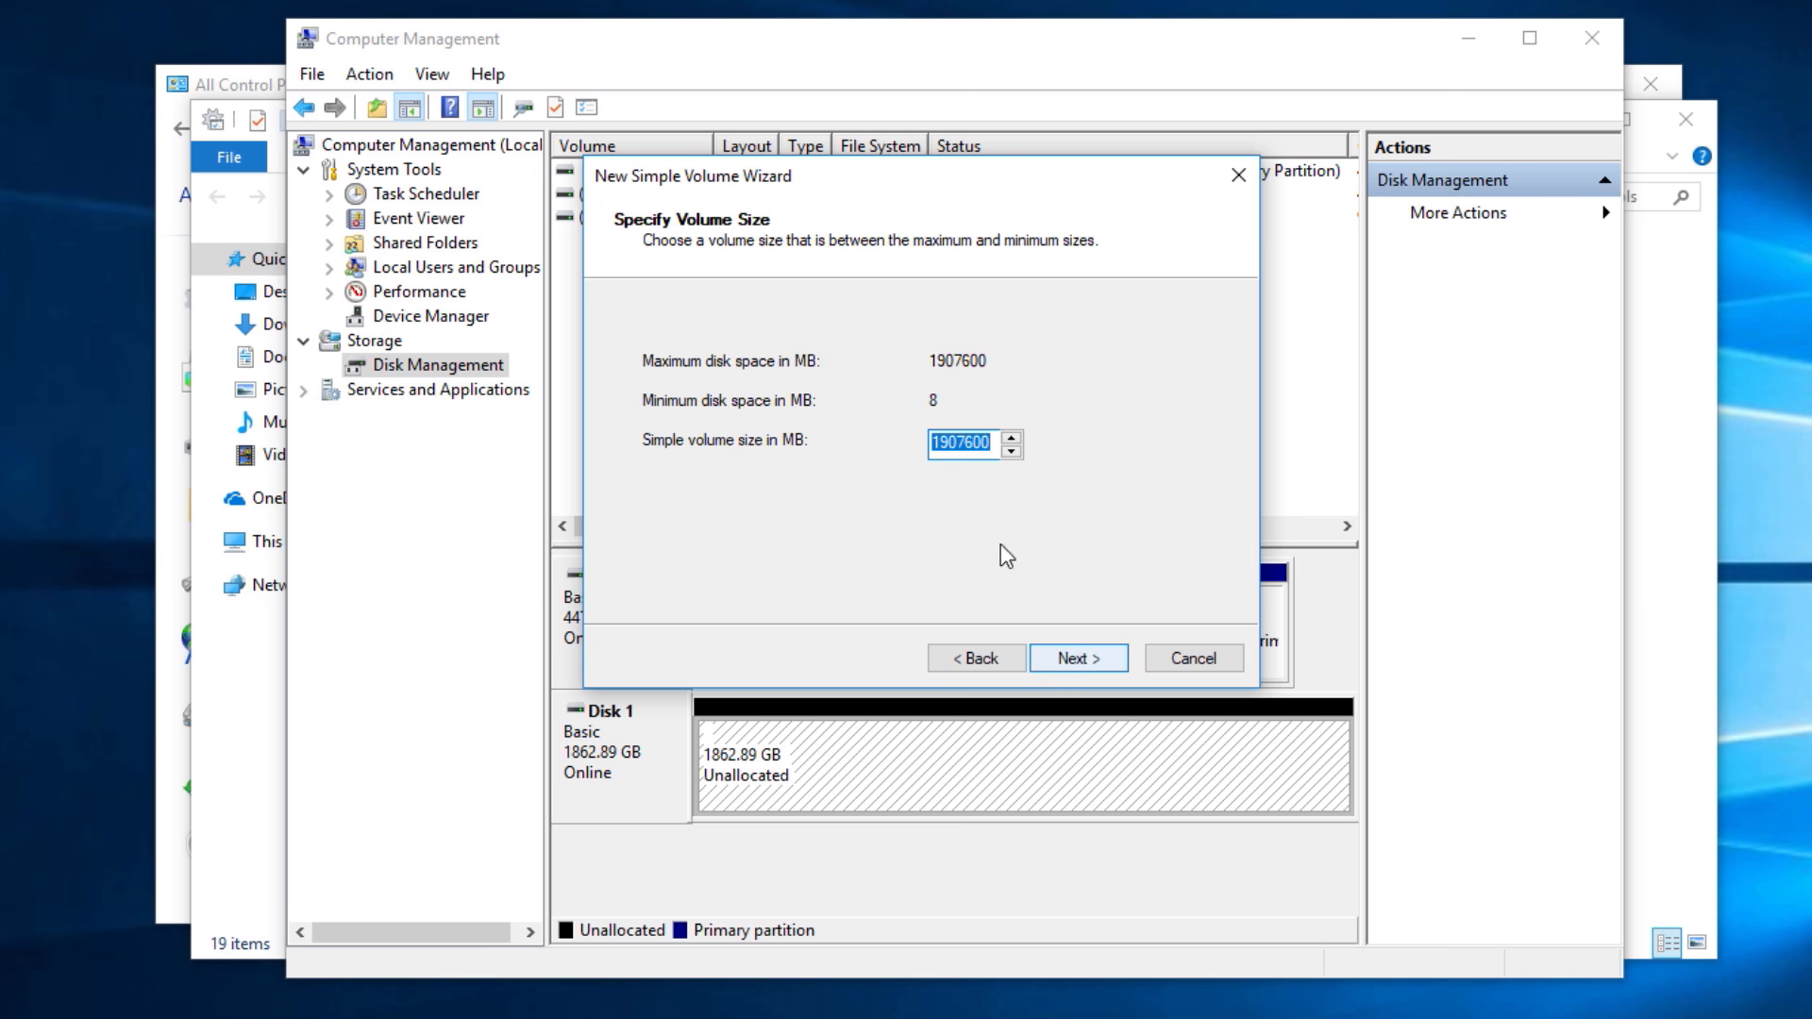
pyautogui.moveTo(1108, 515)
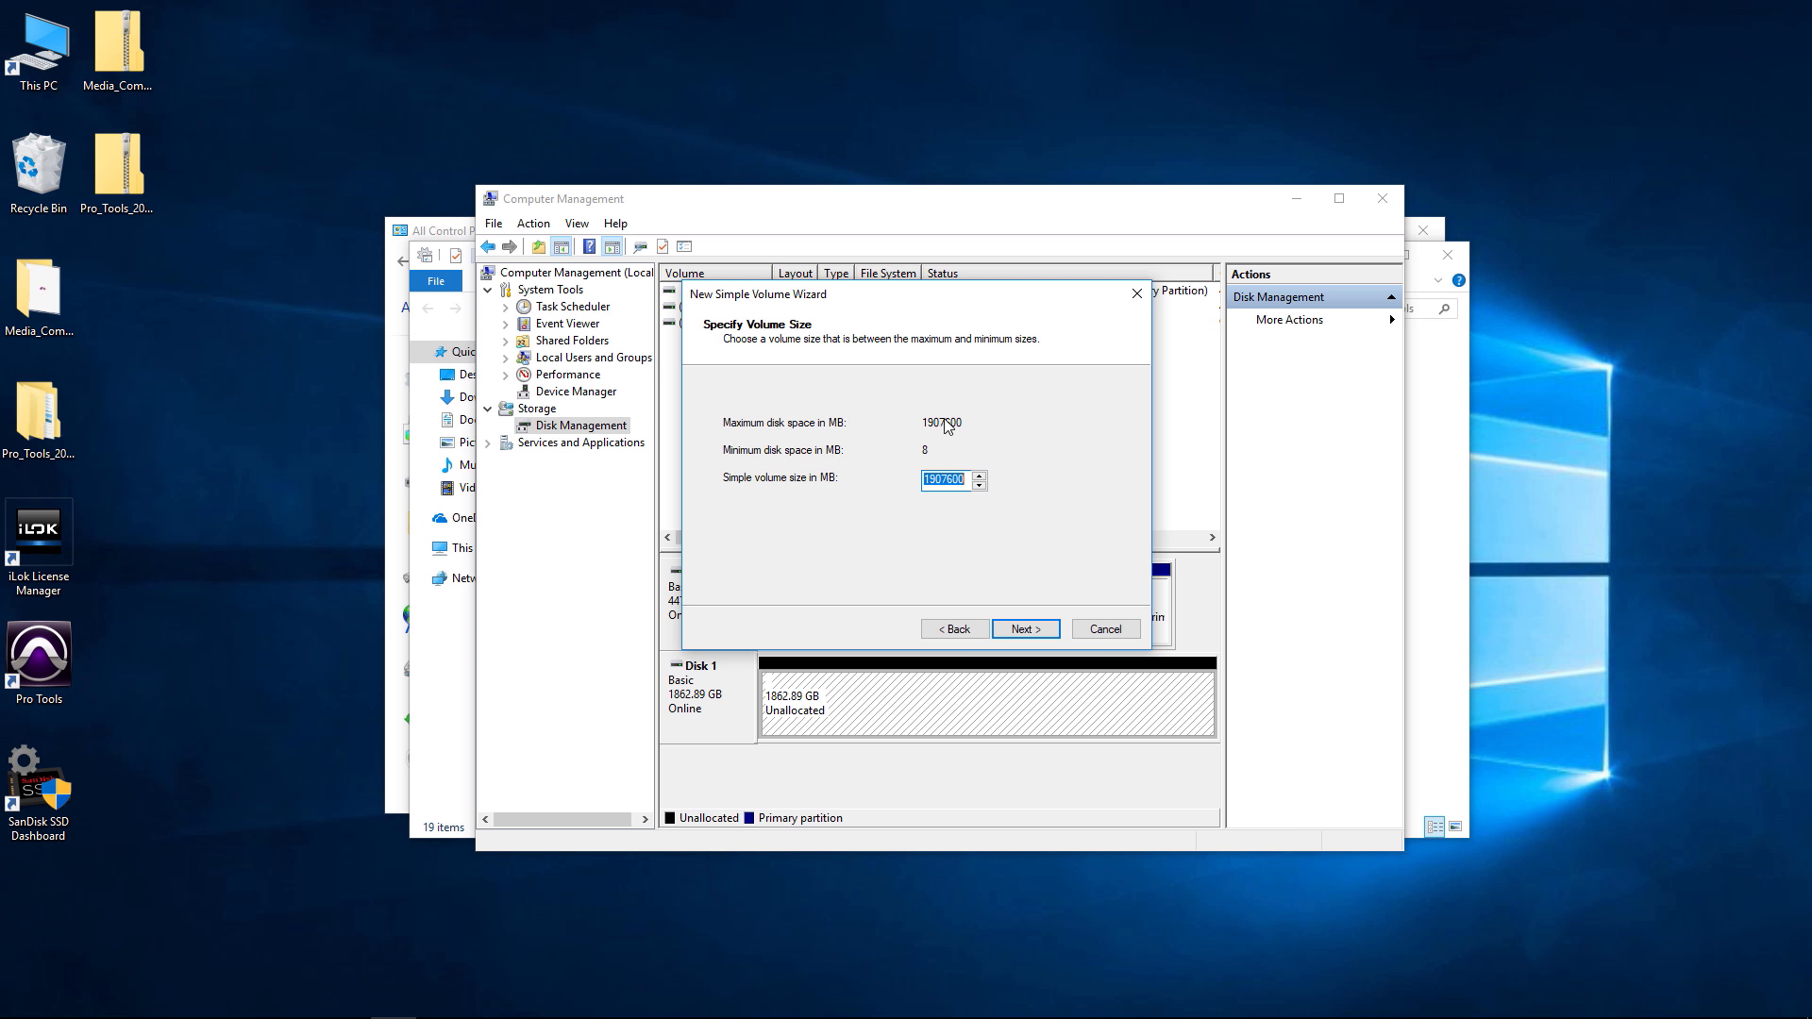
pyautogui.moveTo(970, 619)
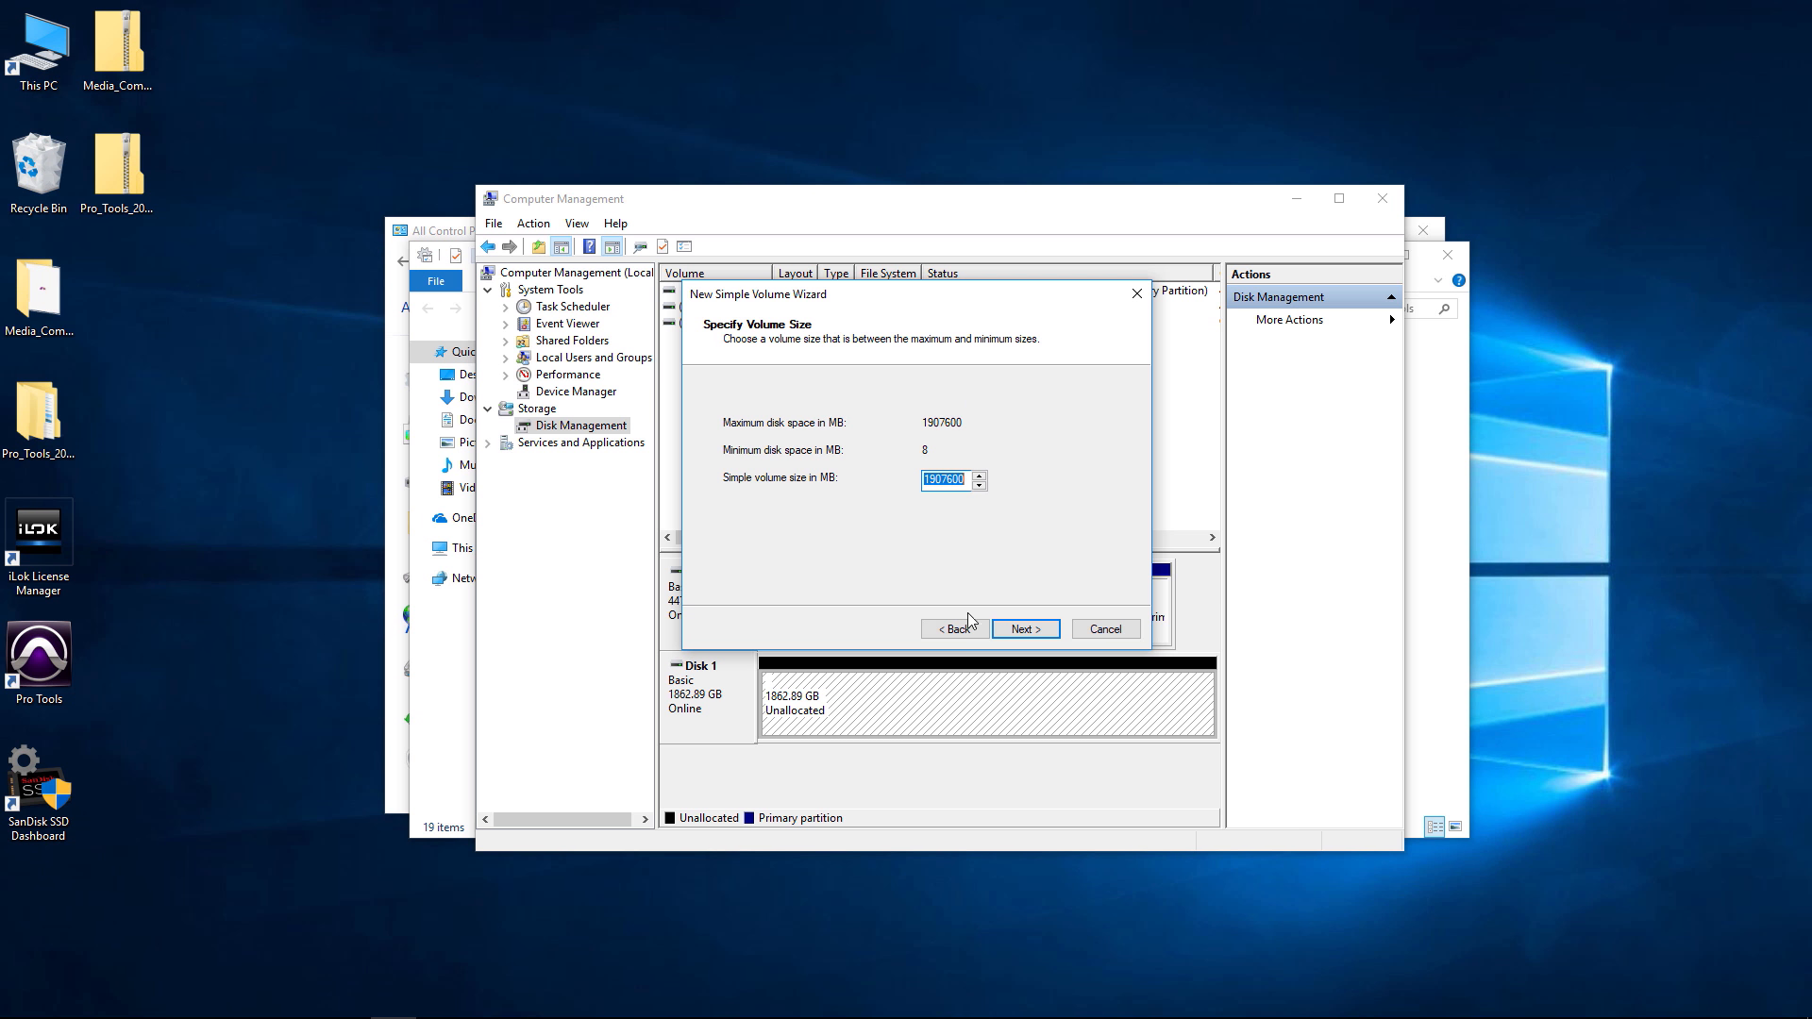
pyautogui.click(1026, 629)
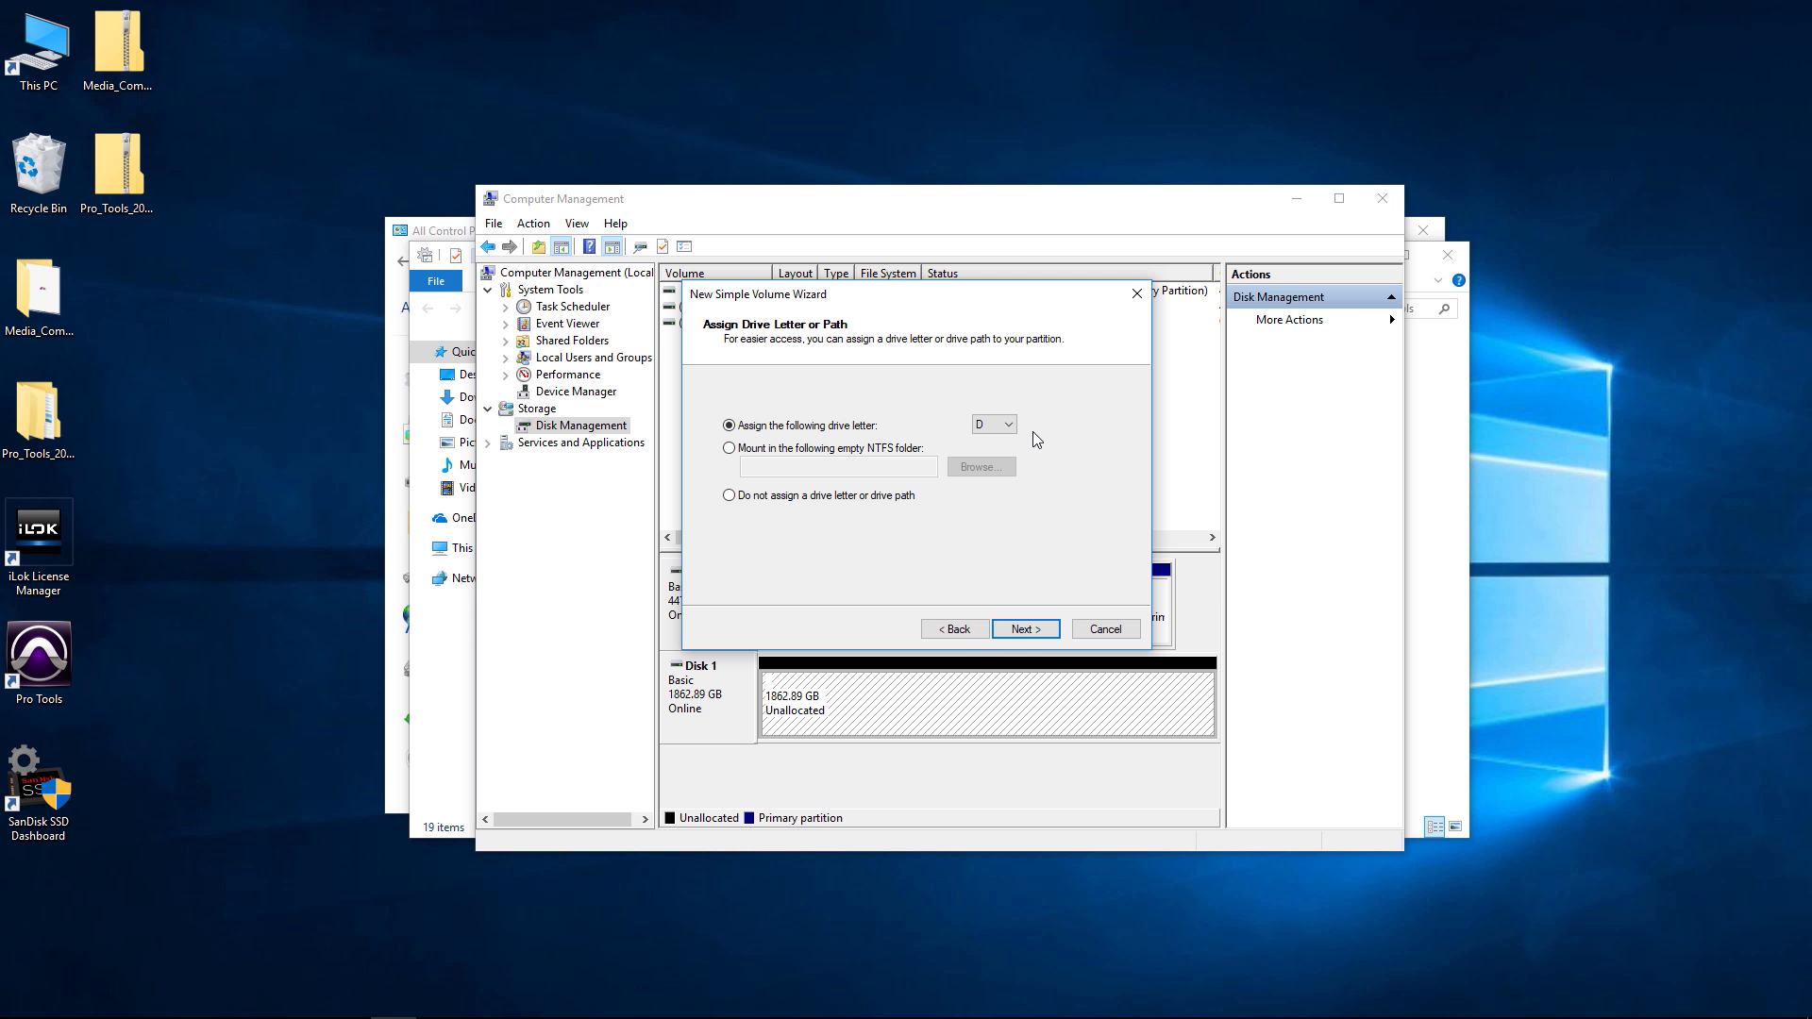
pyautogui.moveTo(1023, 434)
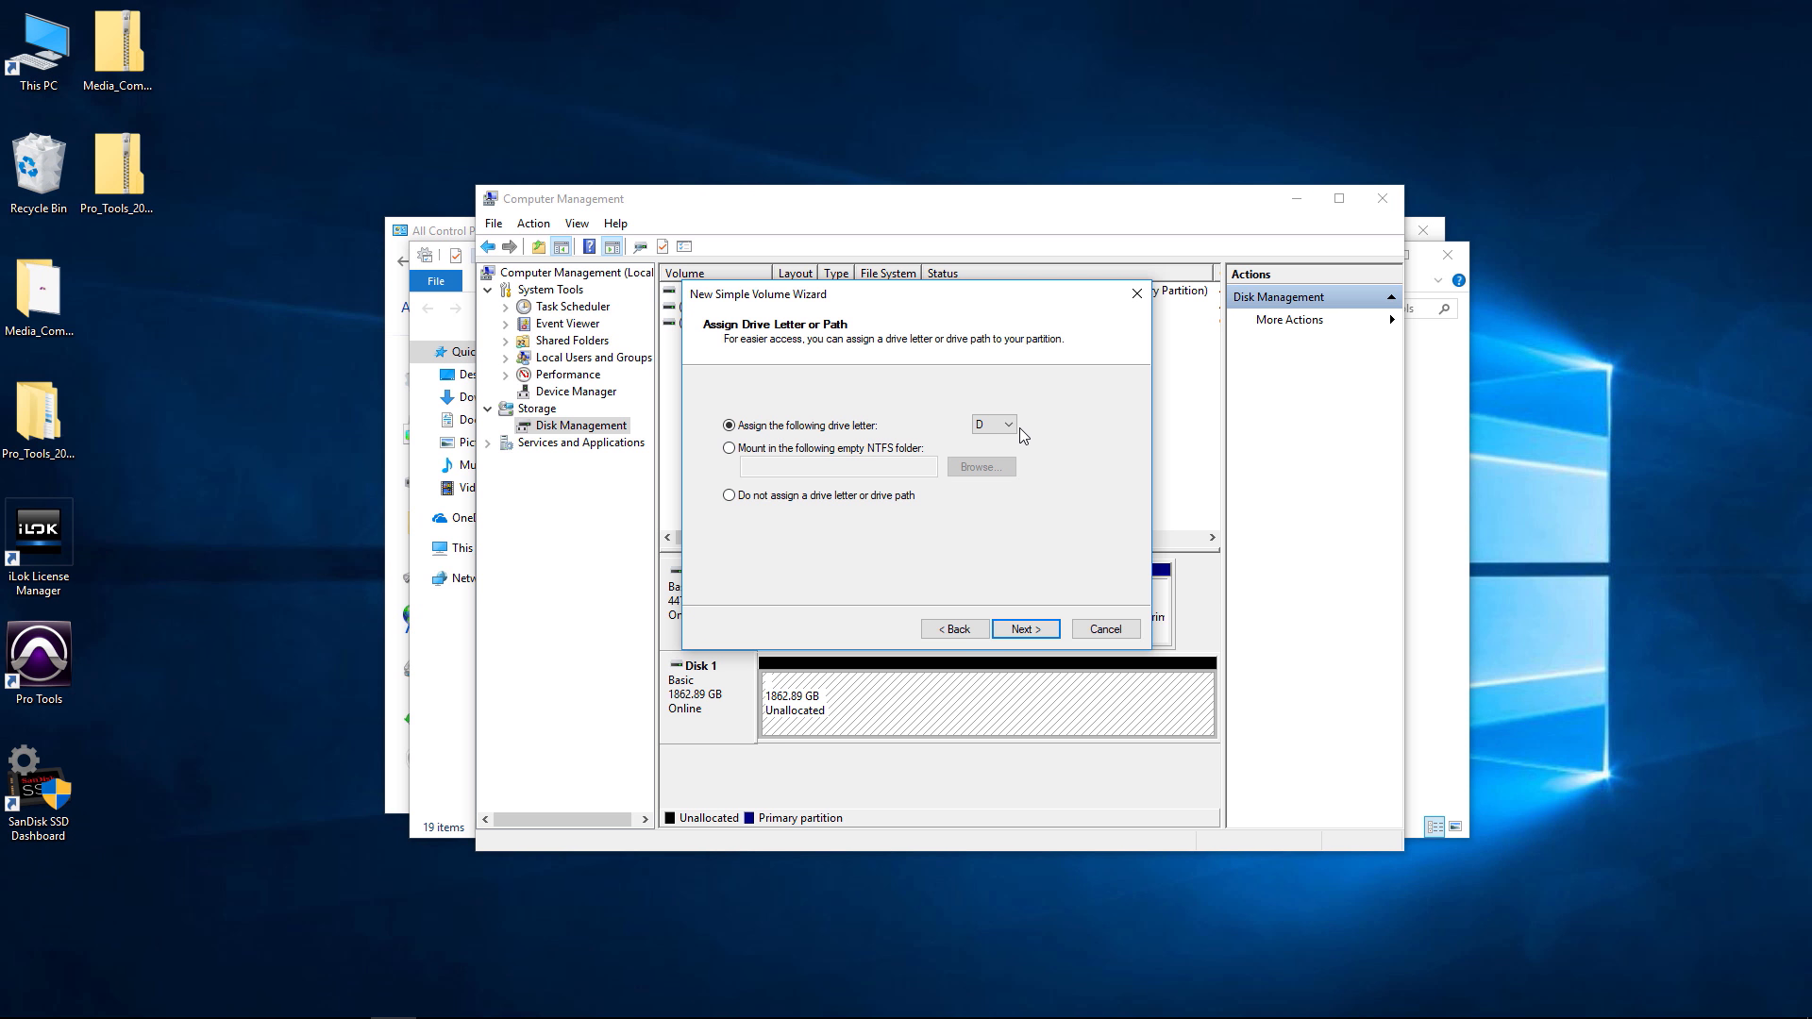
pyautogui.click(1008, 424)
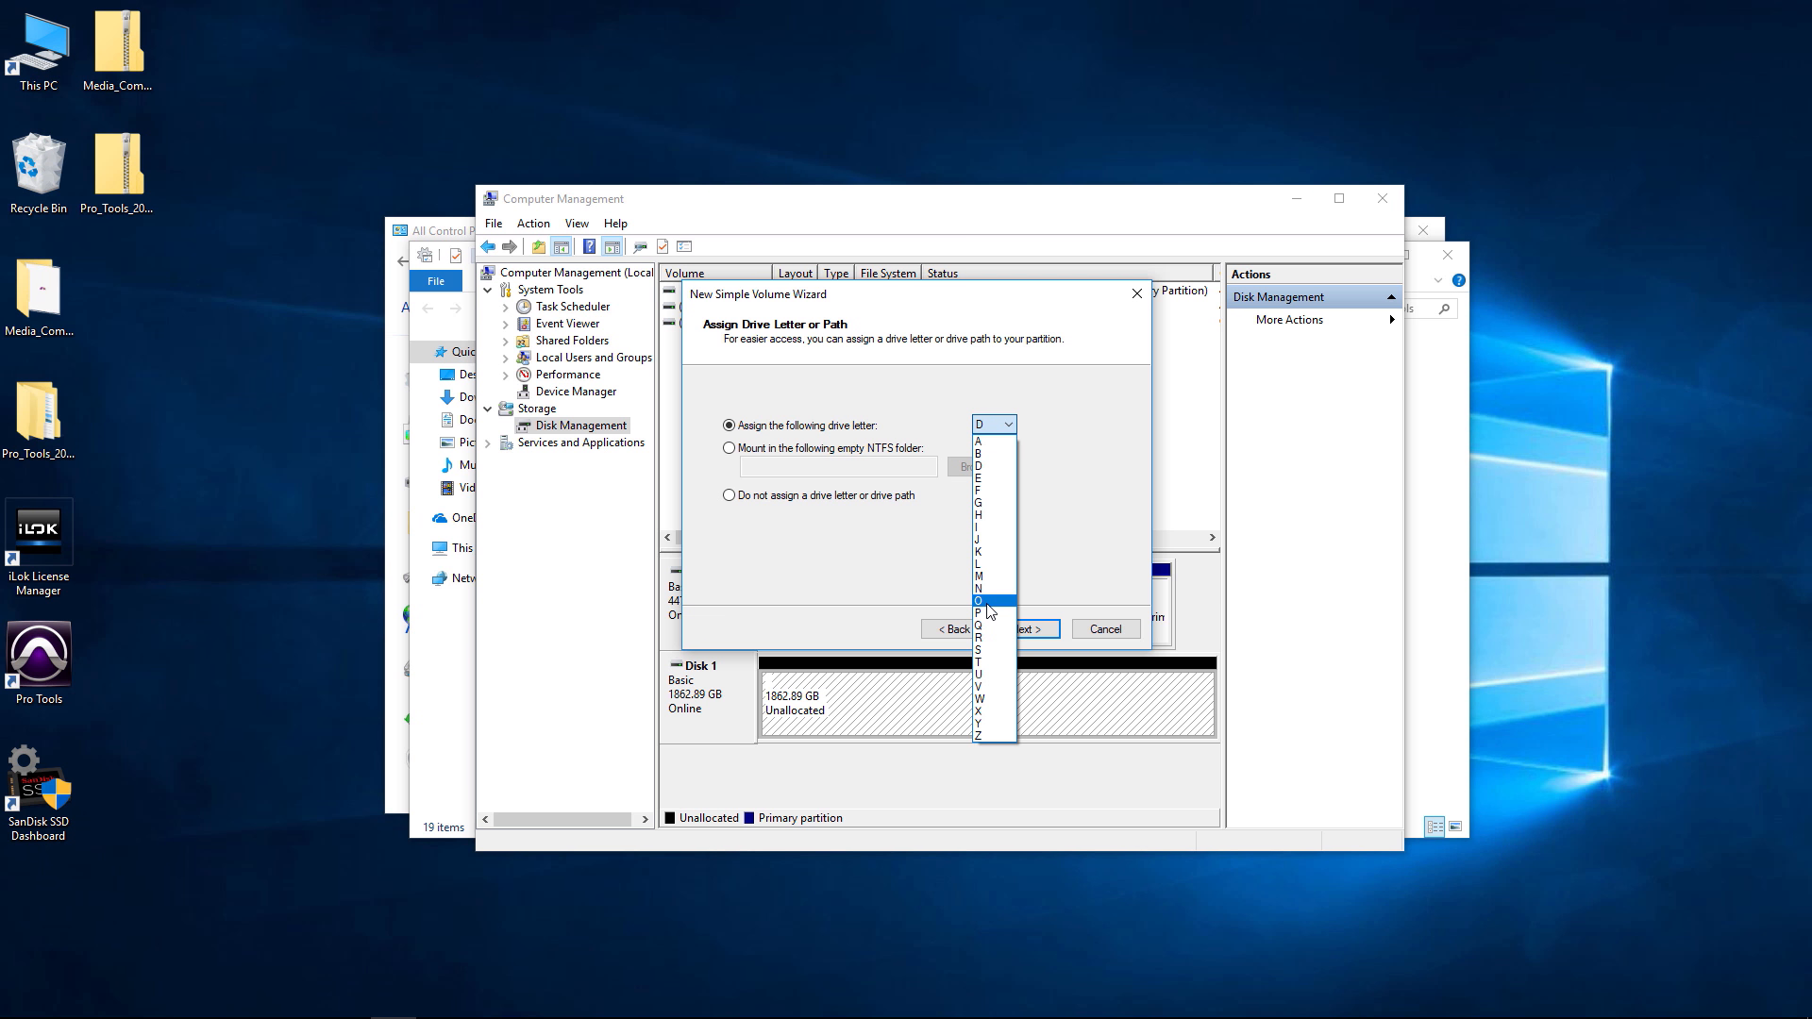
pyautogui.click(978, 491)
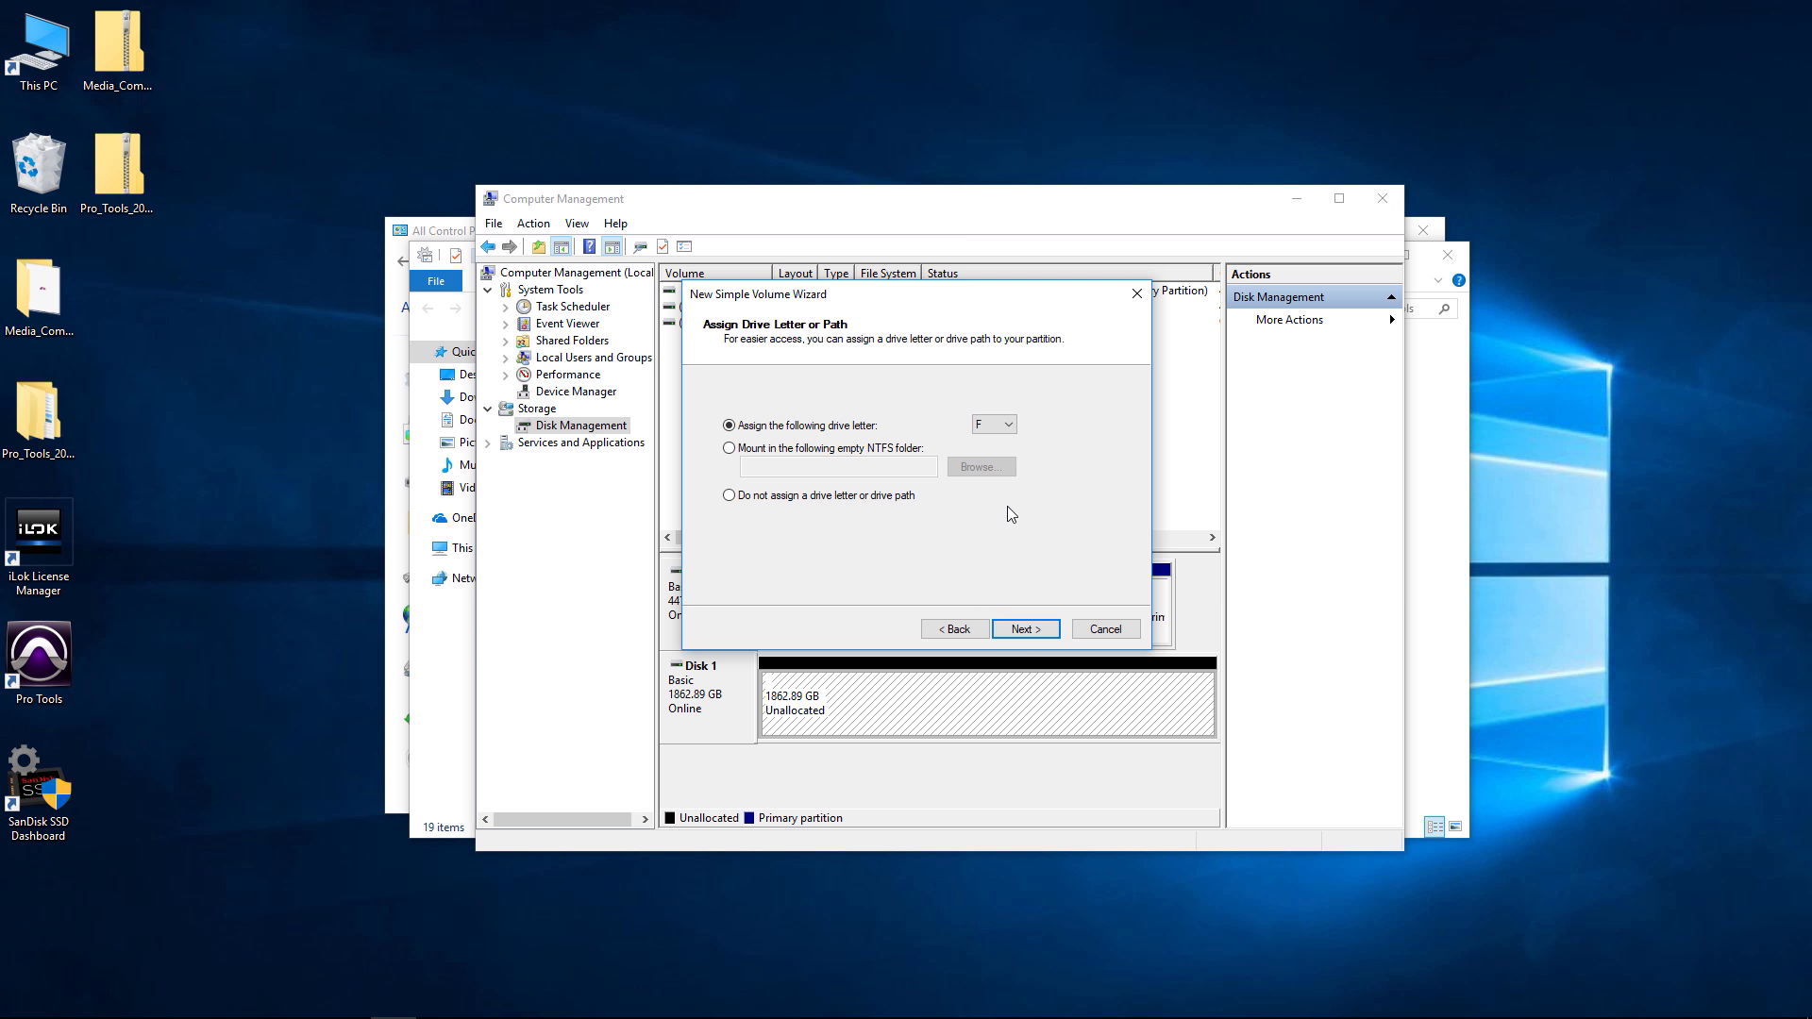
pyautogui.moveTo(800, 498)
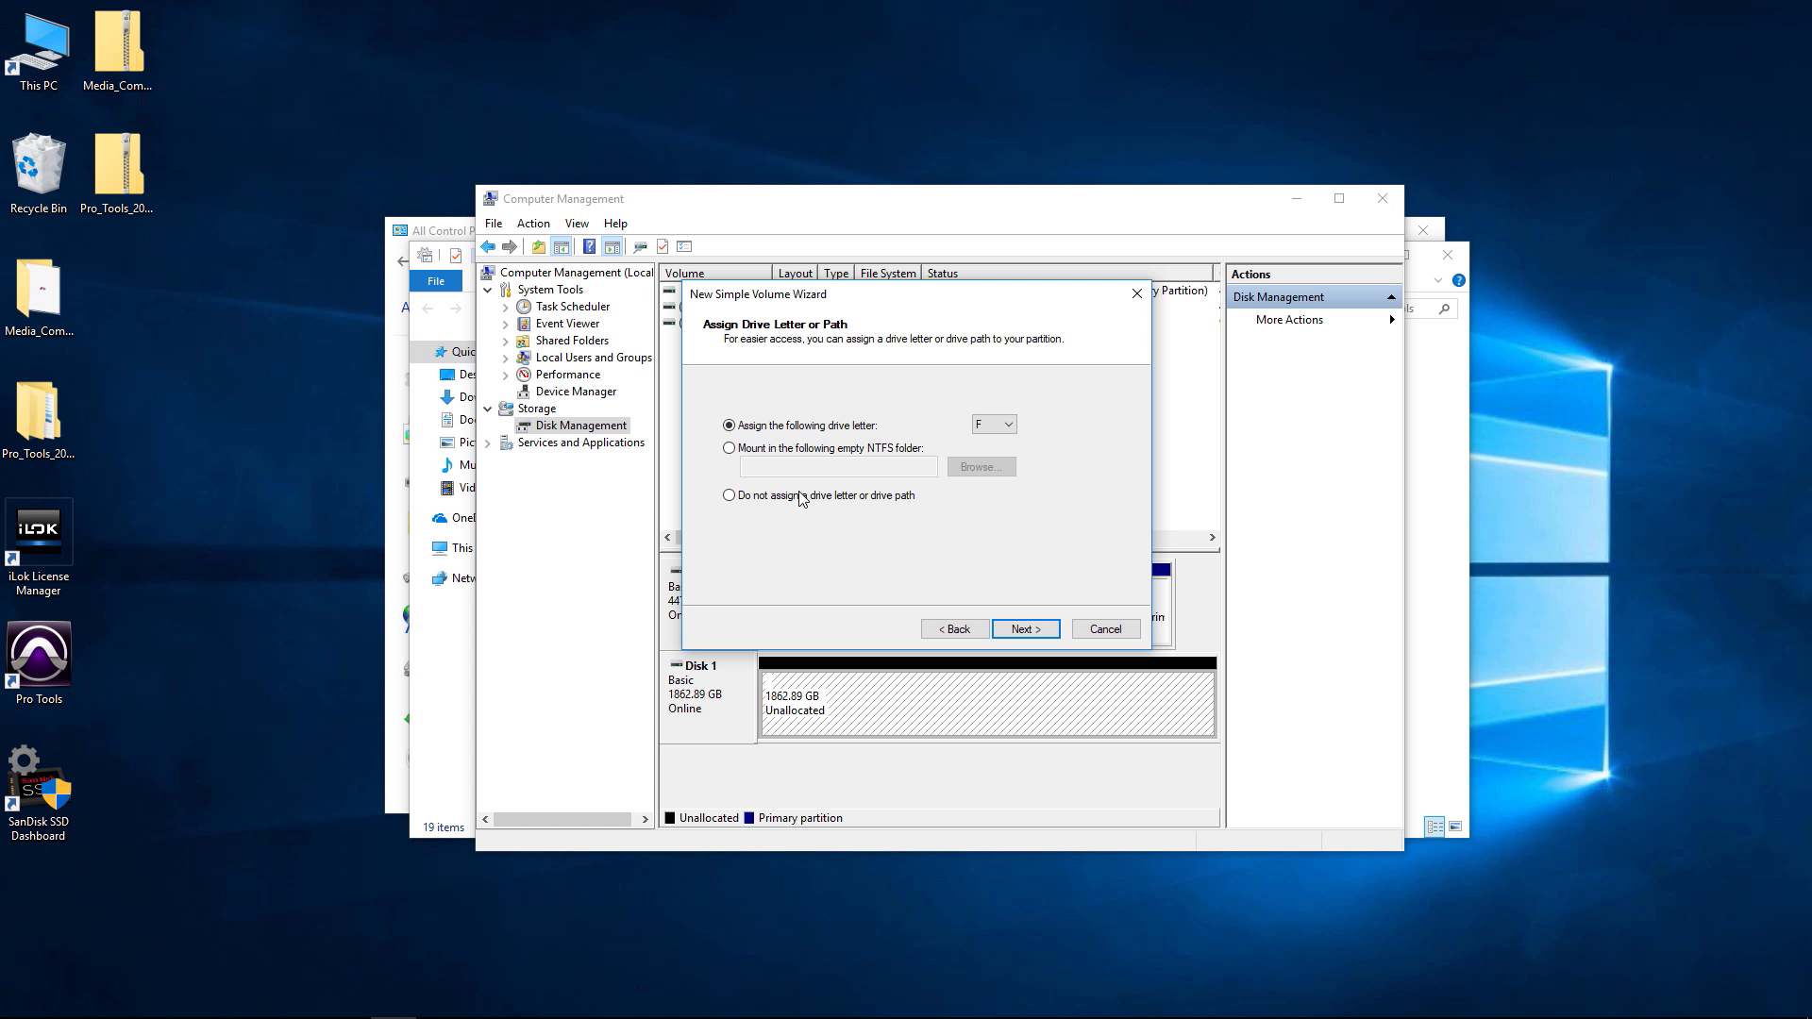
pyautogui.moveTo(748, 484)
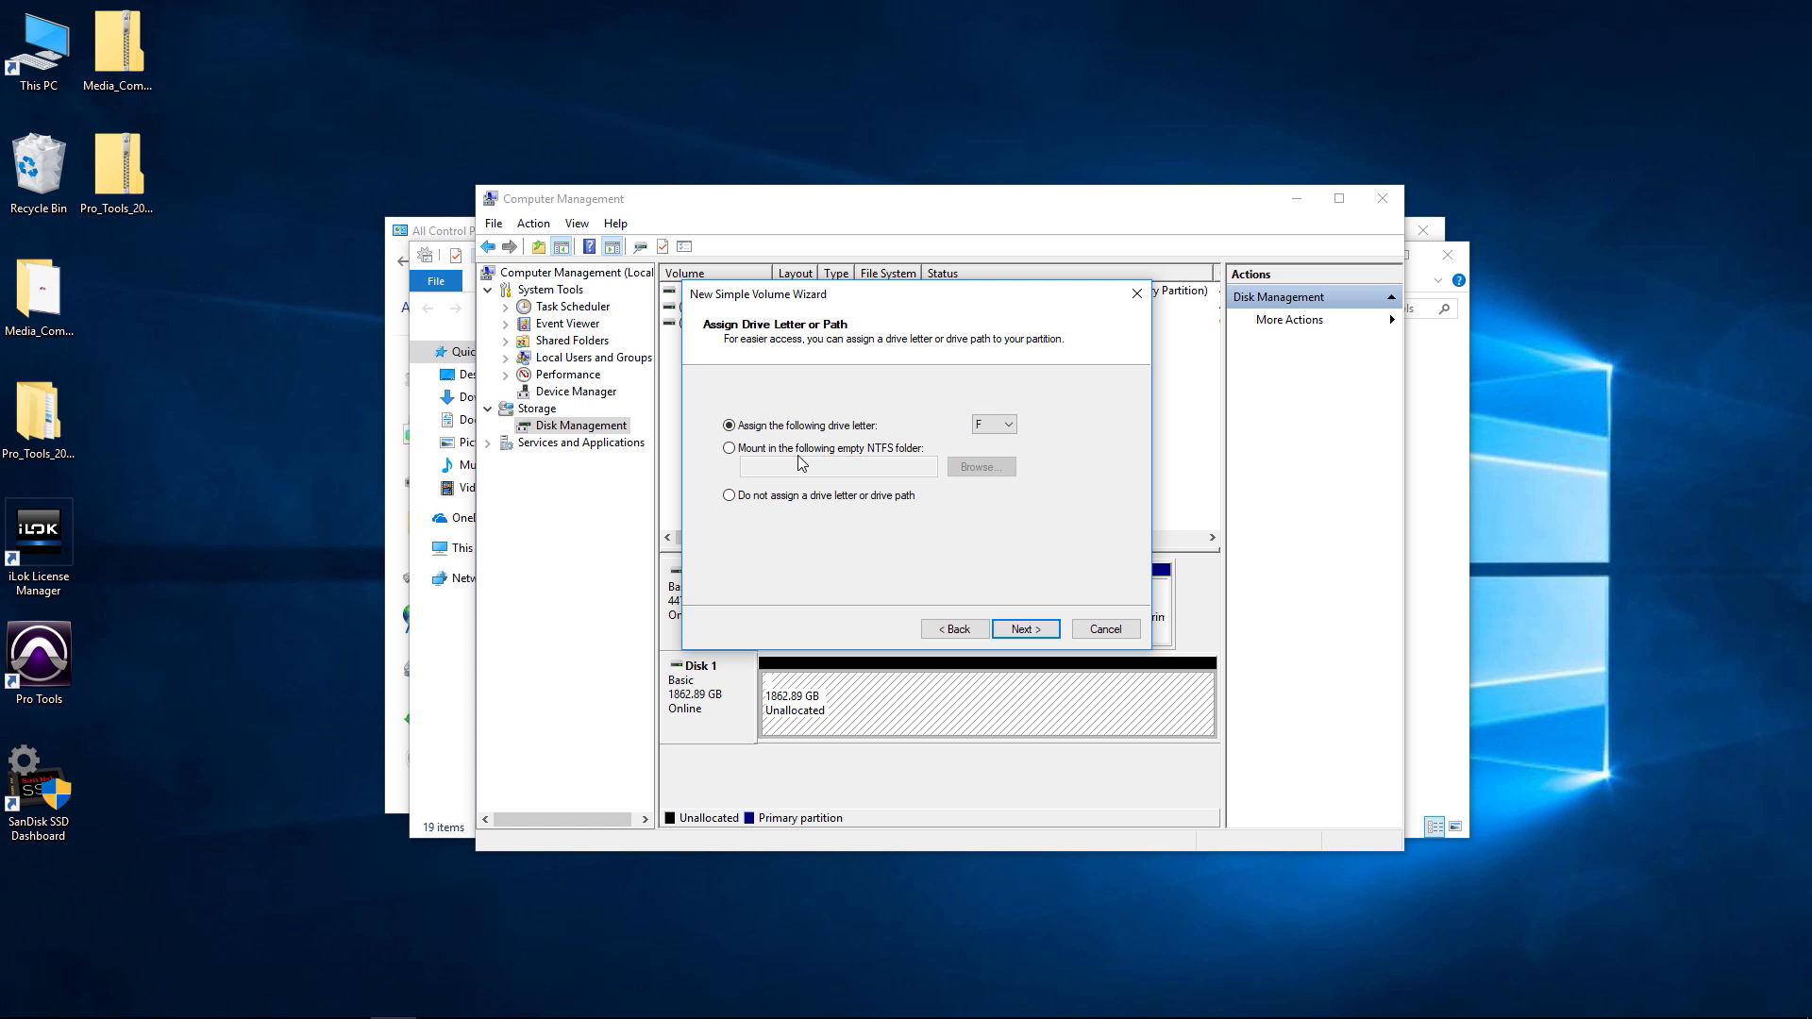
pyautogui.click(1025, 628)
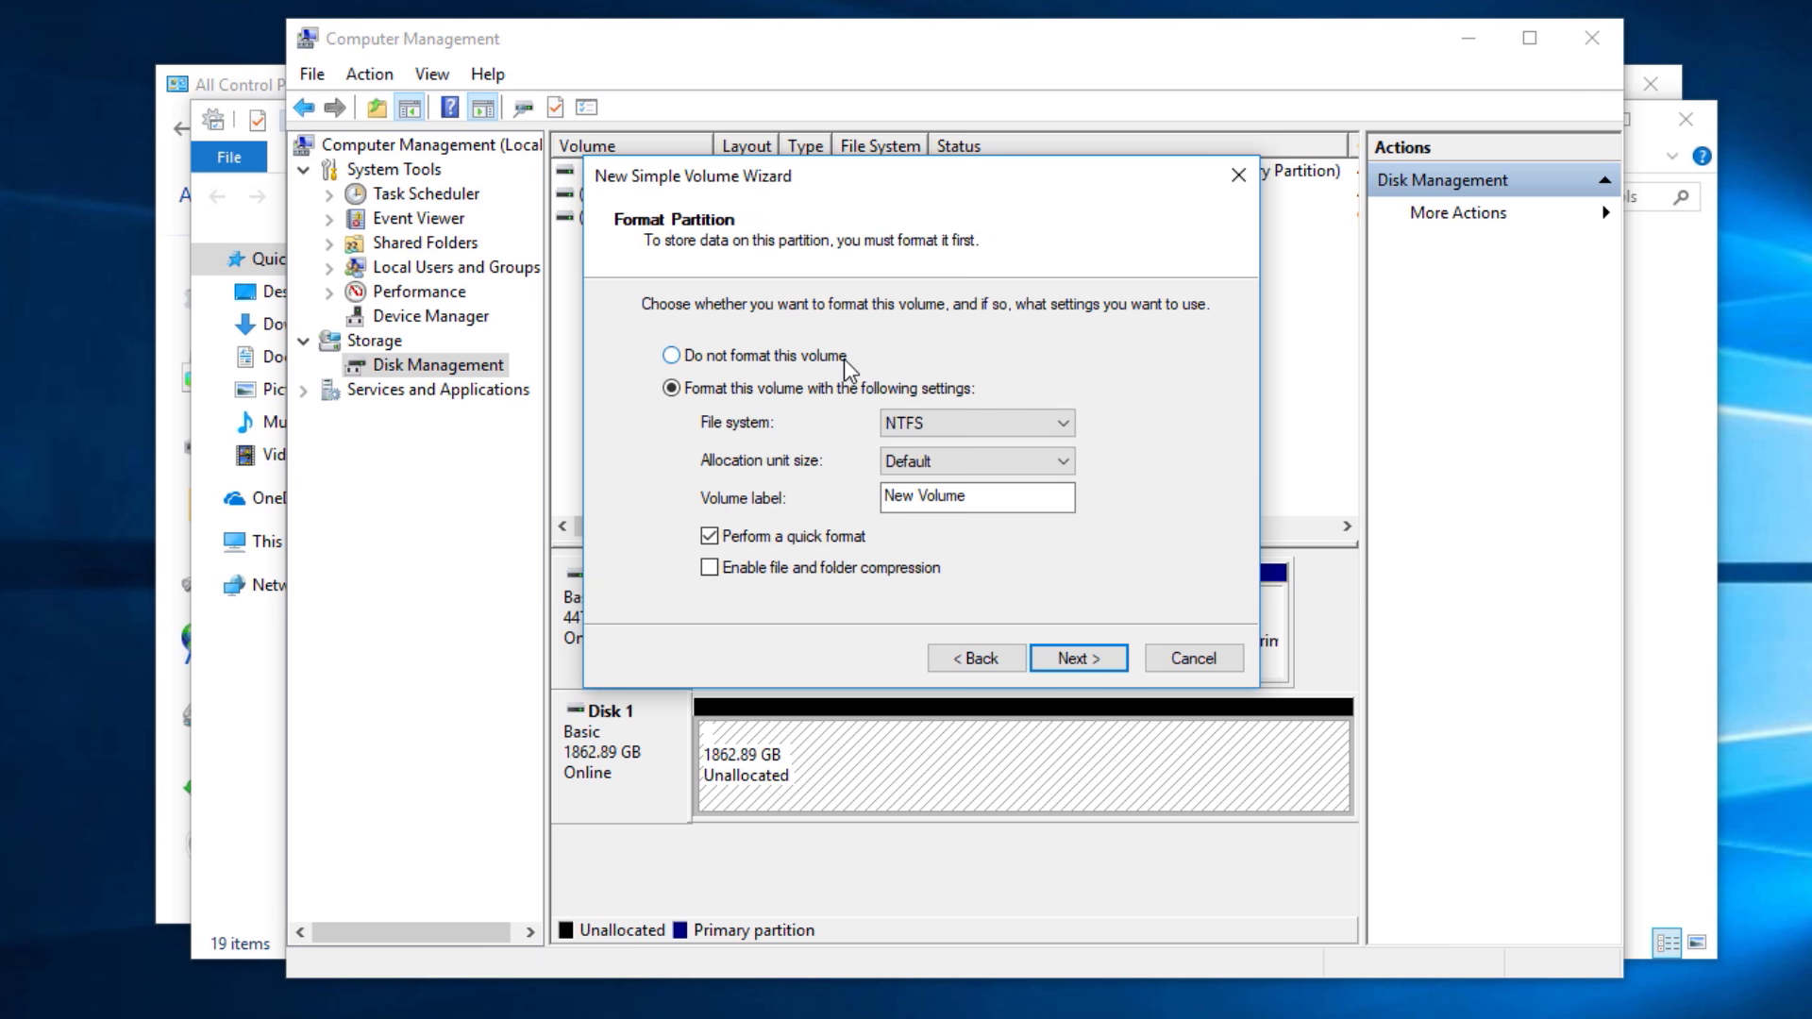
pyautogui.moveTo(706, 423)
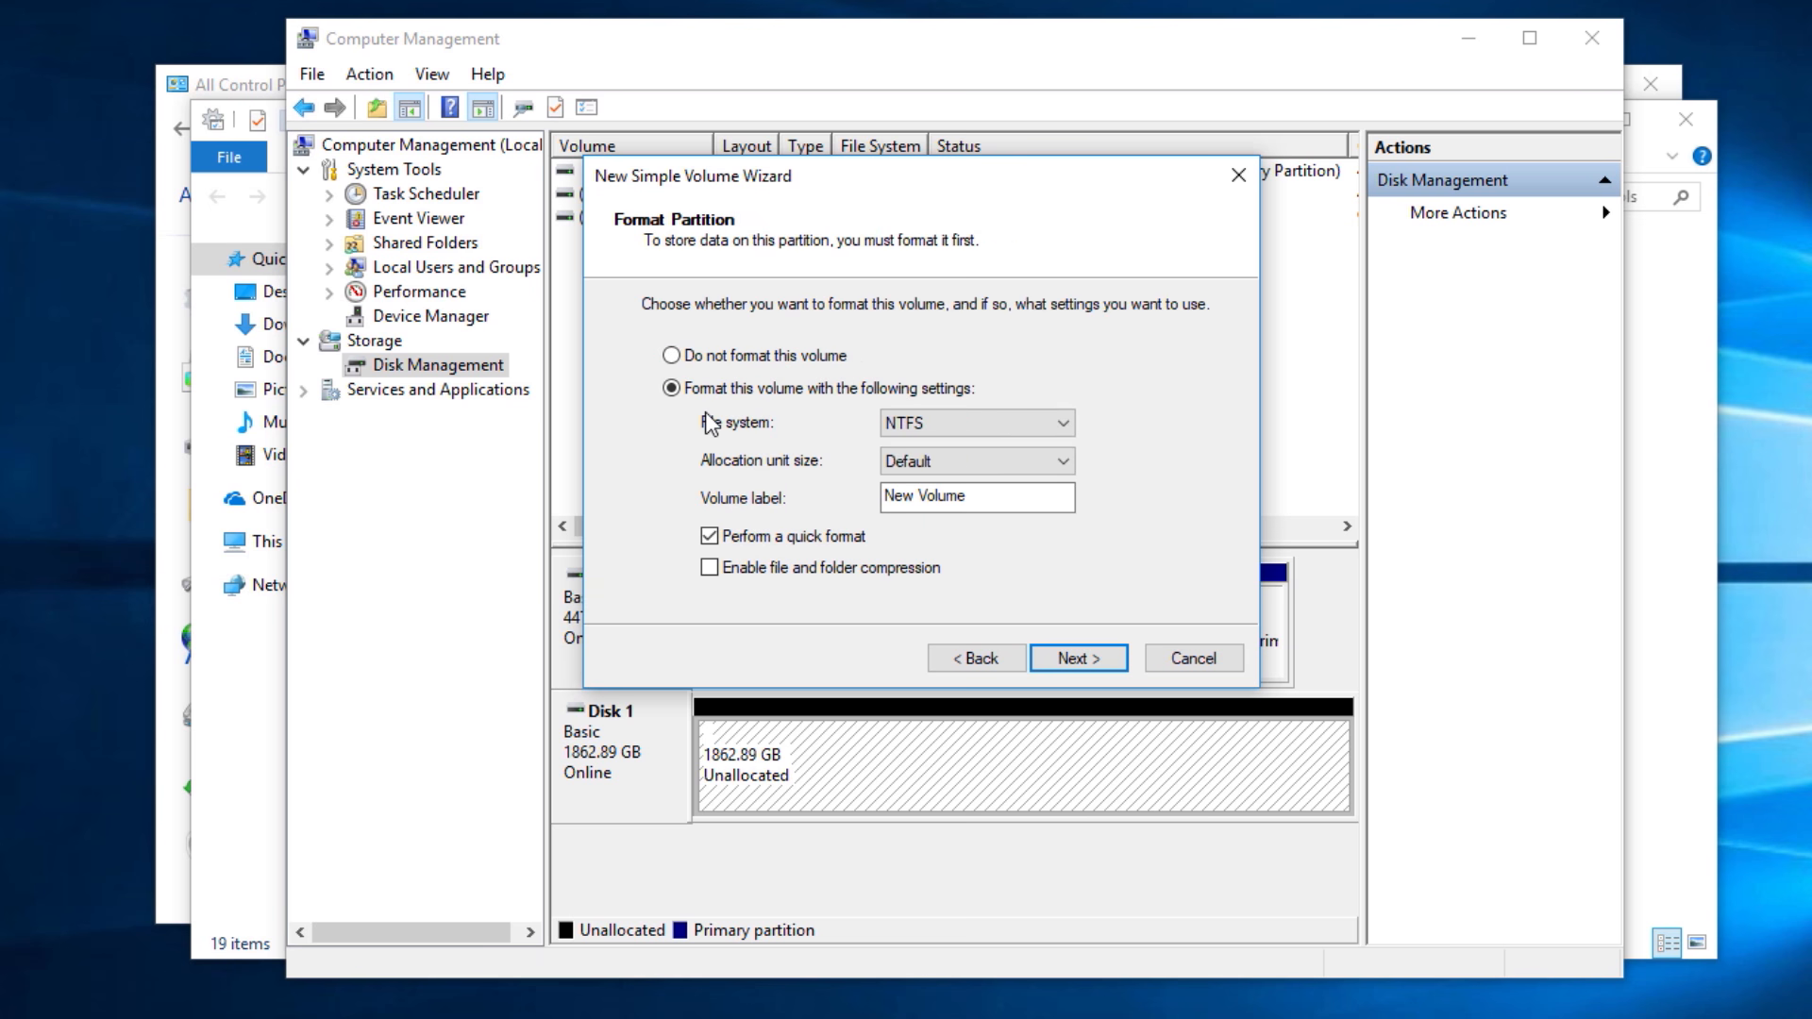
pyautogui.moveTo(857, 407)
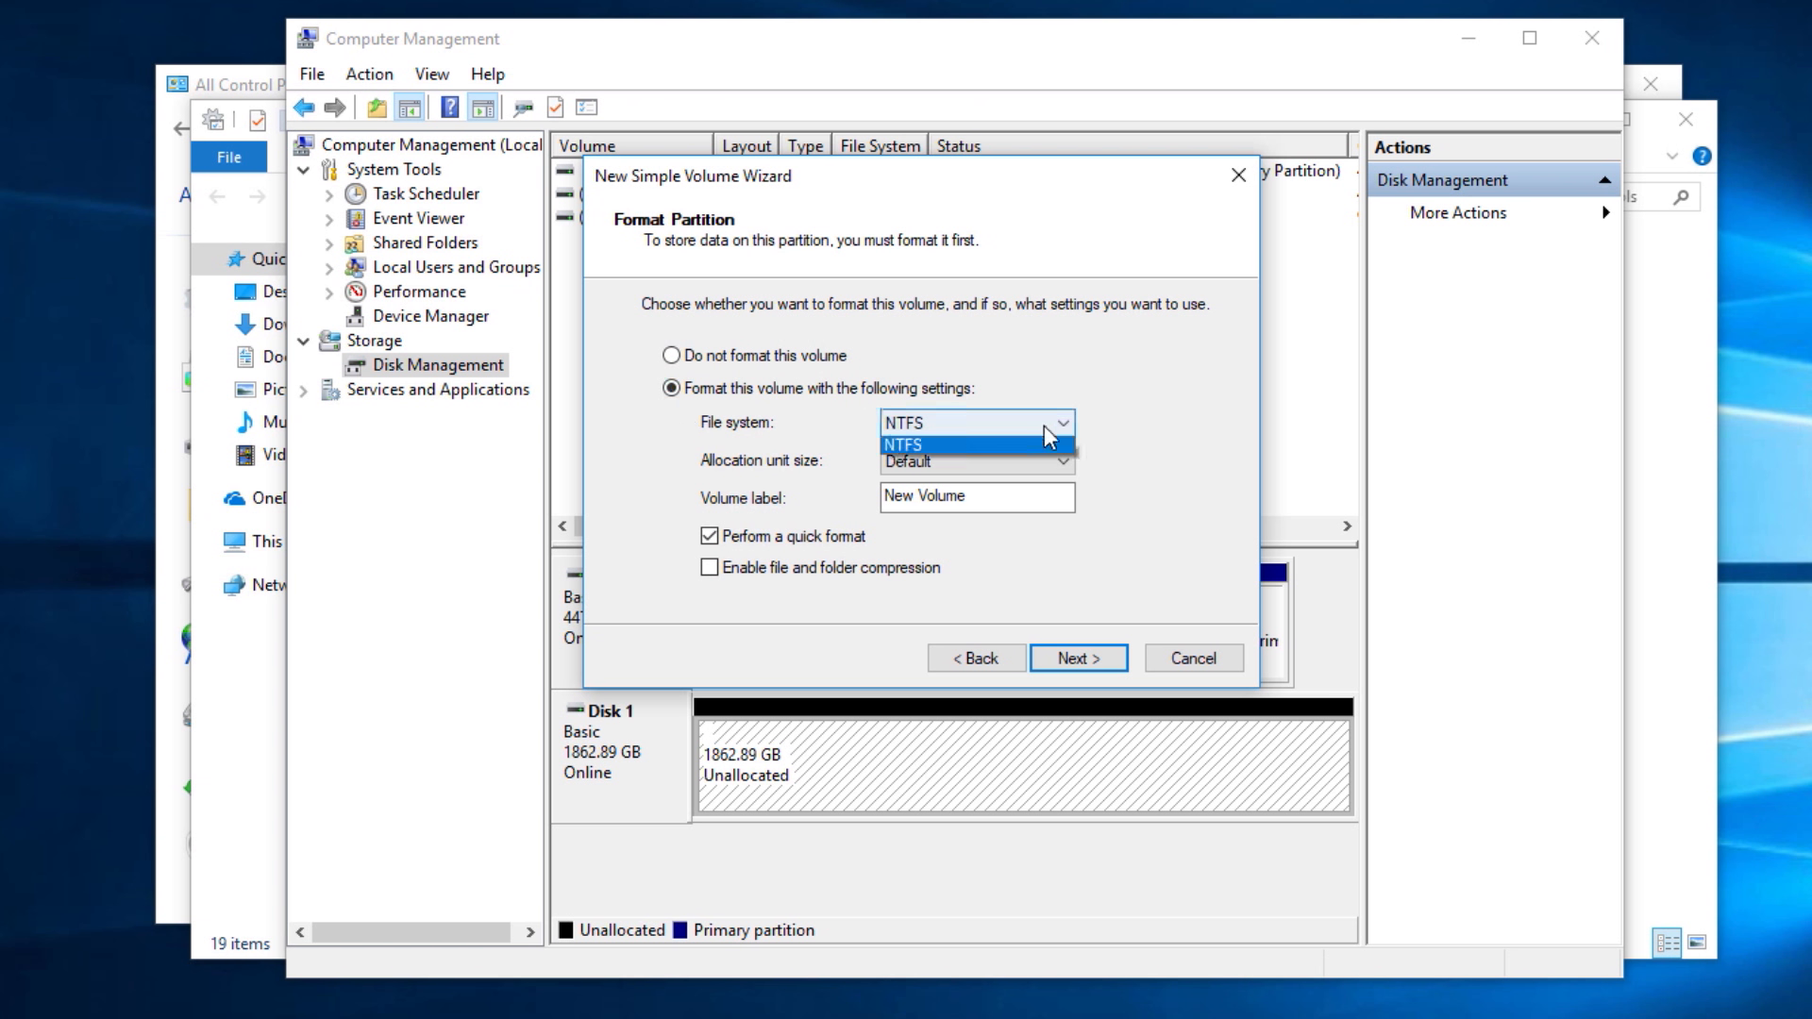
# Keep NTFS and label the volume New Harddrive
pyautogui.click(915, 443)
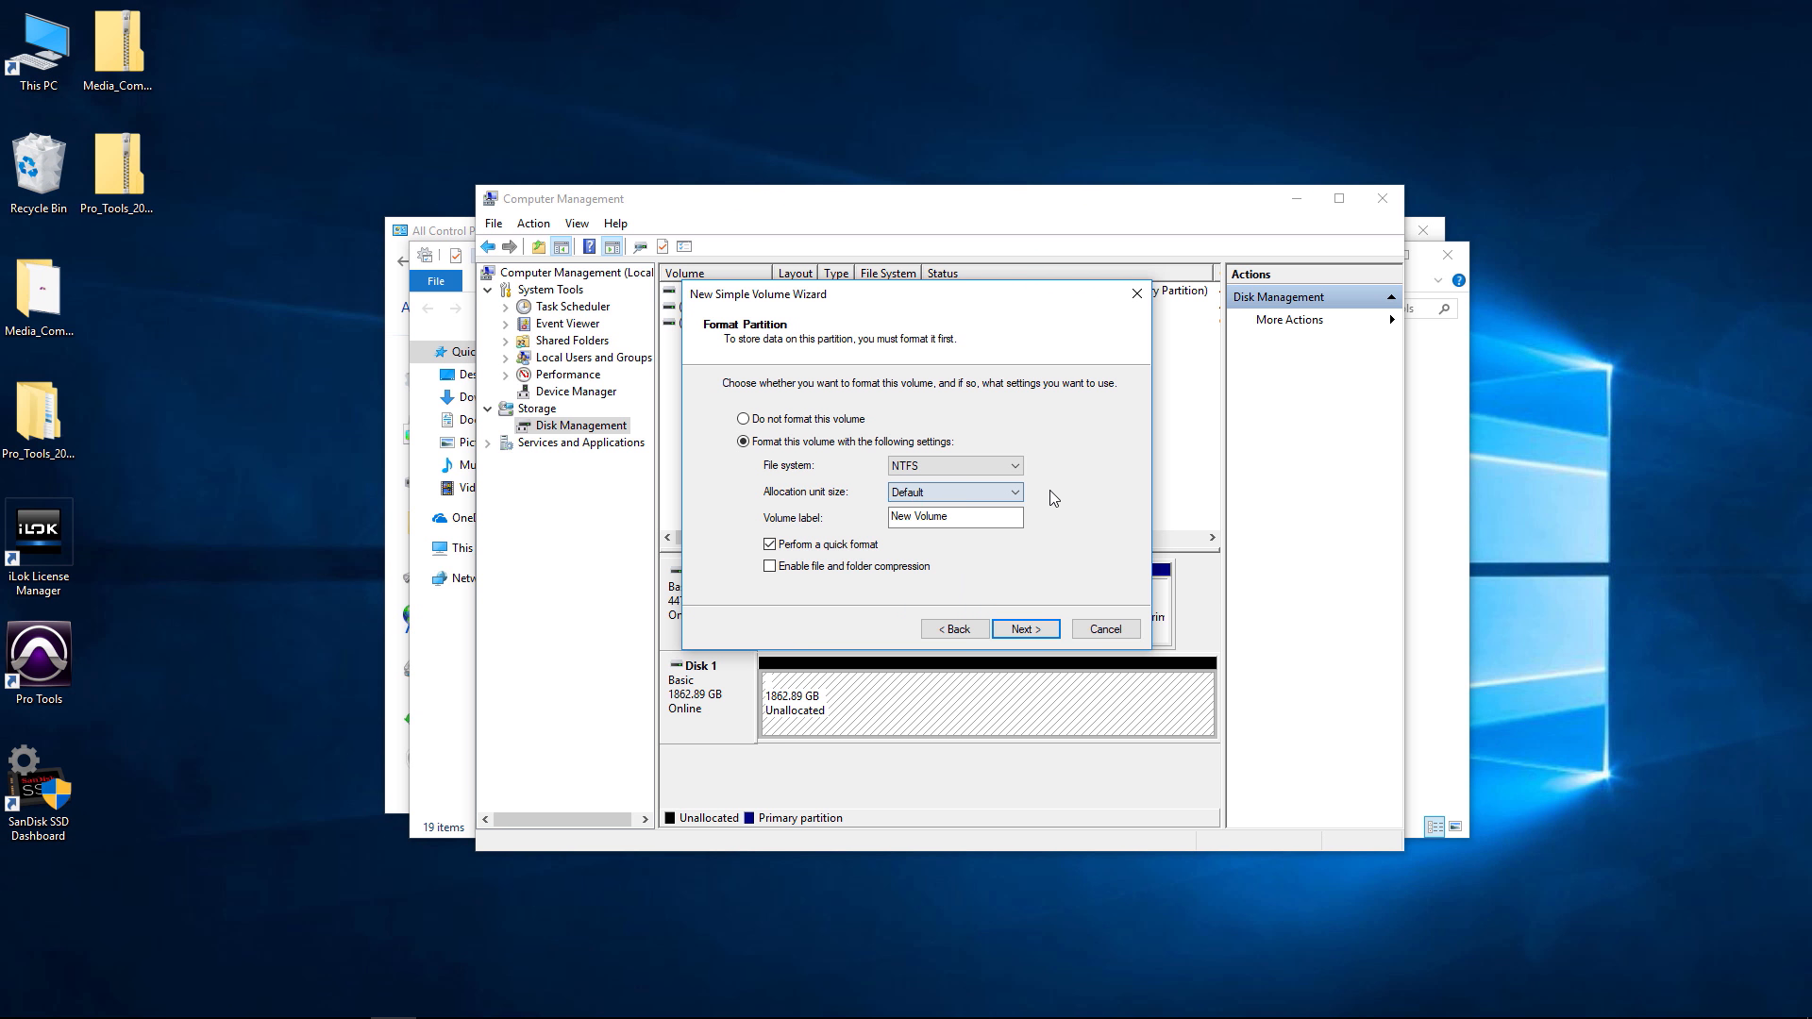
pyautogui.click(971, 517)
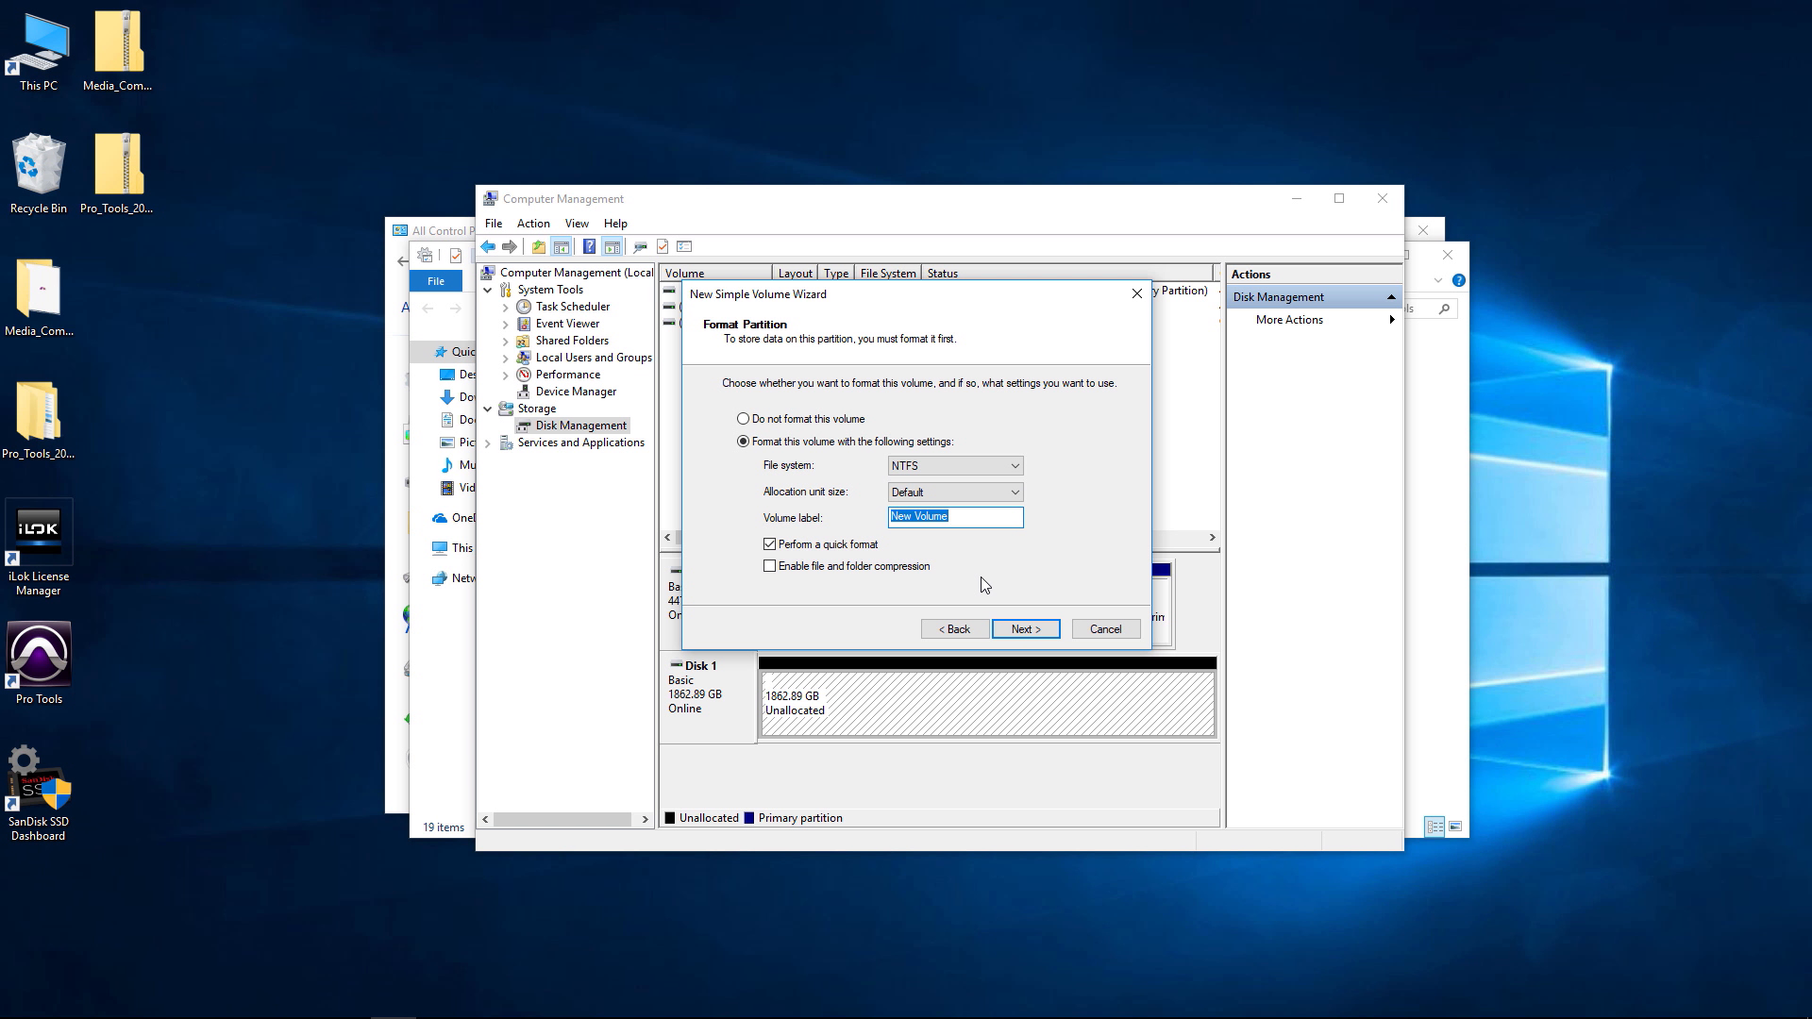
pyautogui.write('N')
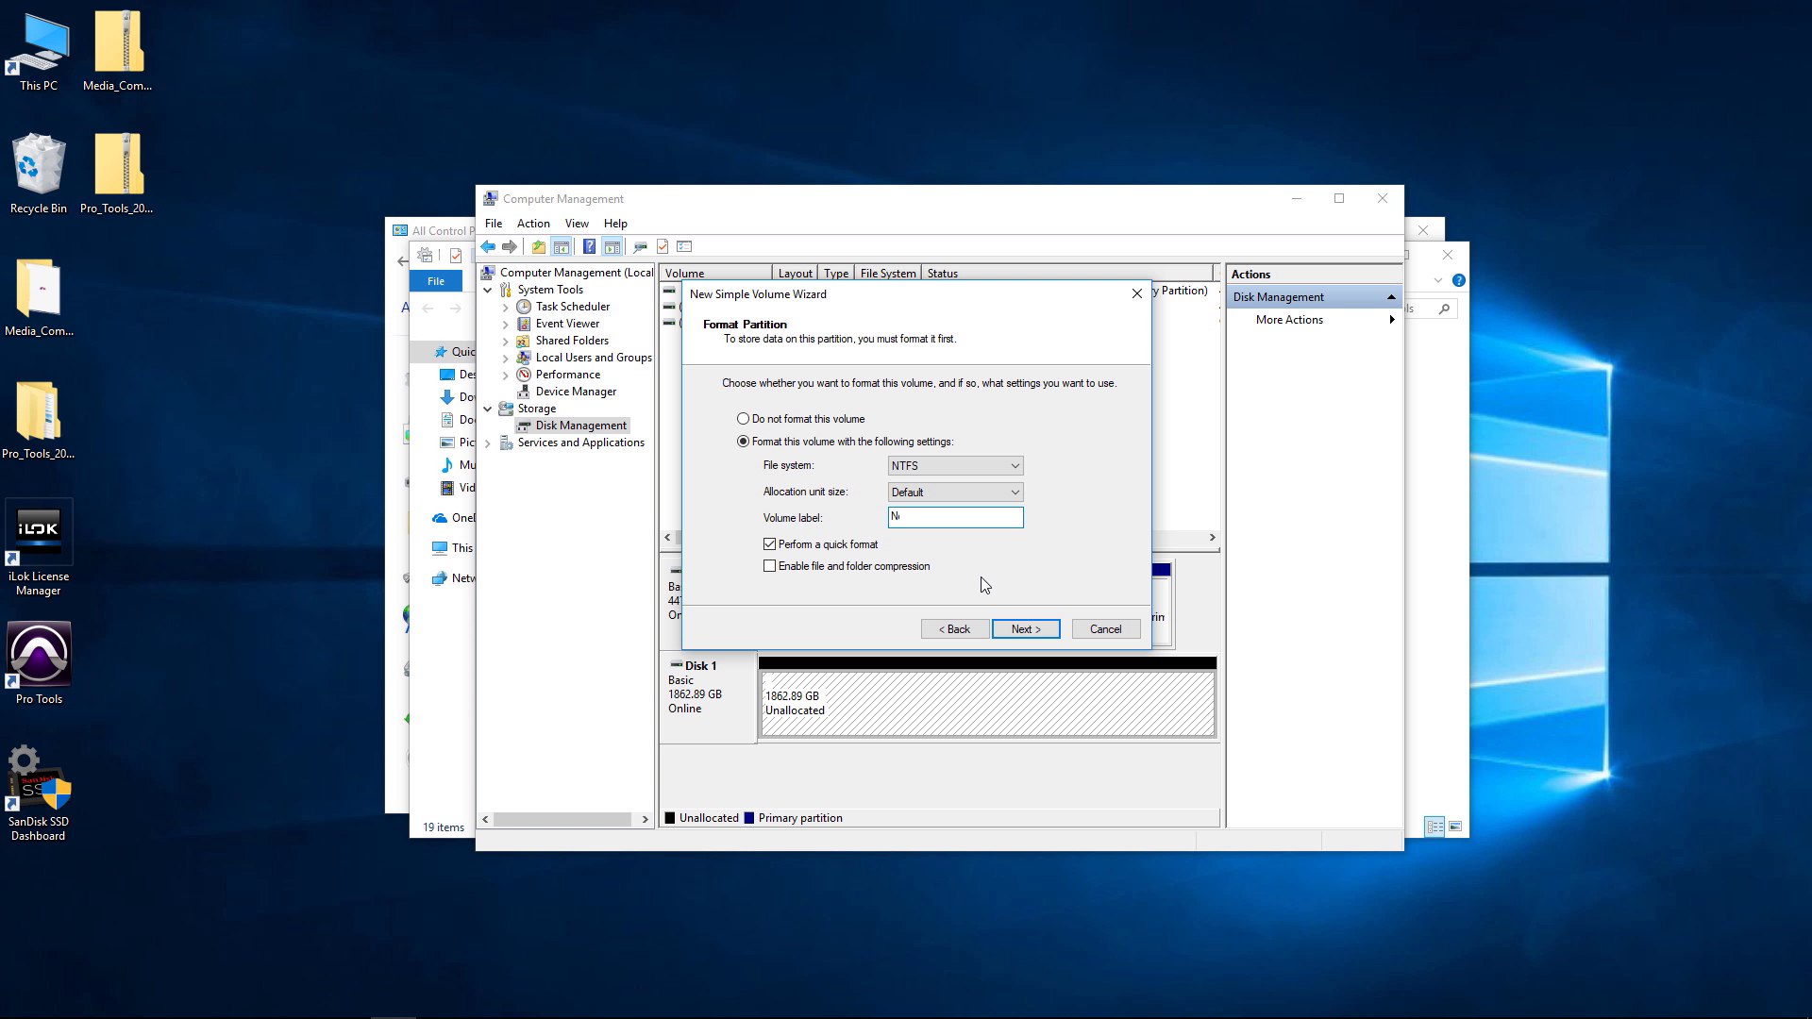
pyautogui.write('New Harddrive')
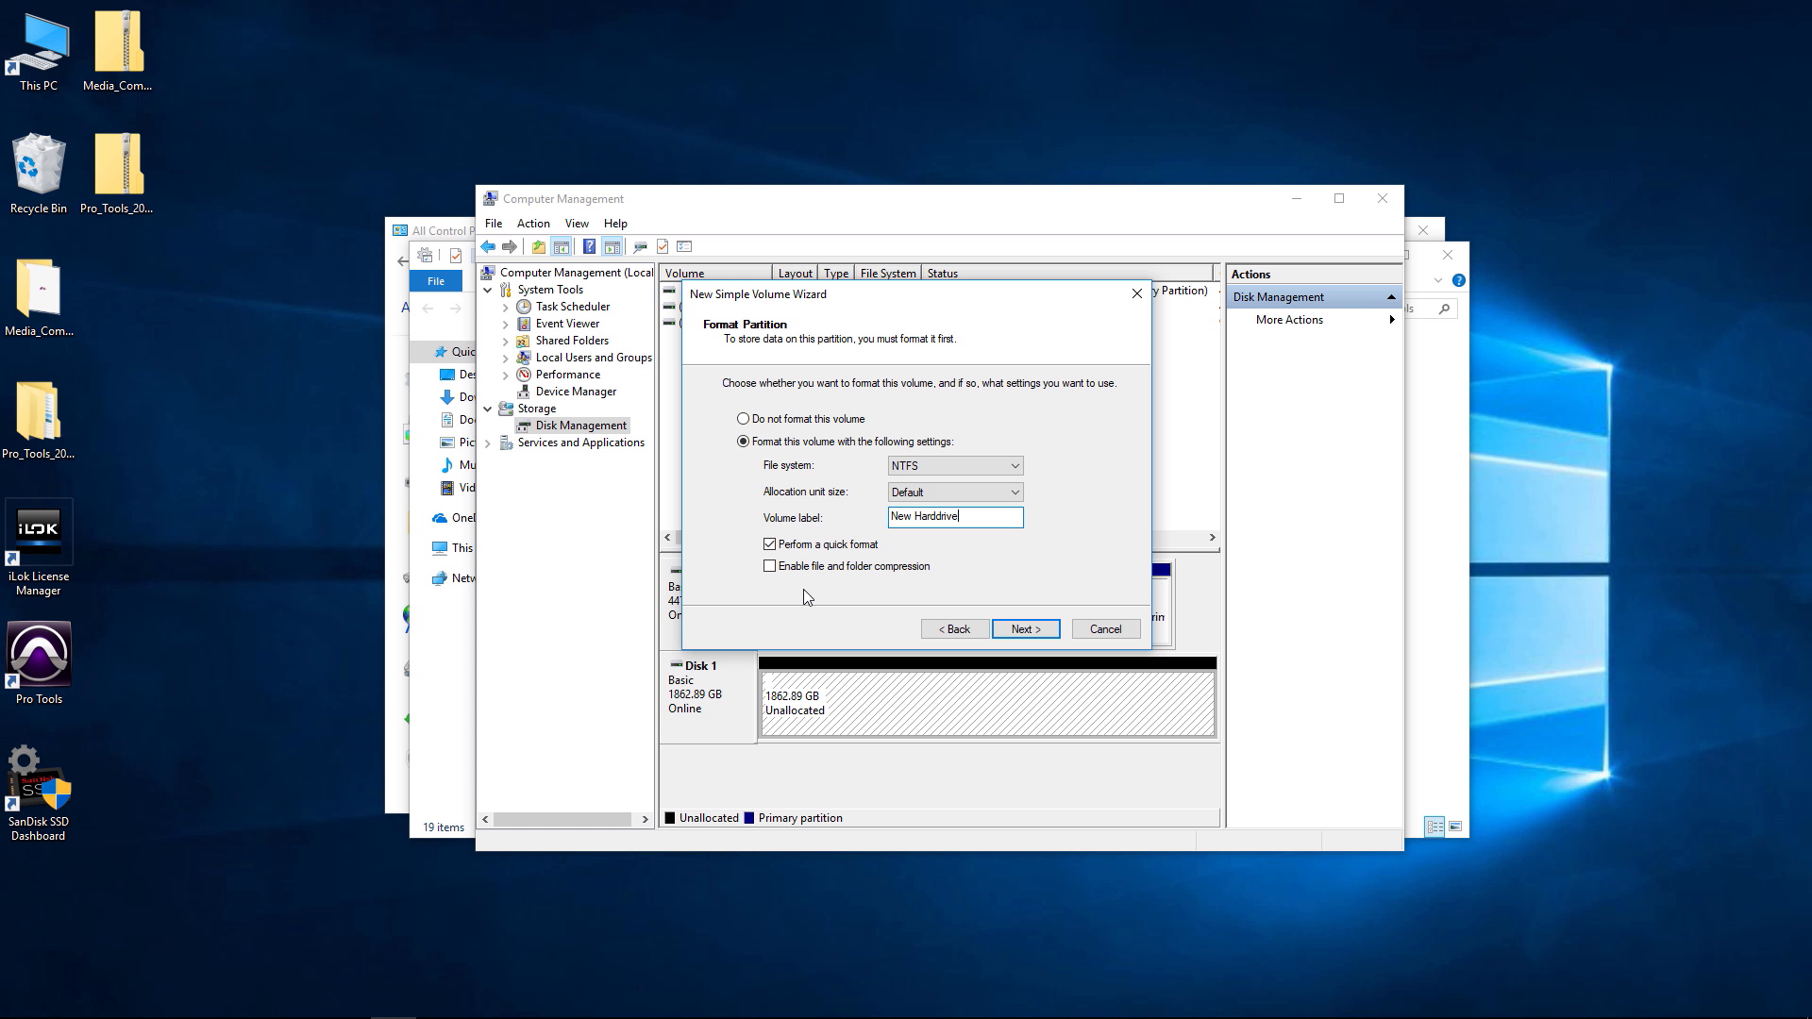
# Leave quick format off for a full format and proceed to the summary
pyautogui.click(771, 544)
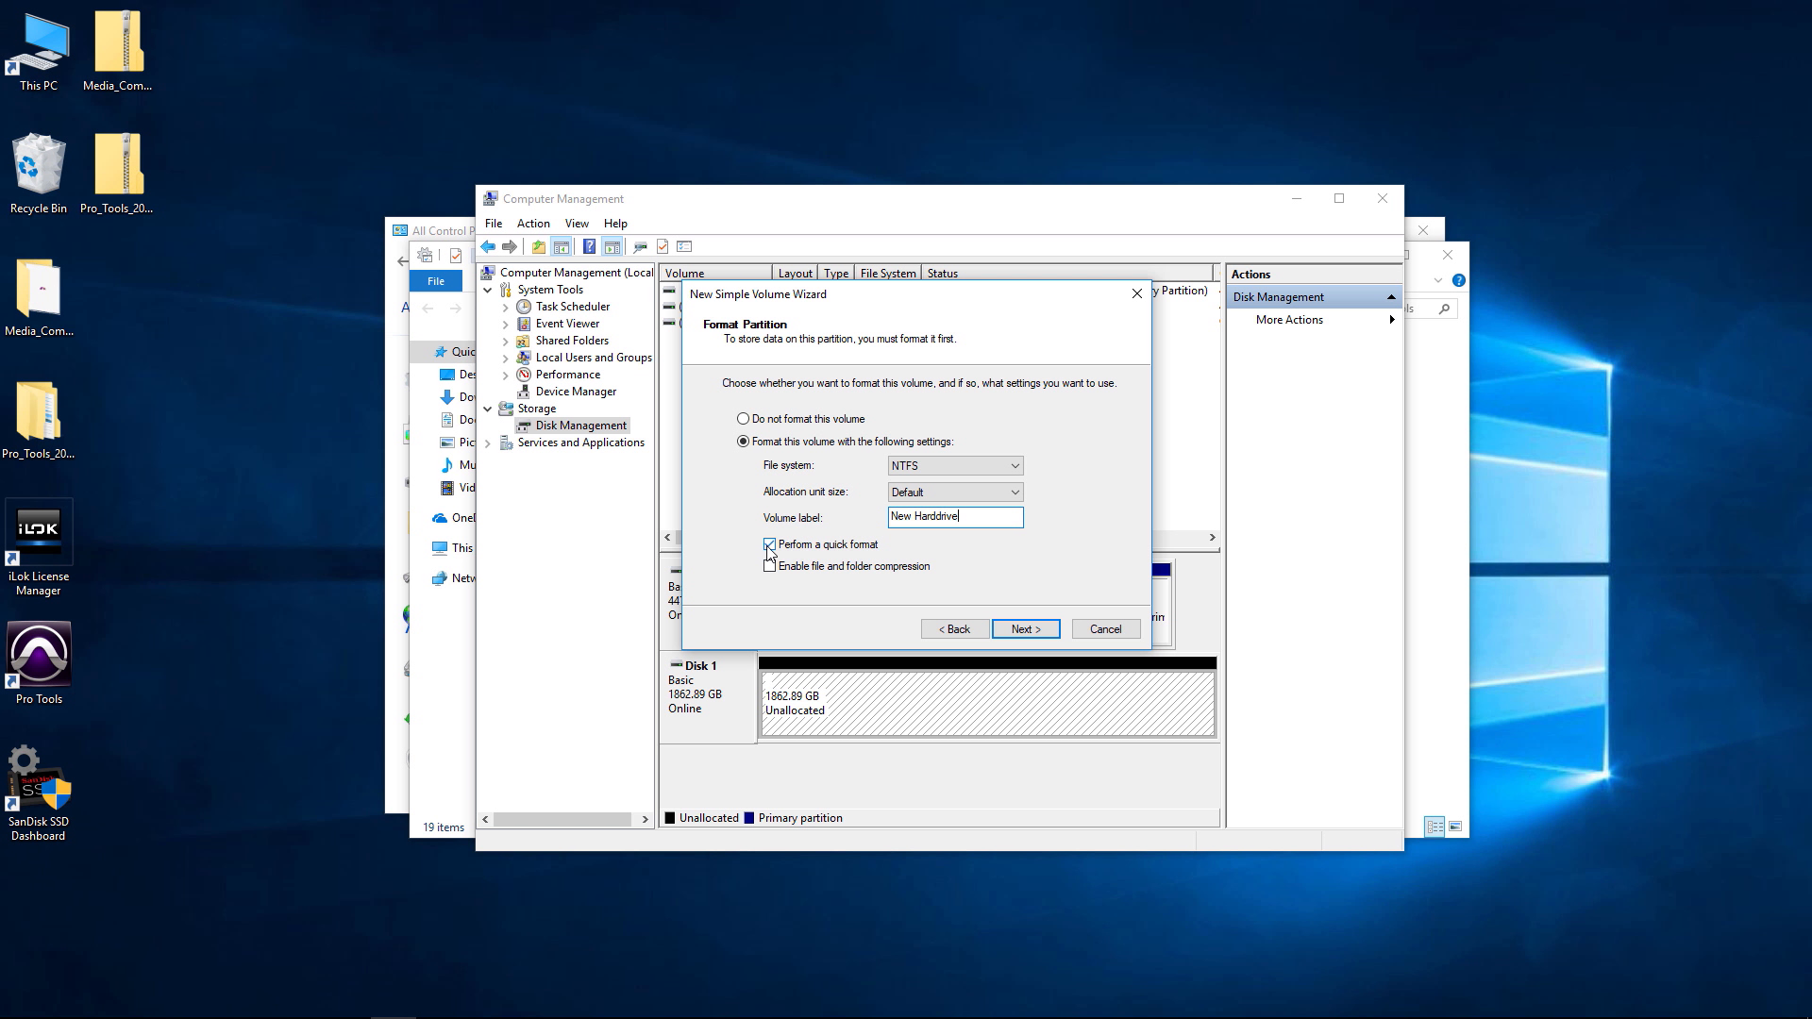
pyautogui.click(770, 544)
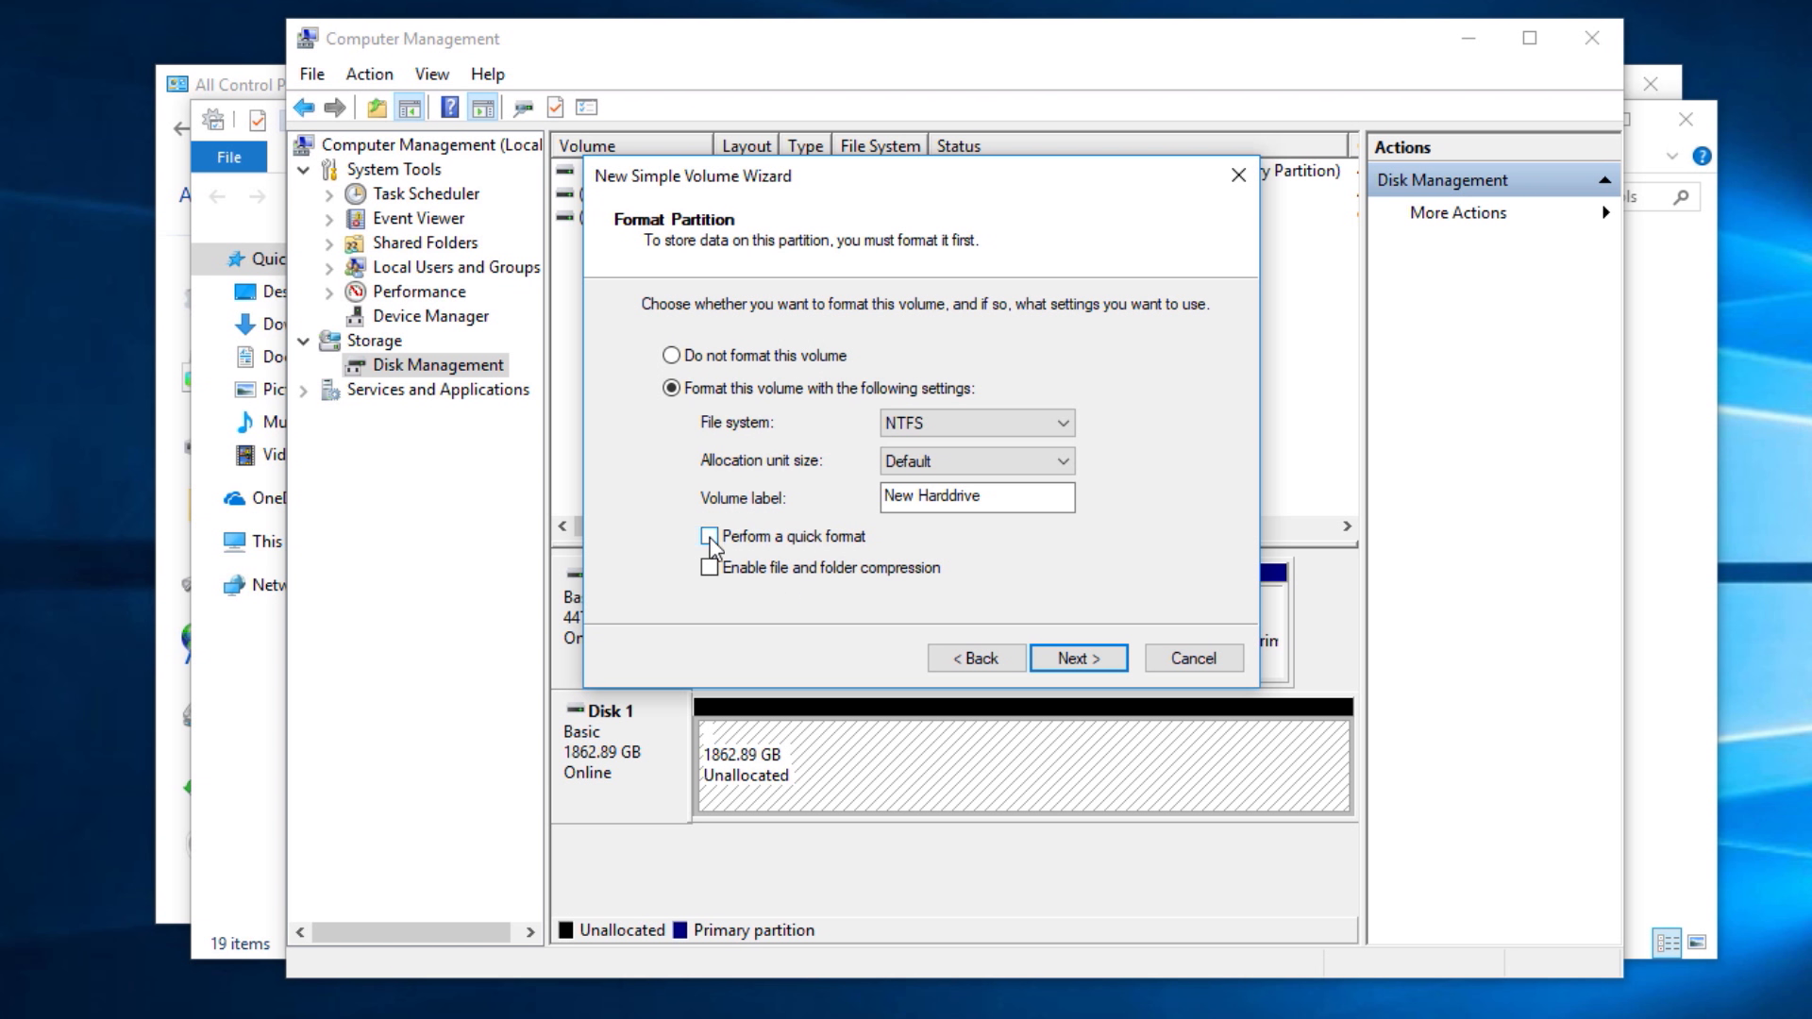
pyautogui.click(706, 536)
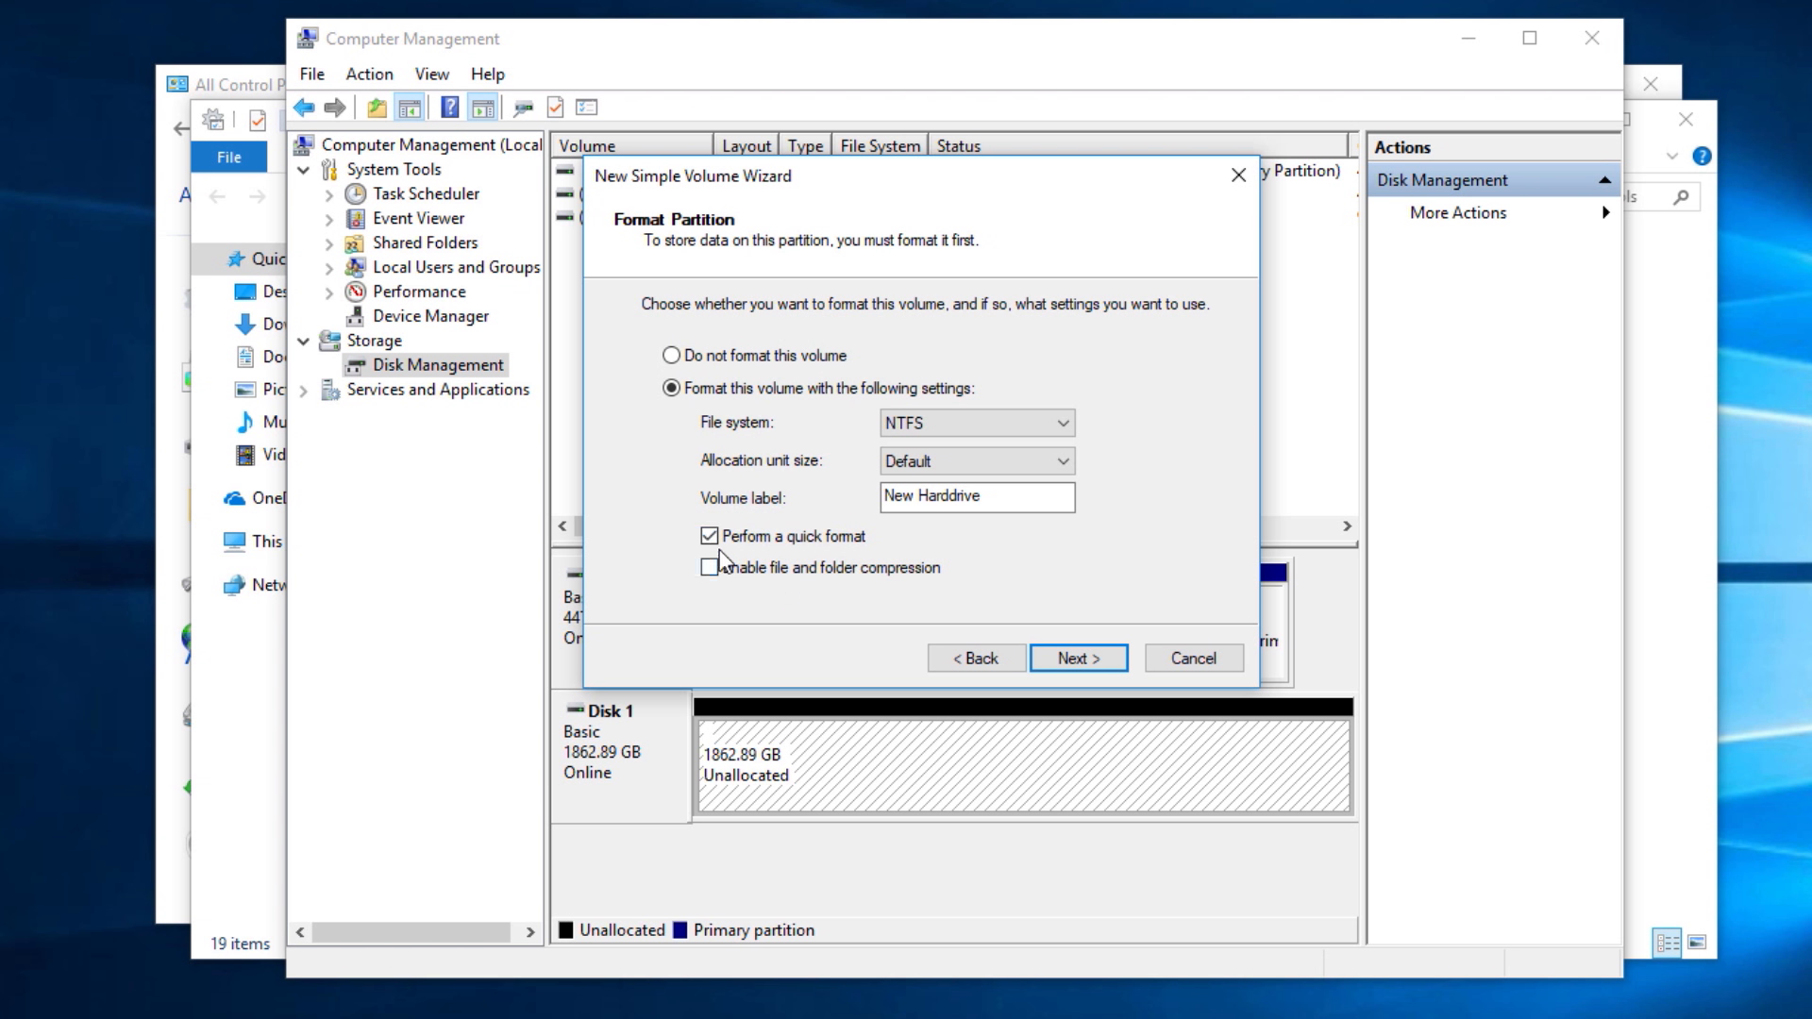
pyautogui.click(708, 536)
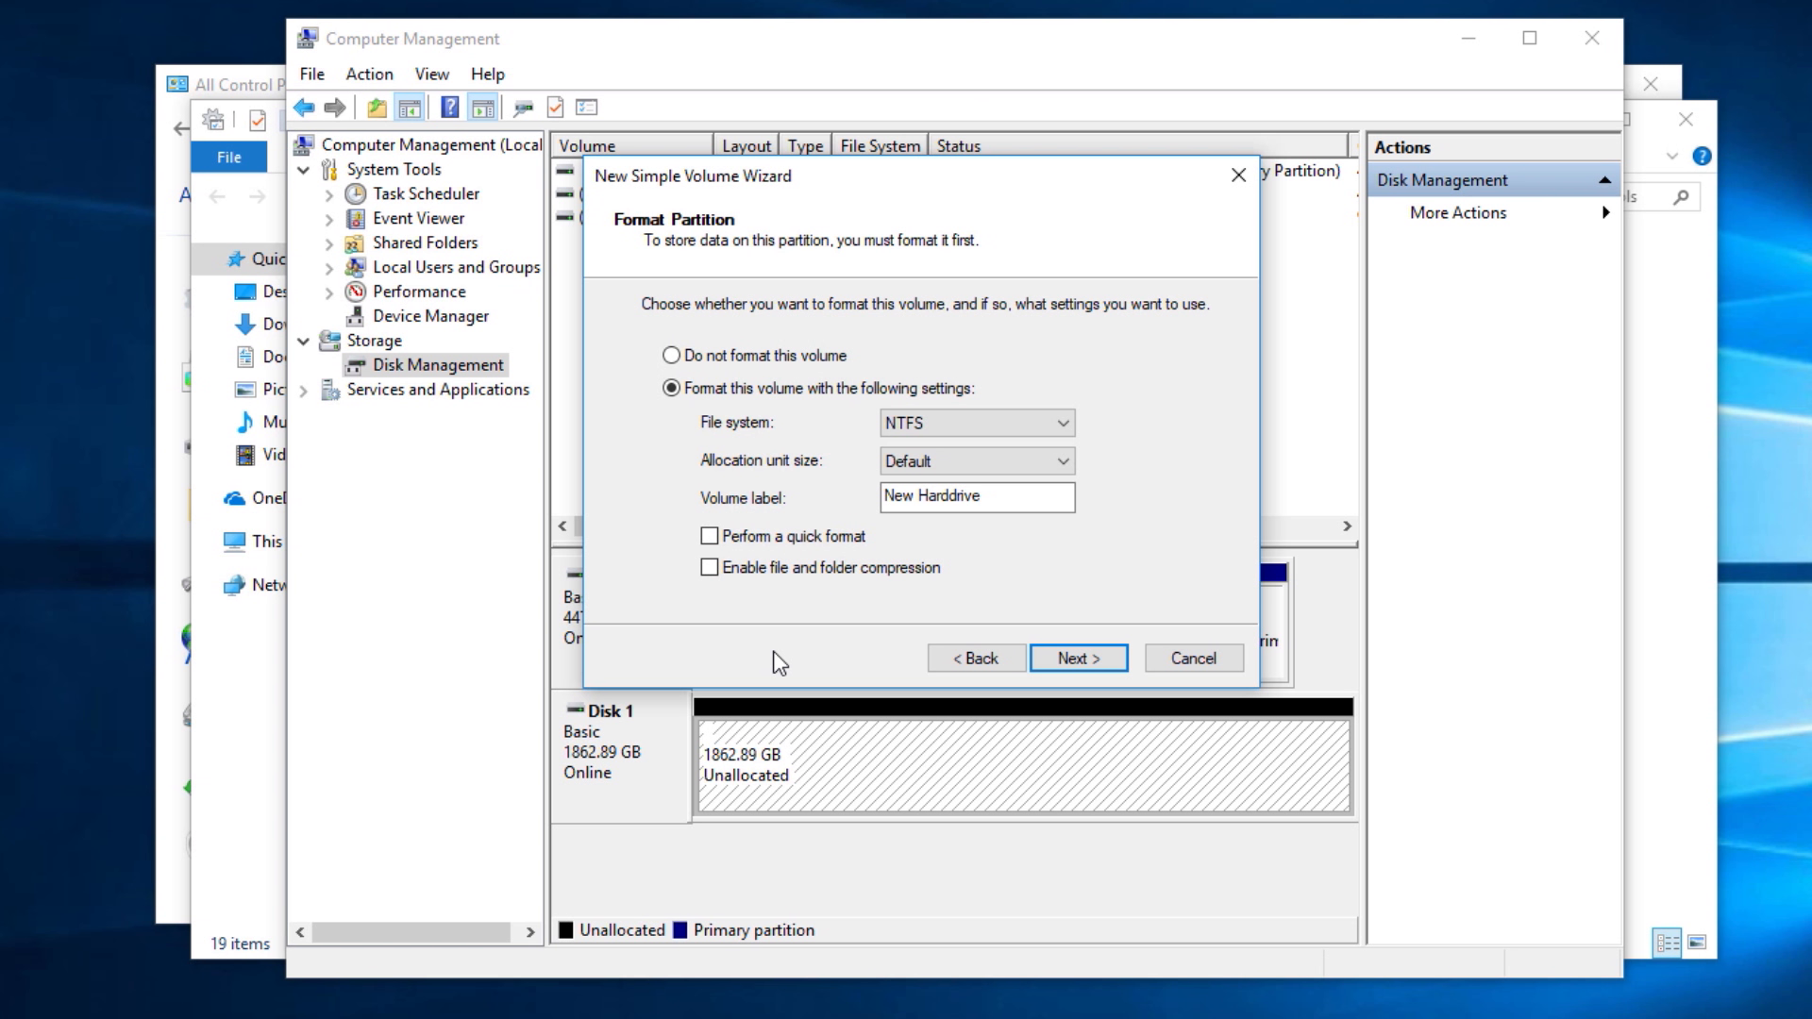
pyautogui.moveTo(832, 599)
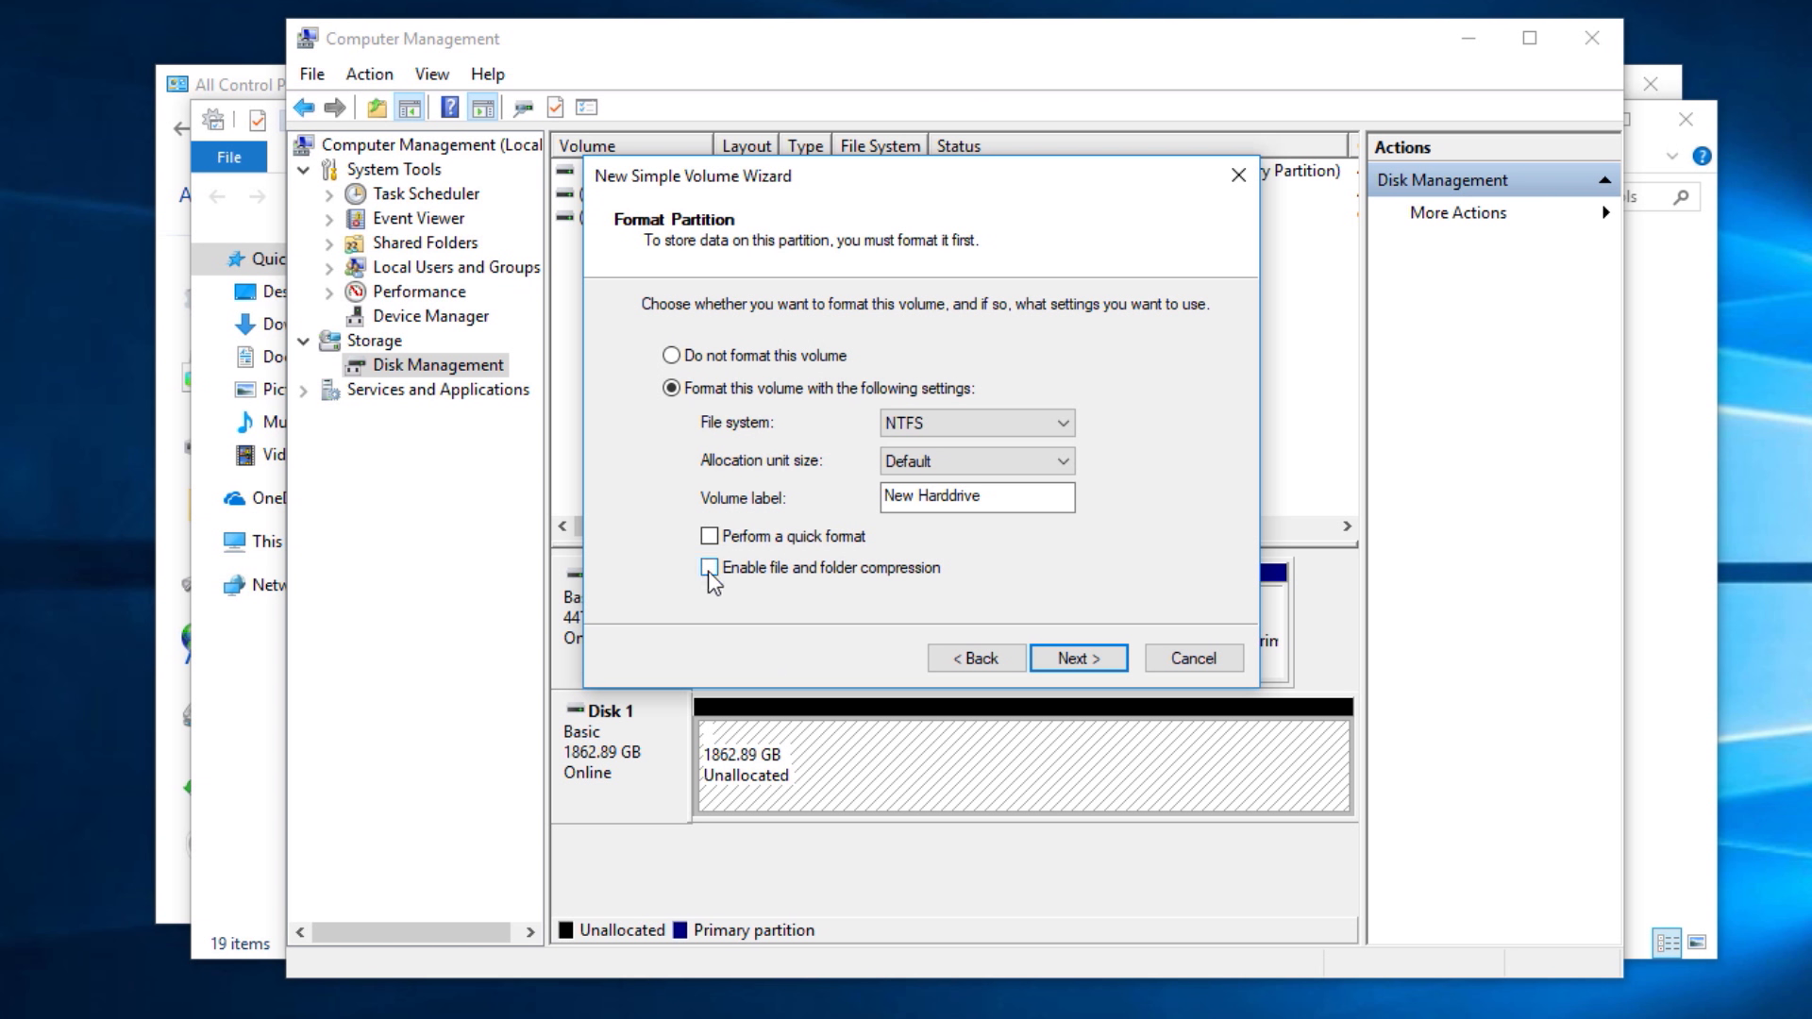
pyautogui.click(706, 536)
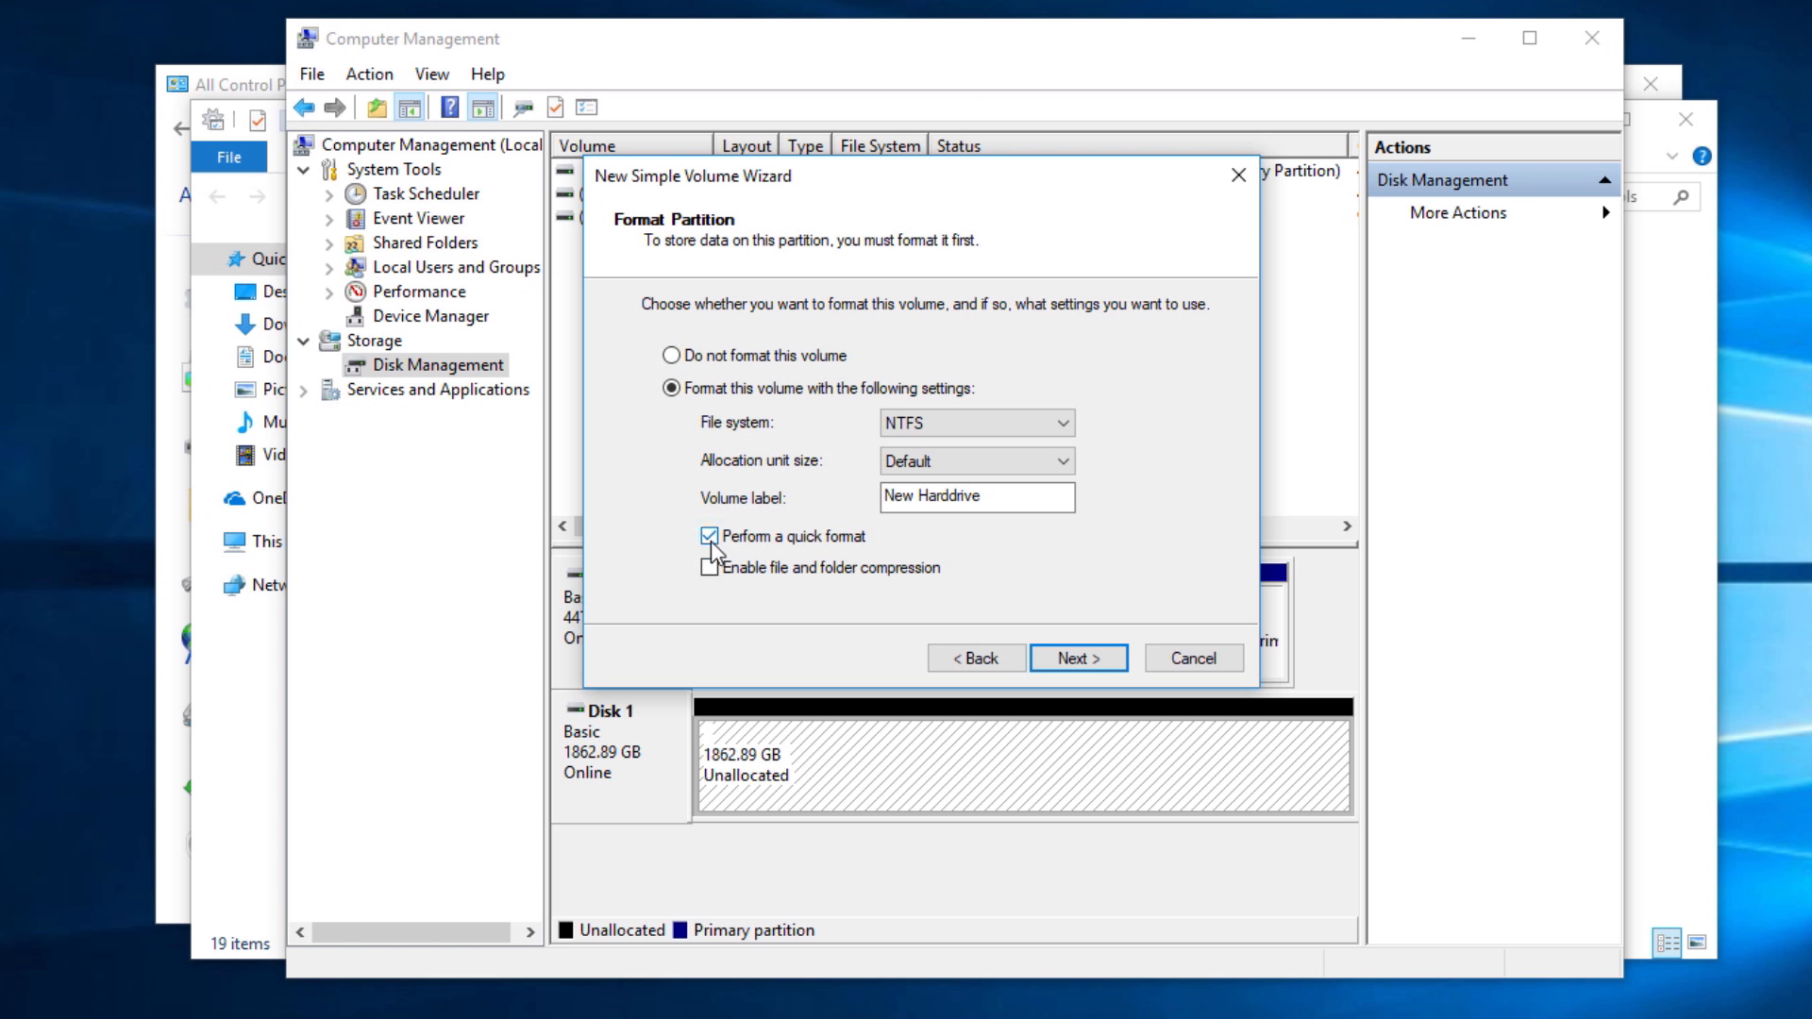
pyautogui.click(706, 536)
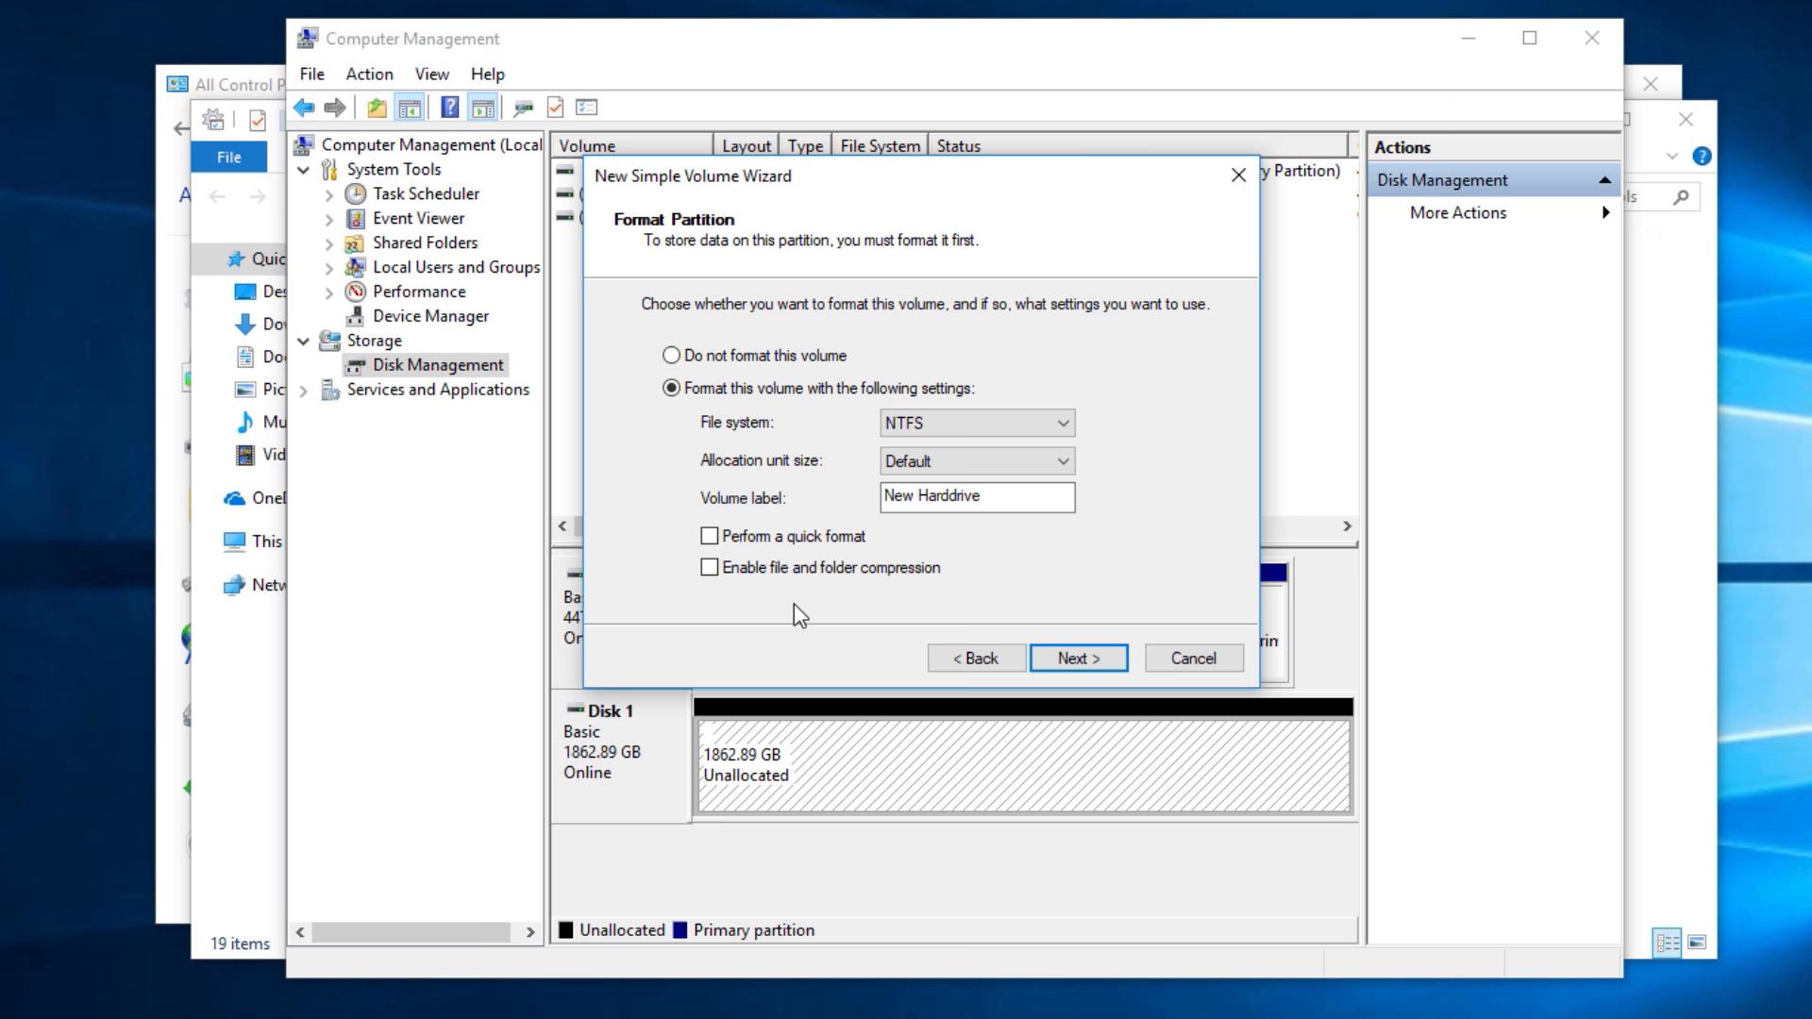
pyautogui.click(1078, 657)
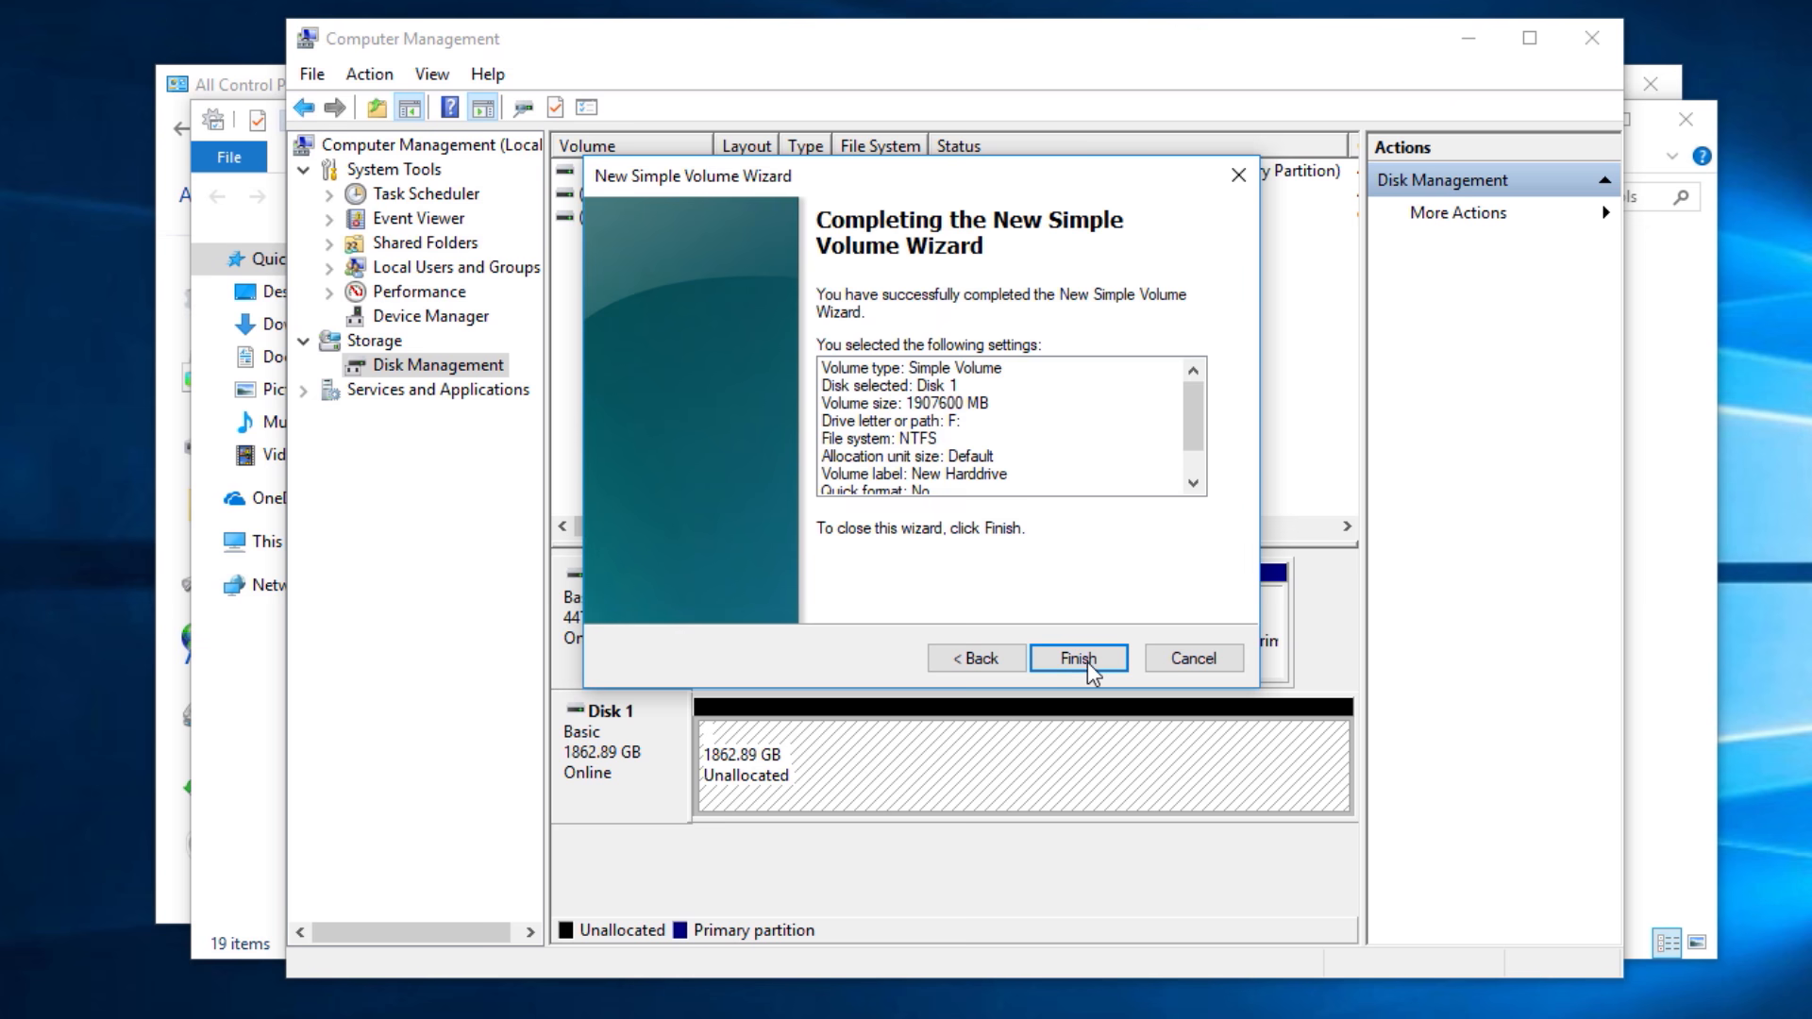
pyautogui.moveTo(951, 579)
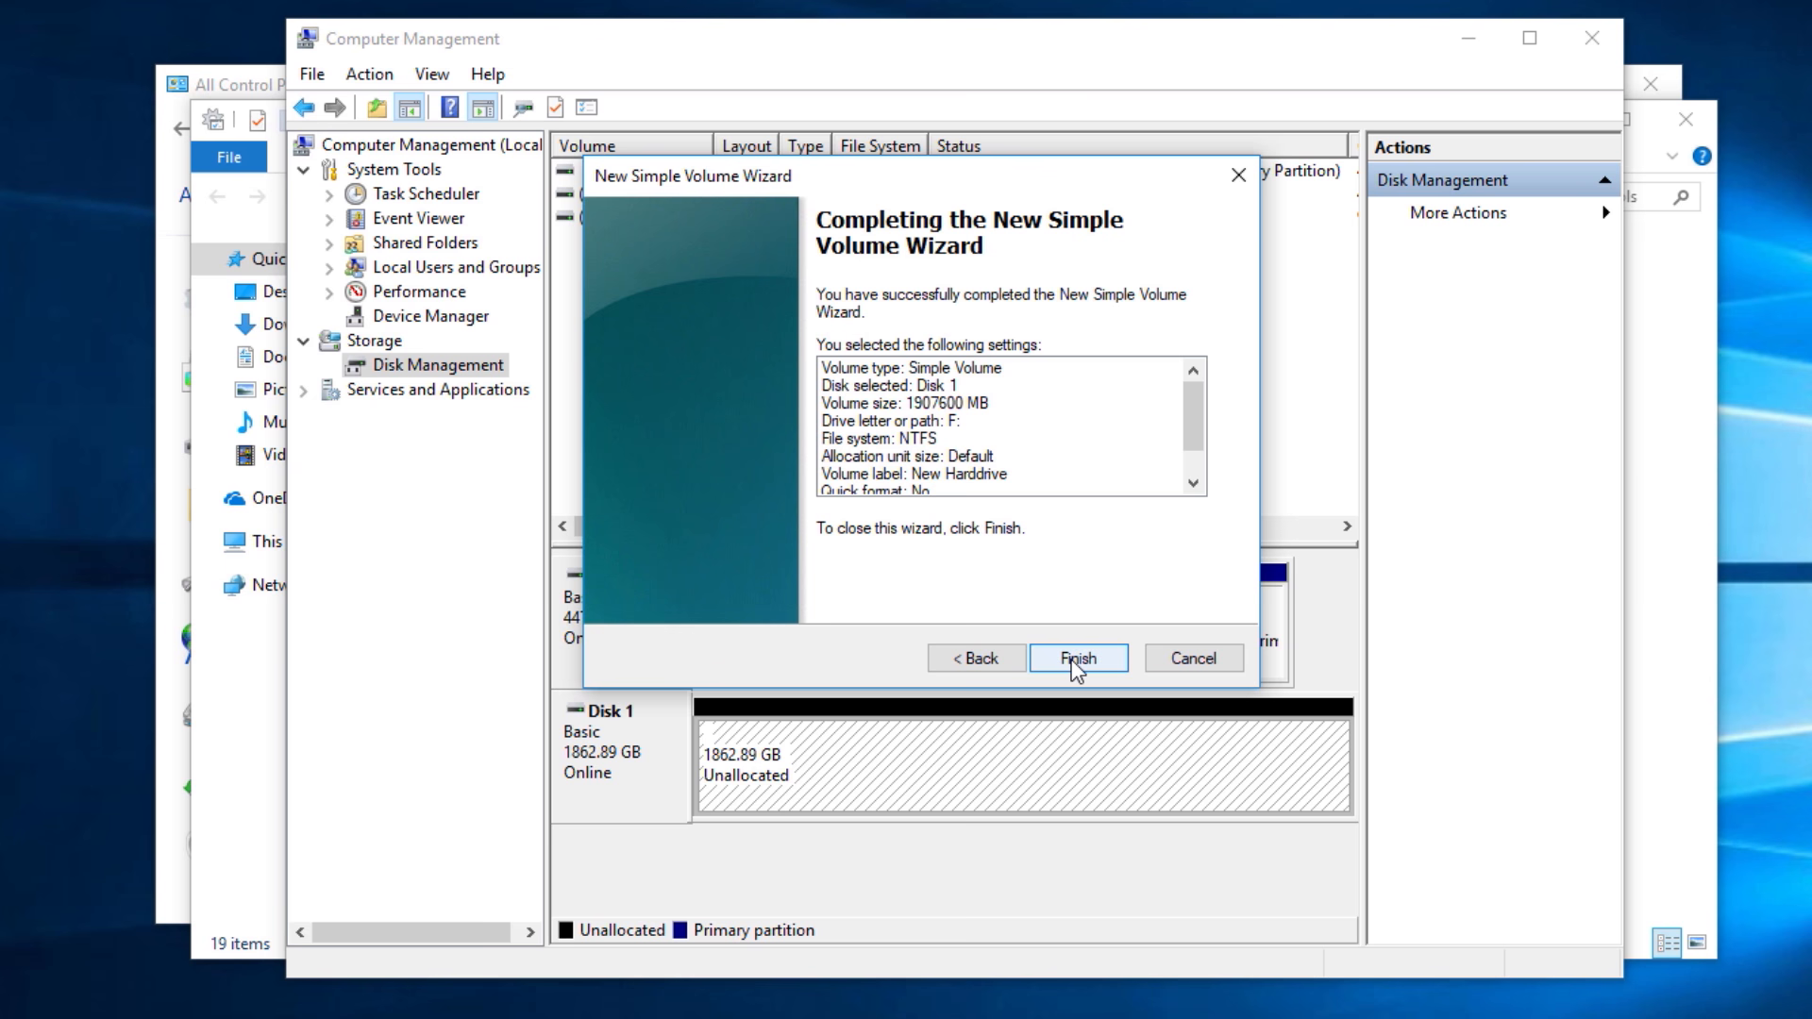
# Finish the wizard to create and format New Harddrive (F:)
pyautogui.click(1078, 657)
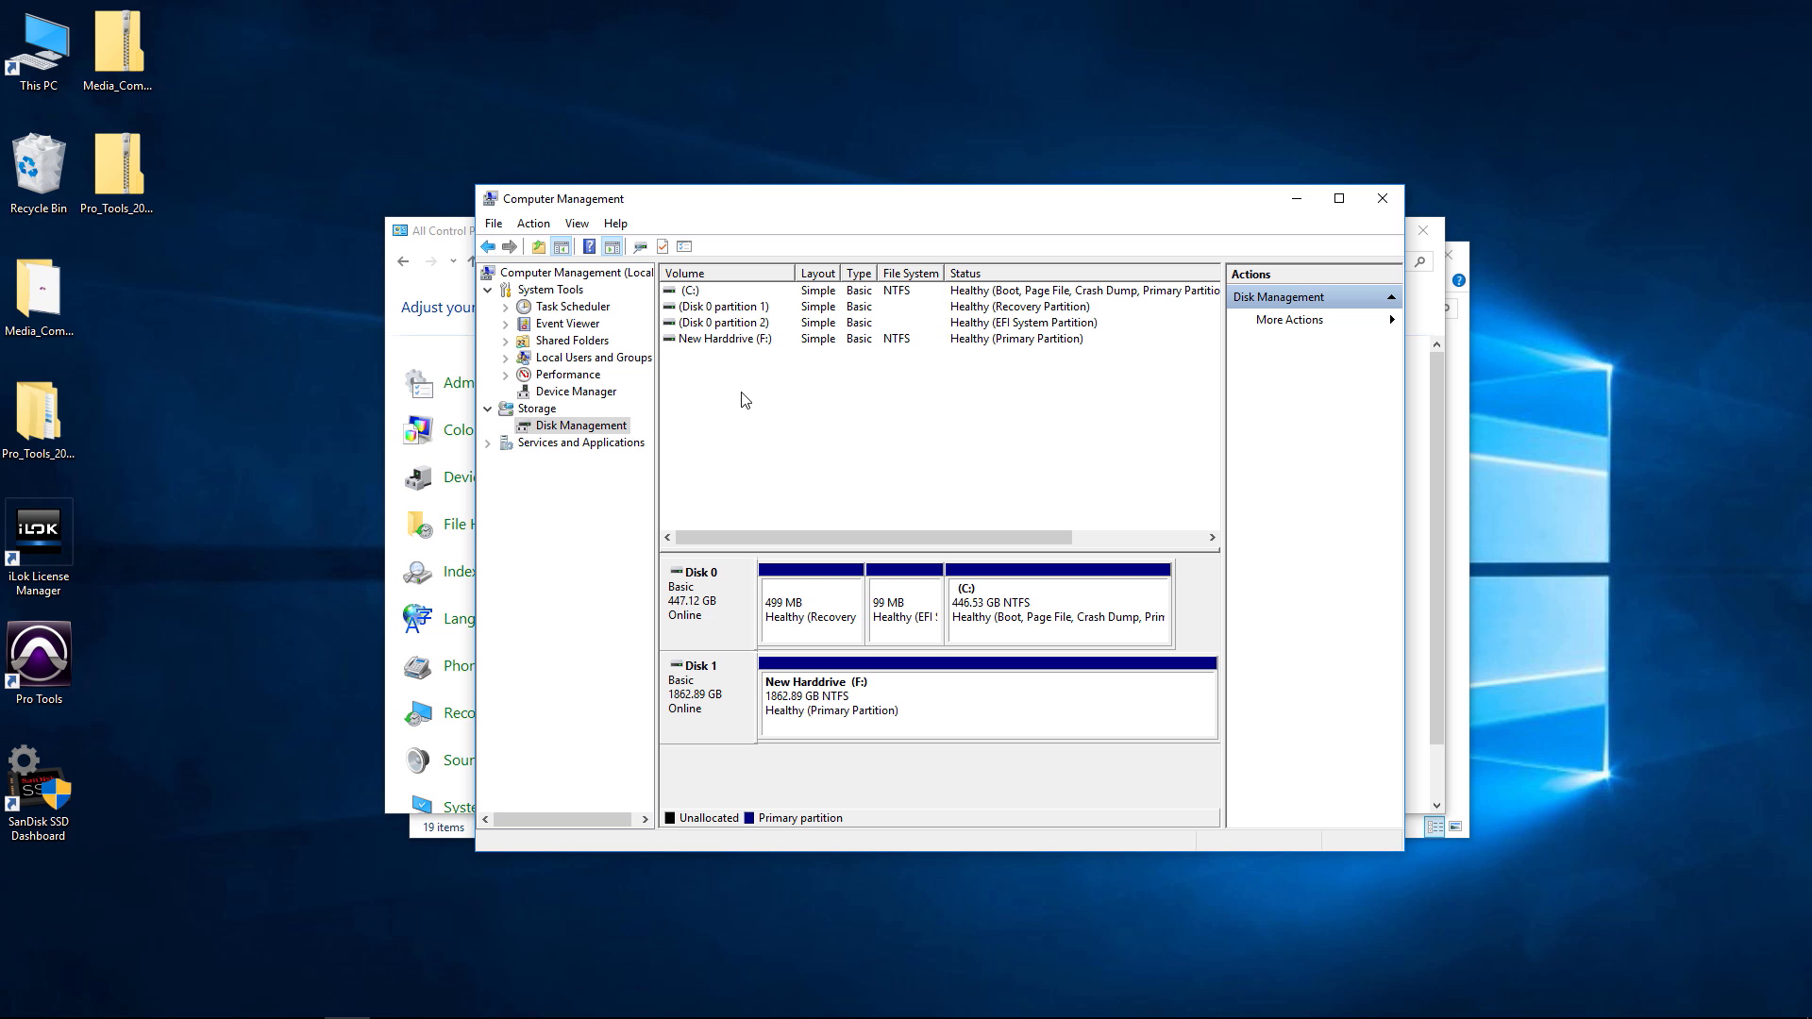
pyautogui.moveTo(842, 702)
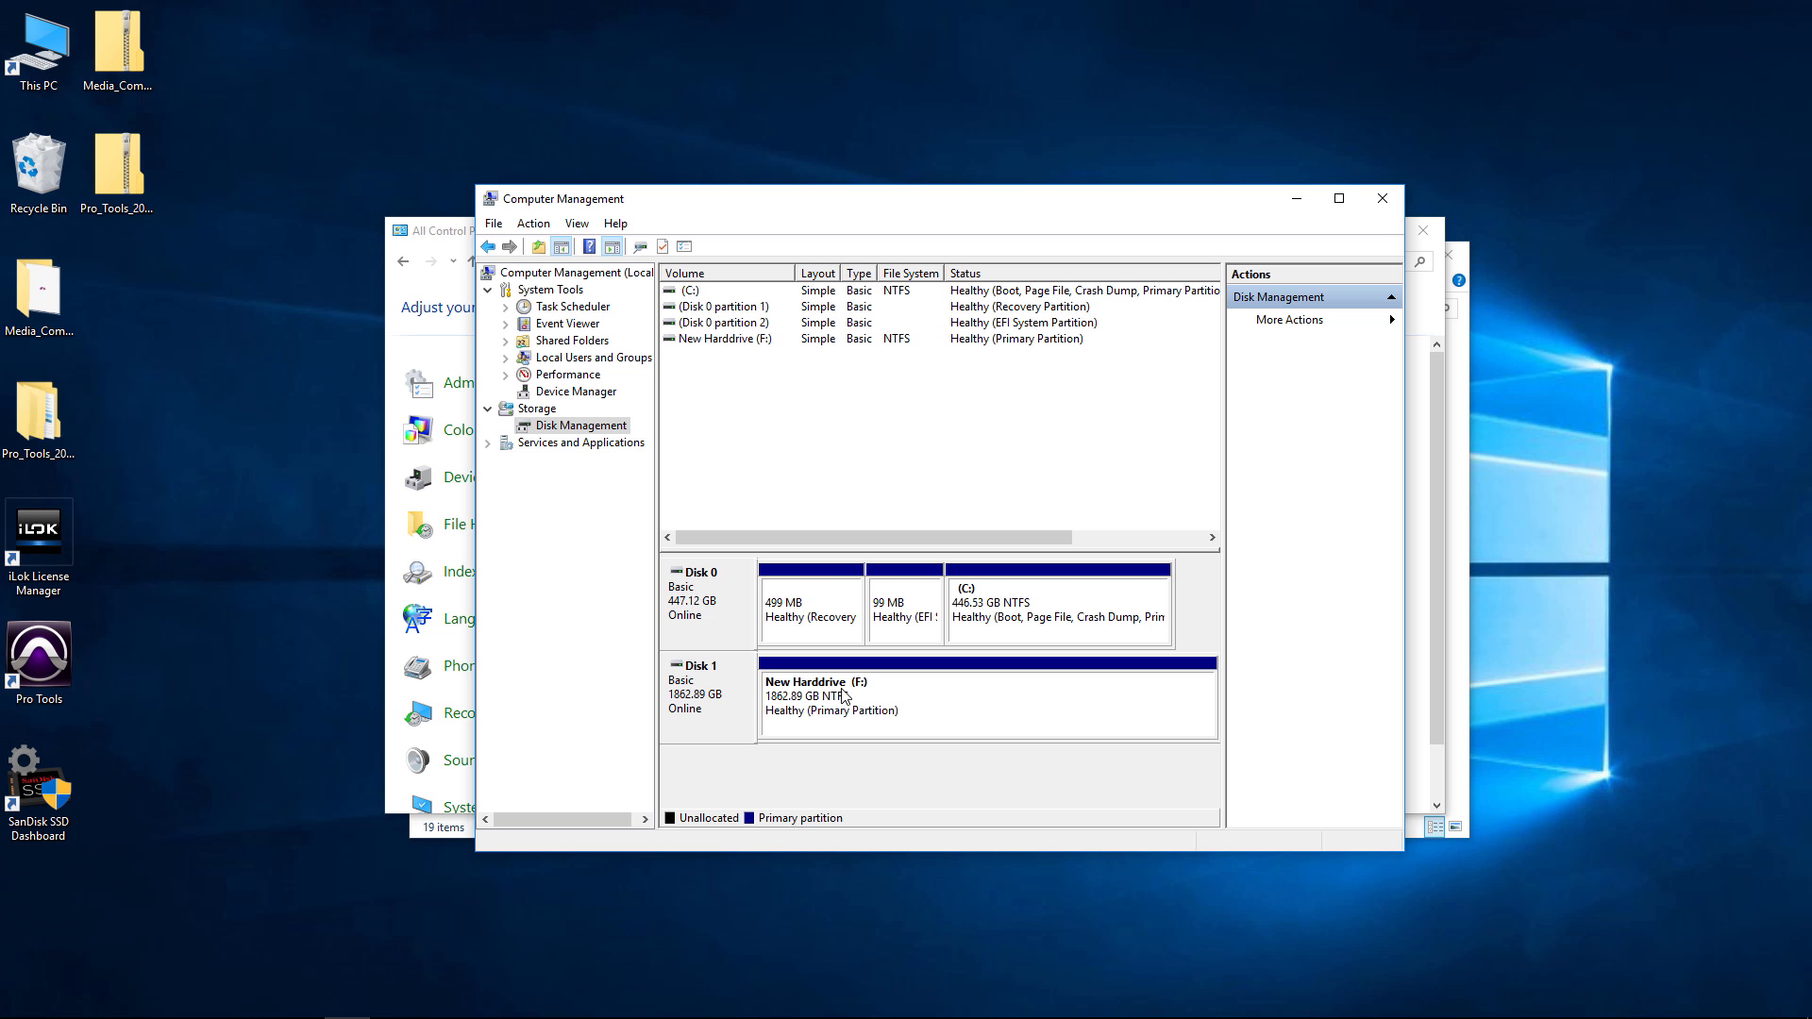
pyautogui.moveTo(909, 696)
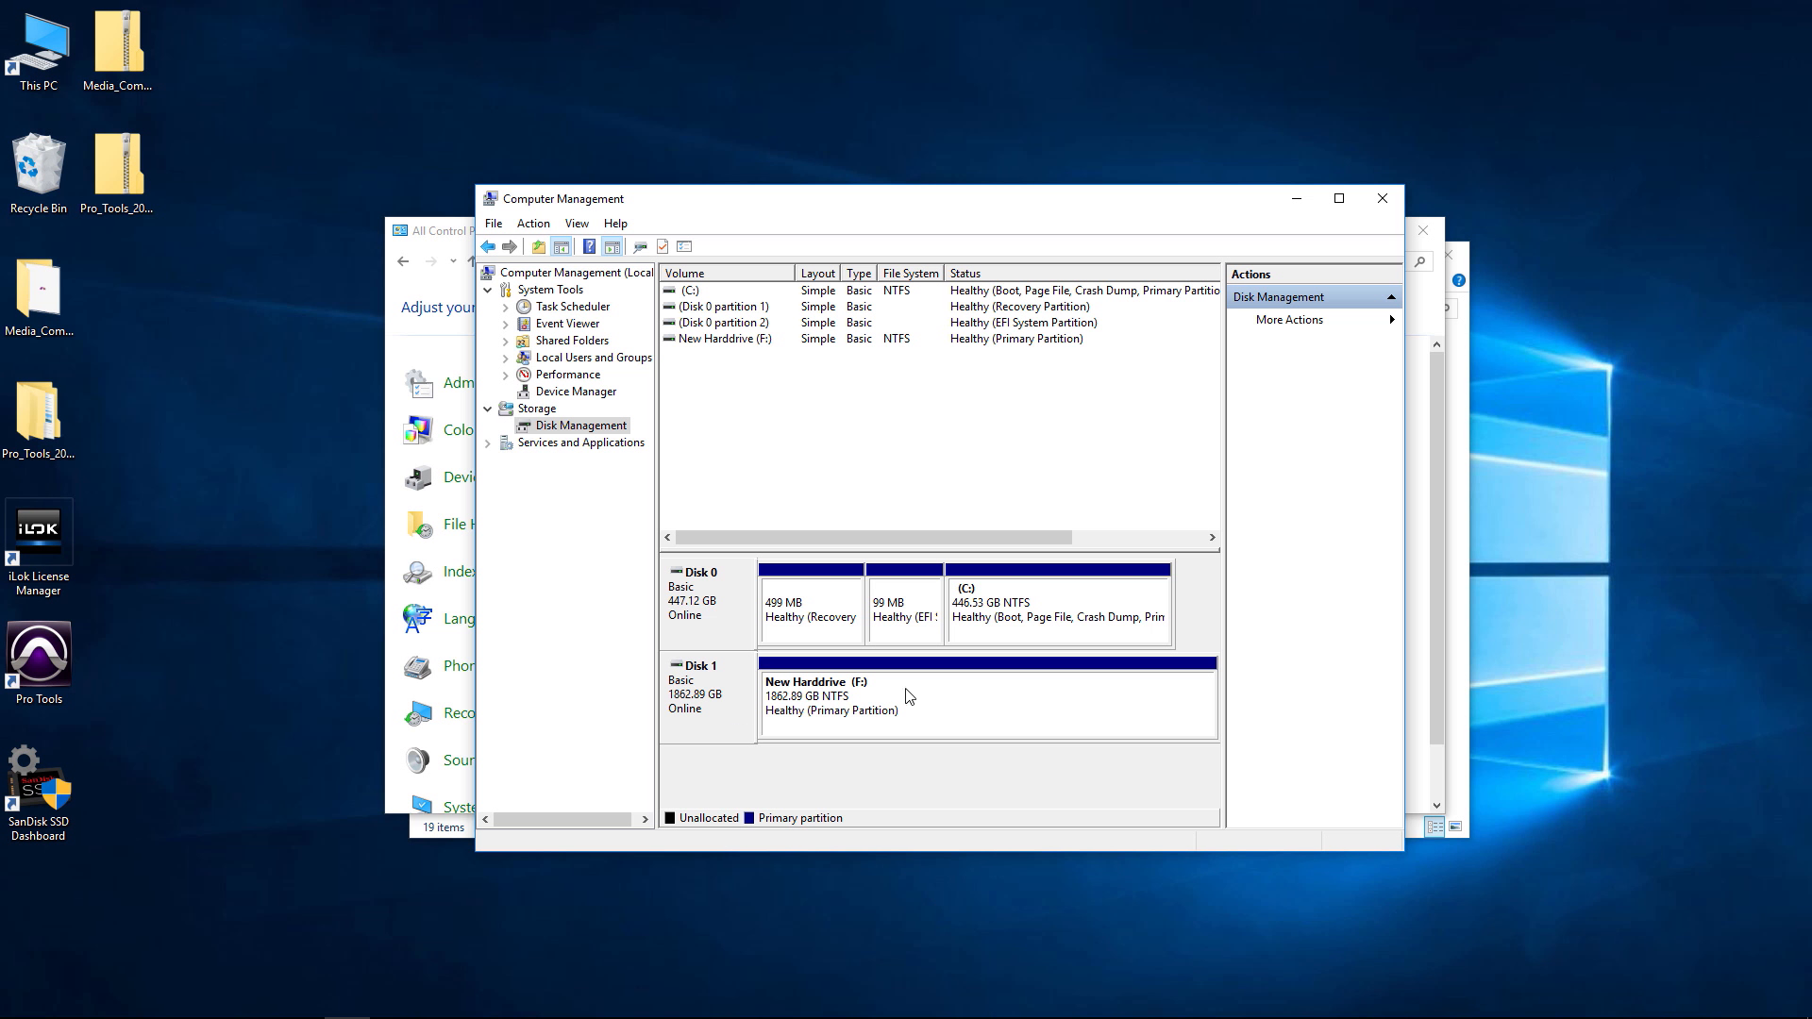
pyautogui.moveTo(834, 704)
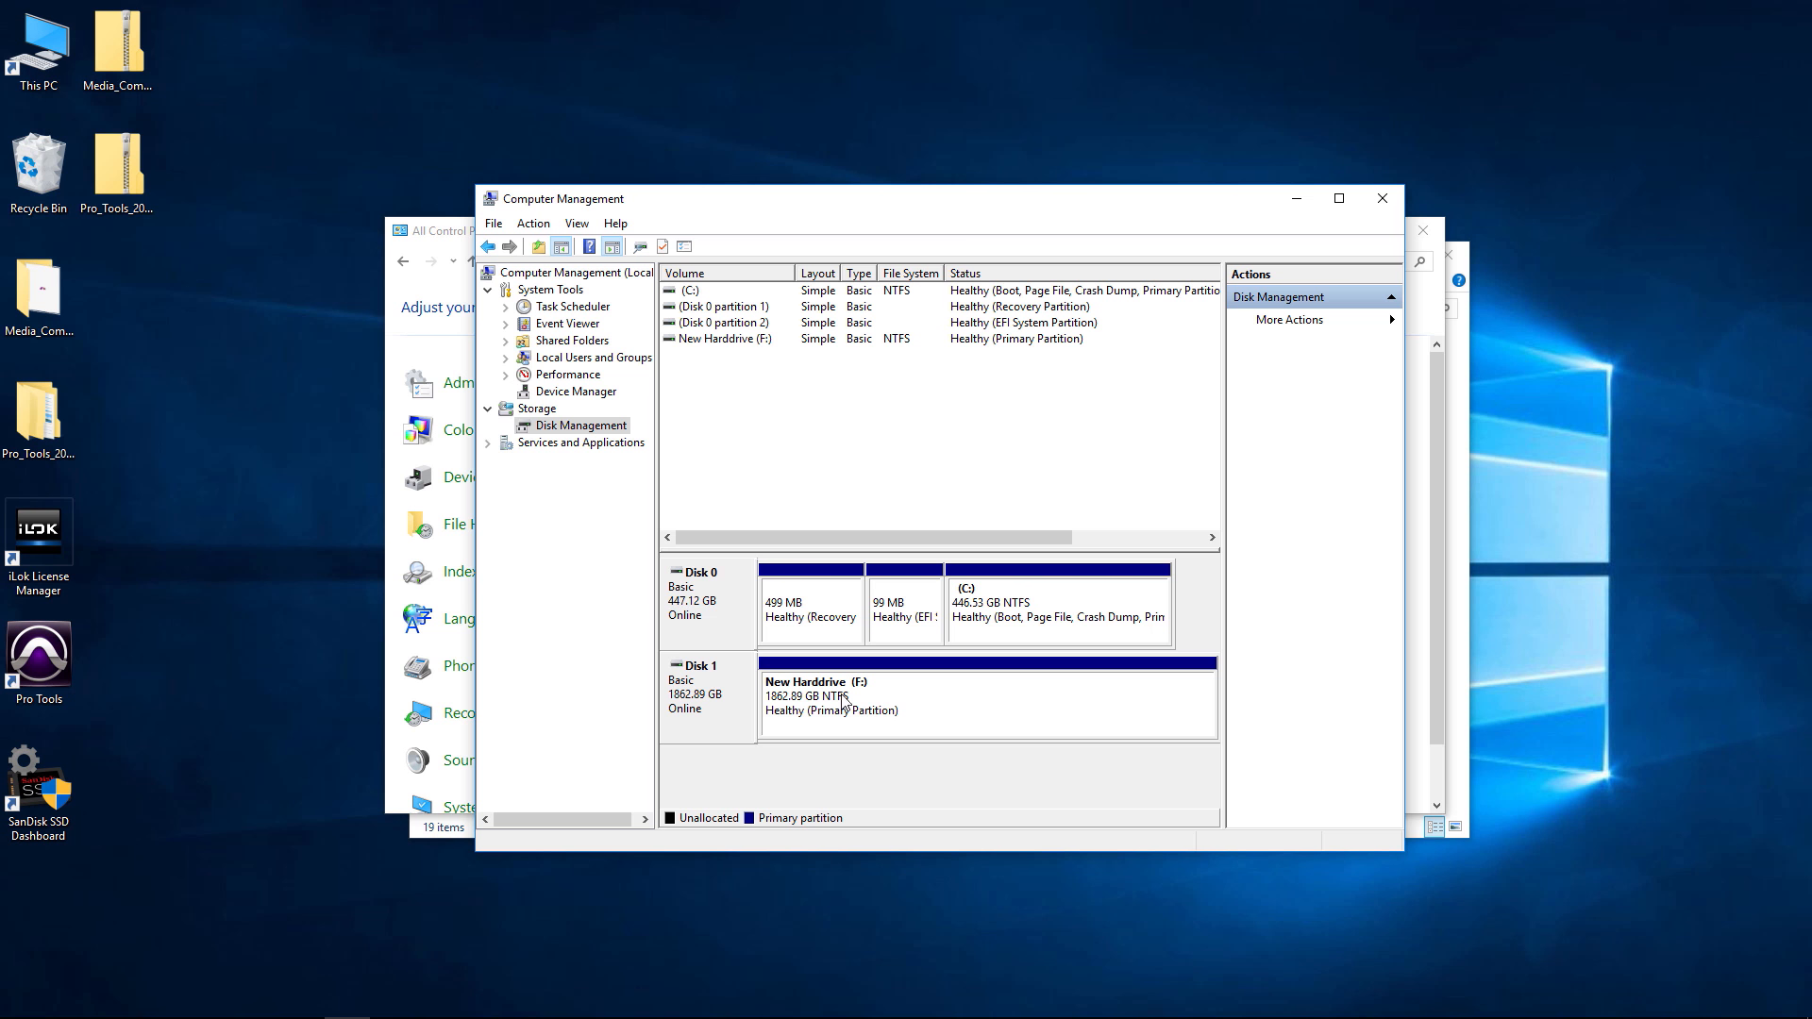
# Close the Computer Management and Control Panel windows
pyautogui.rightClick(845, 702)
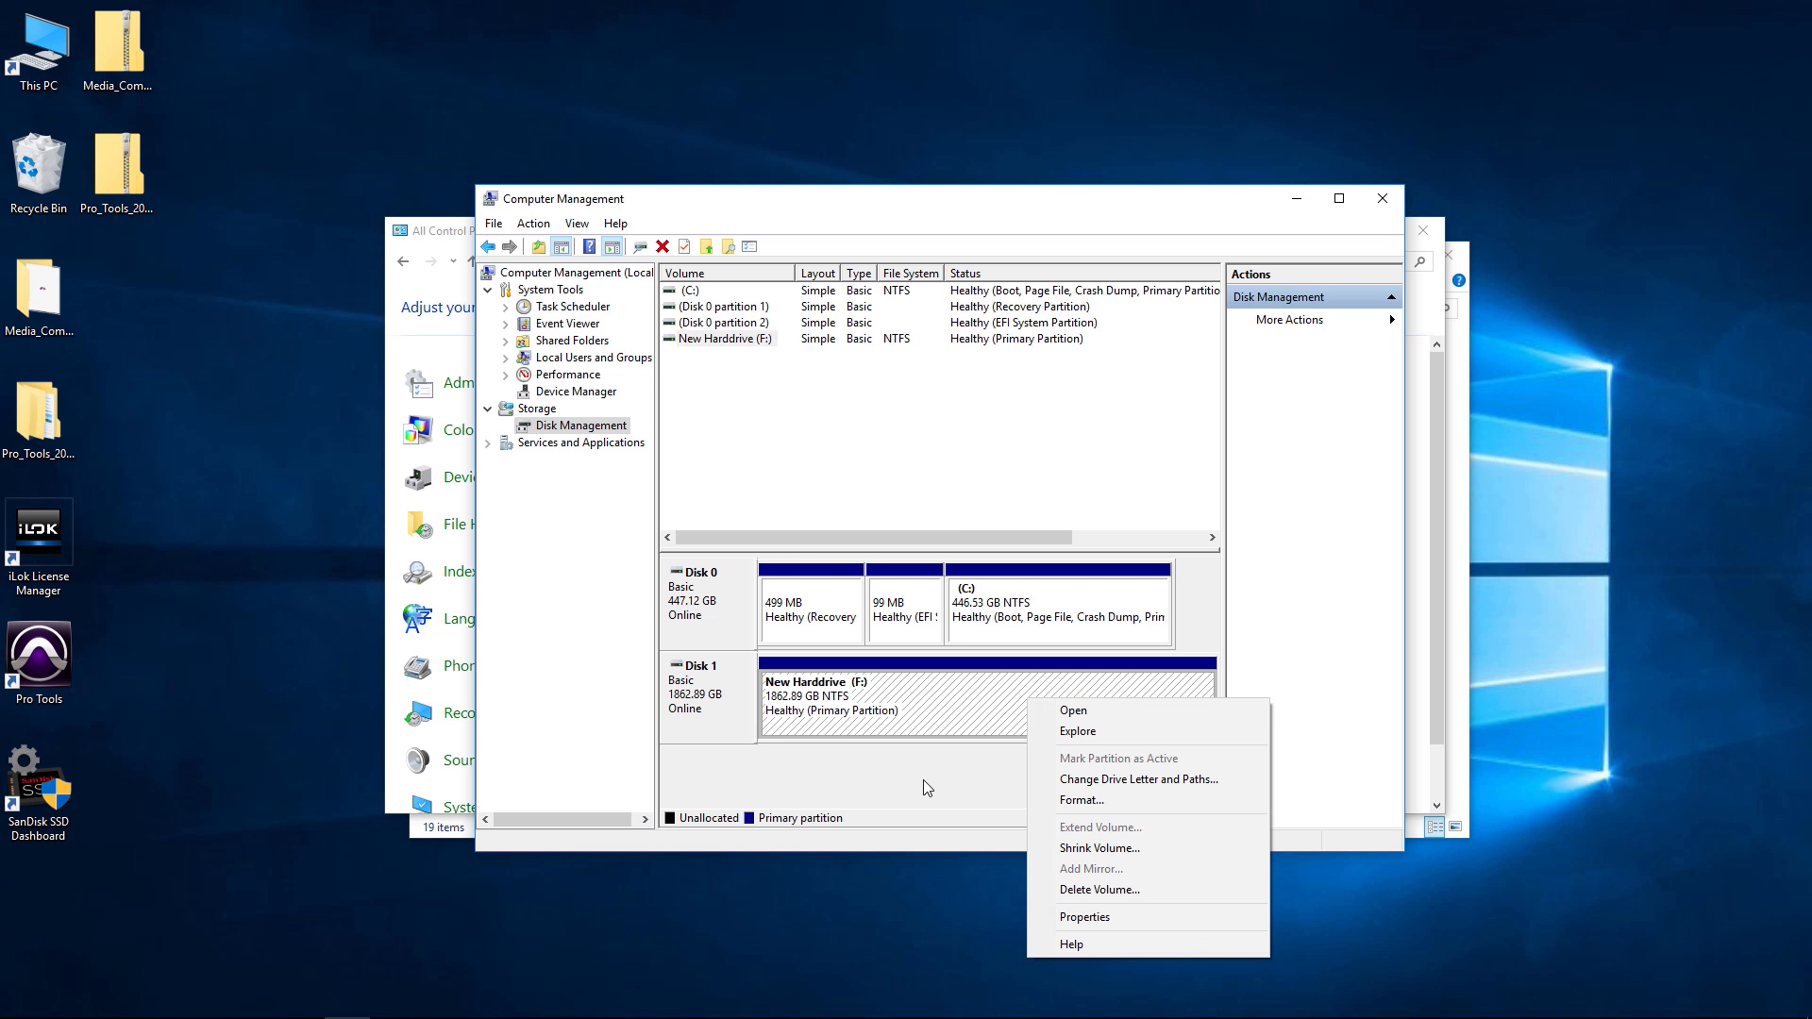
pyautogui.click(1382, 198)
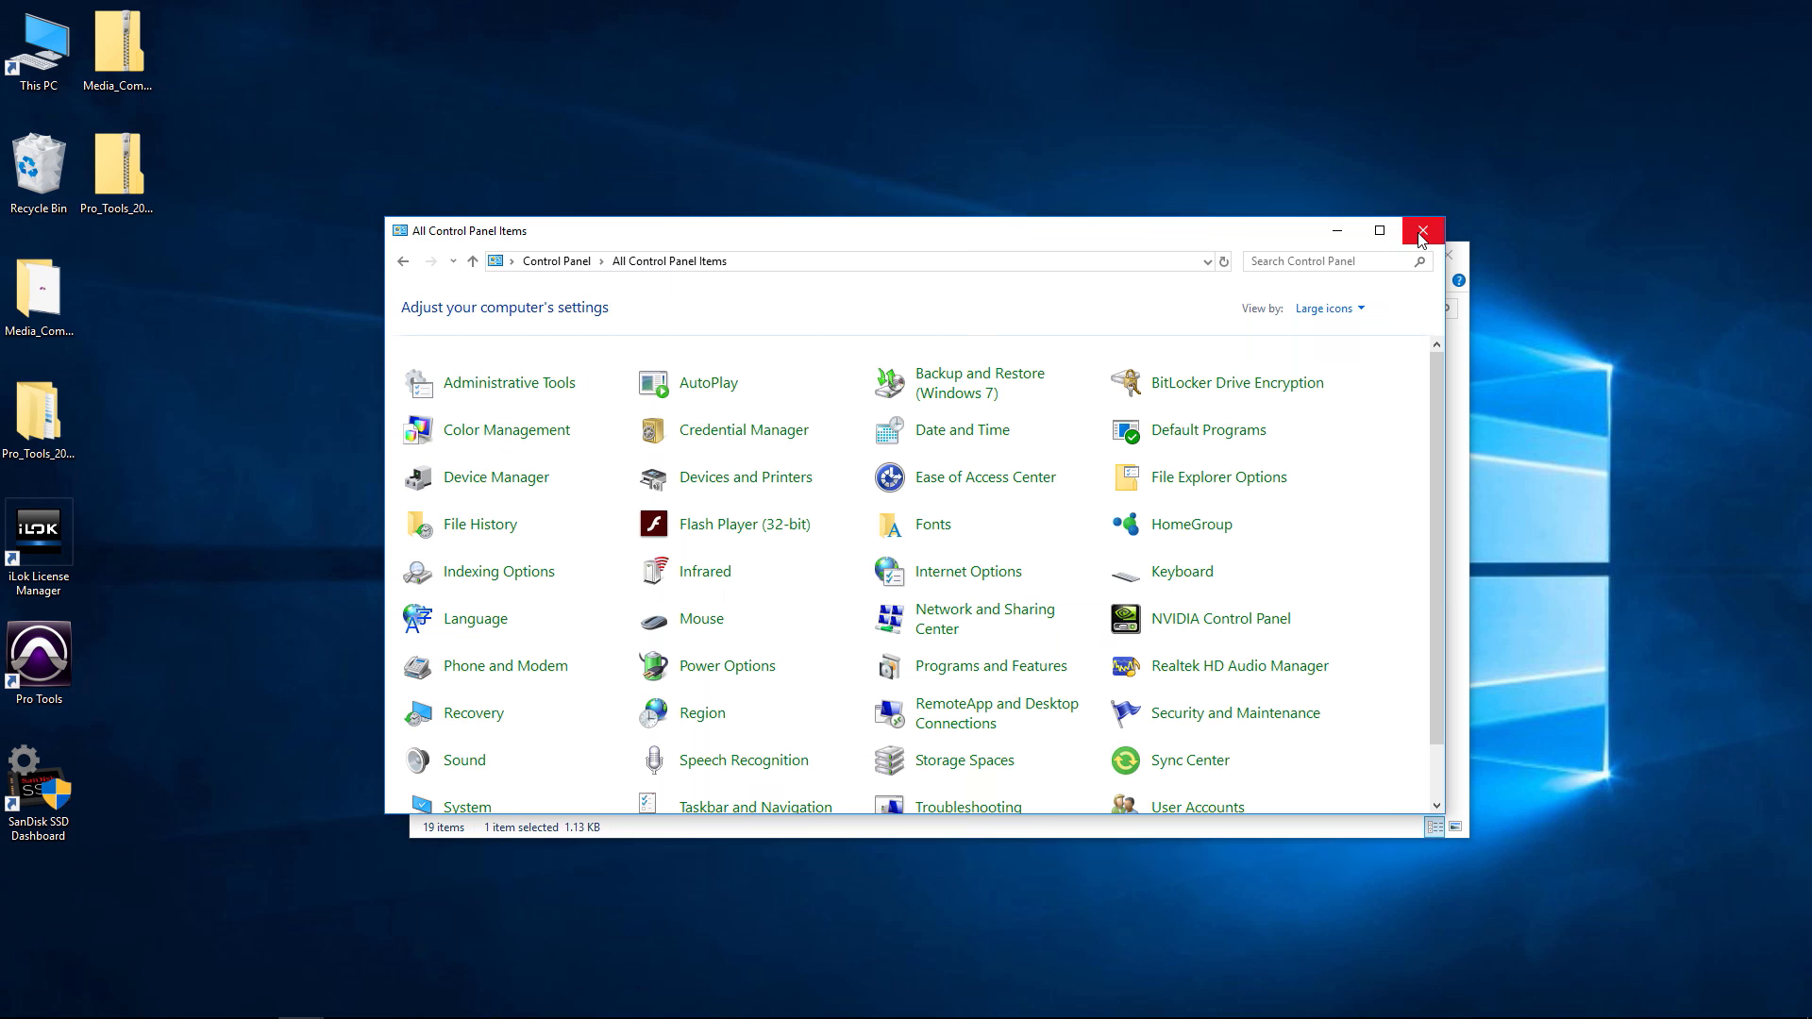
pyautogui.click(1423, 230)
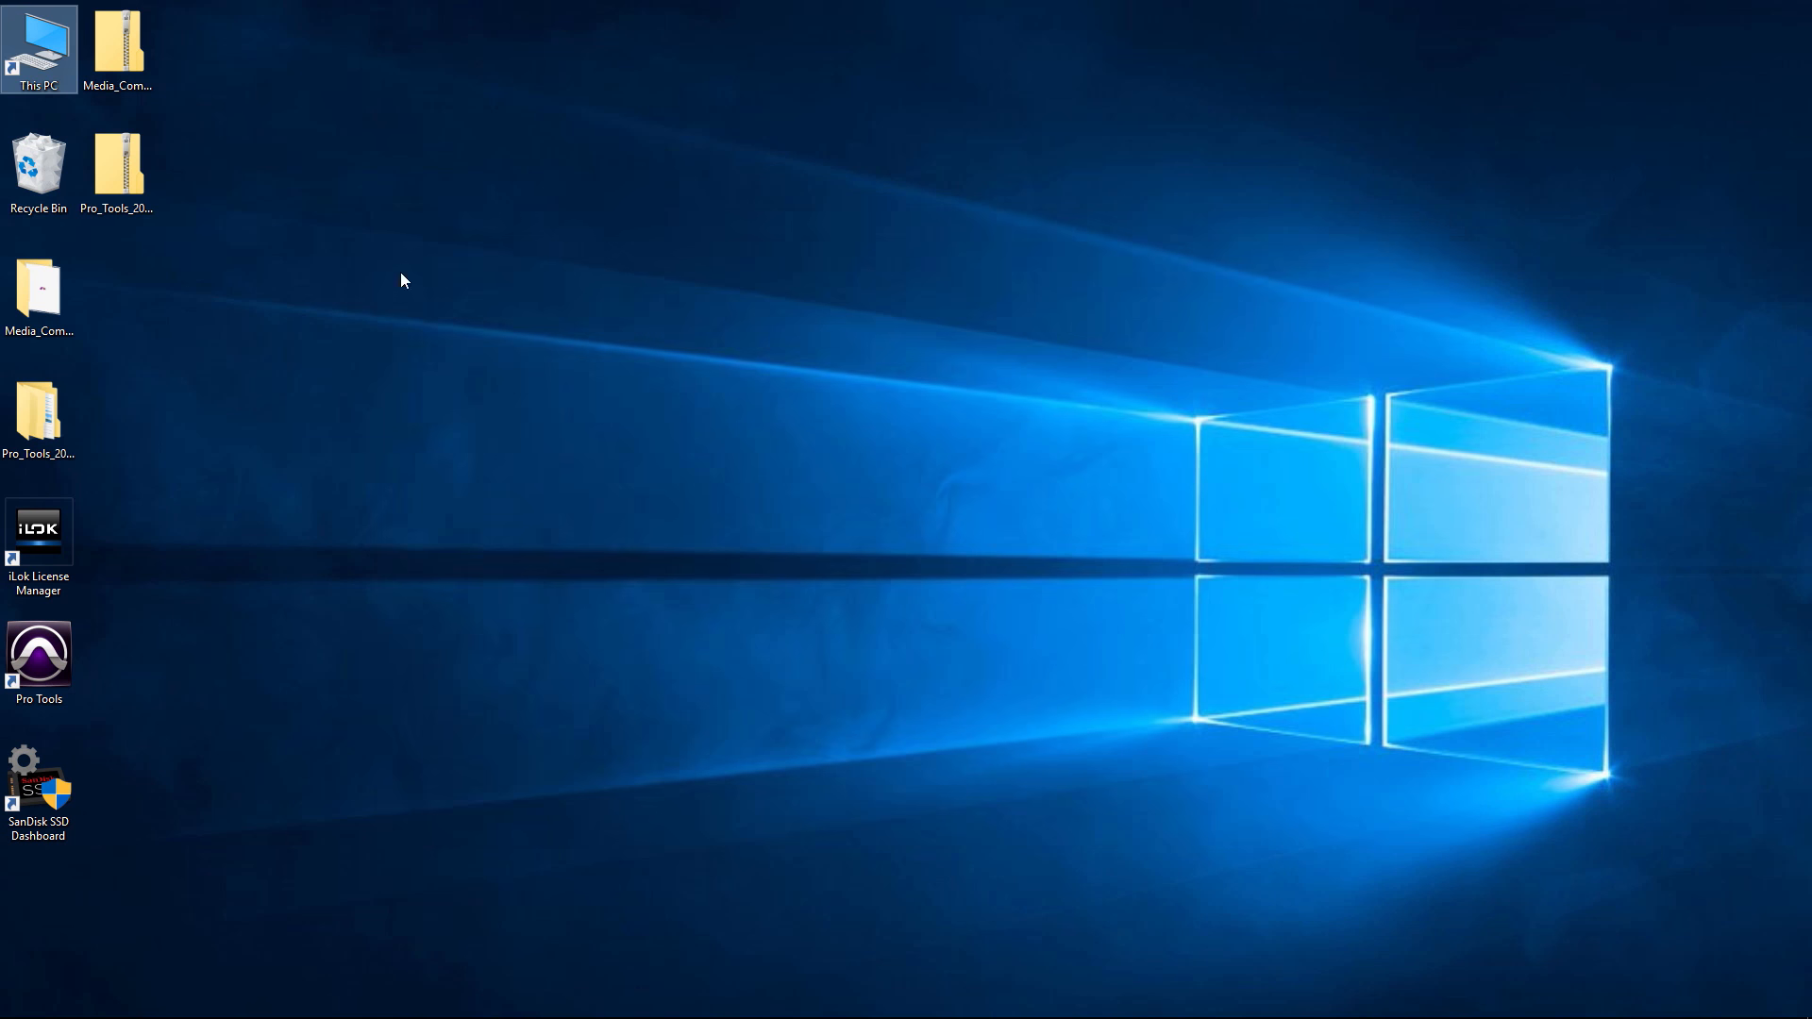
# In This PC, check New Harddrive (F:) is empty and return to the drive list
pyautogui.doubleClick(38, 47)
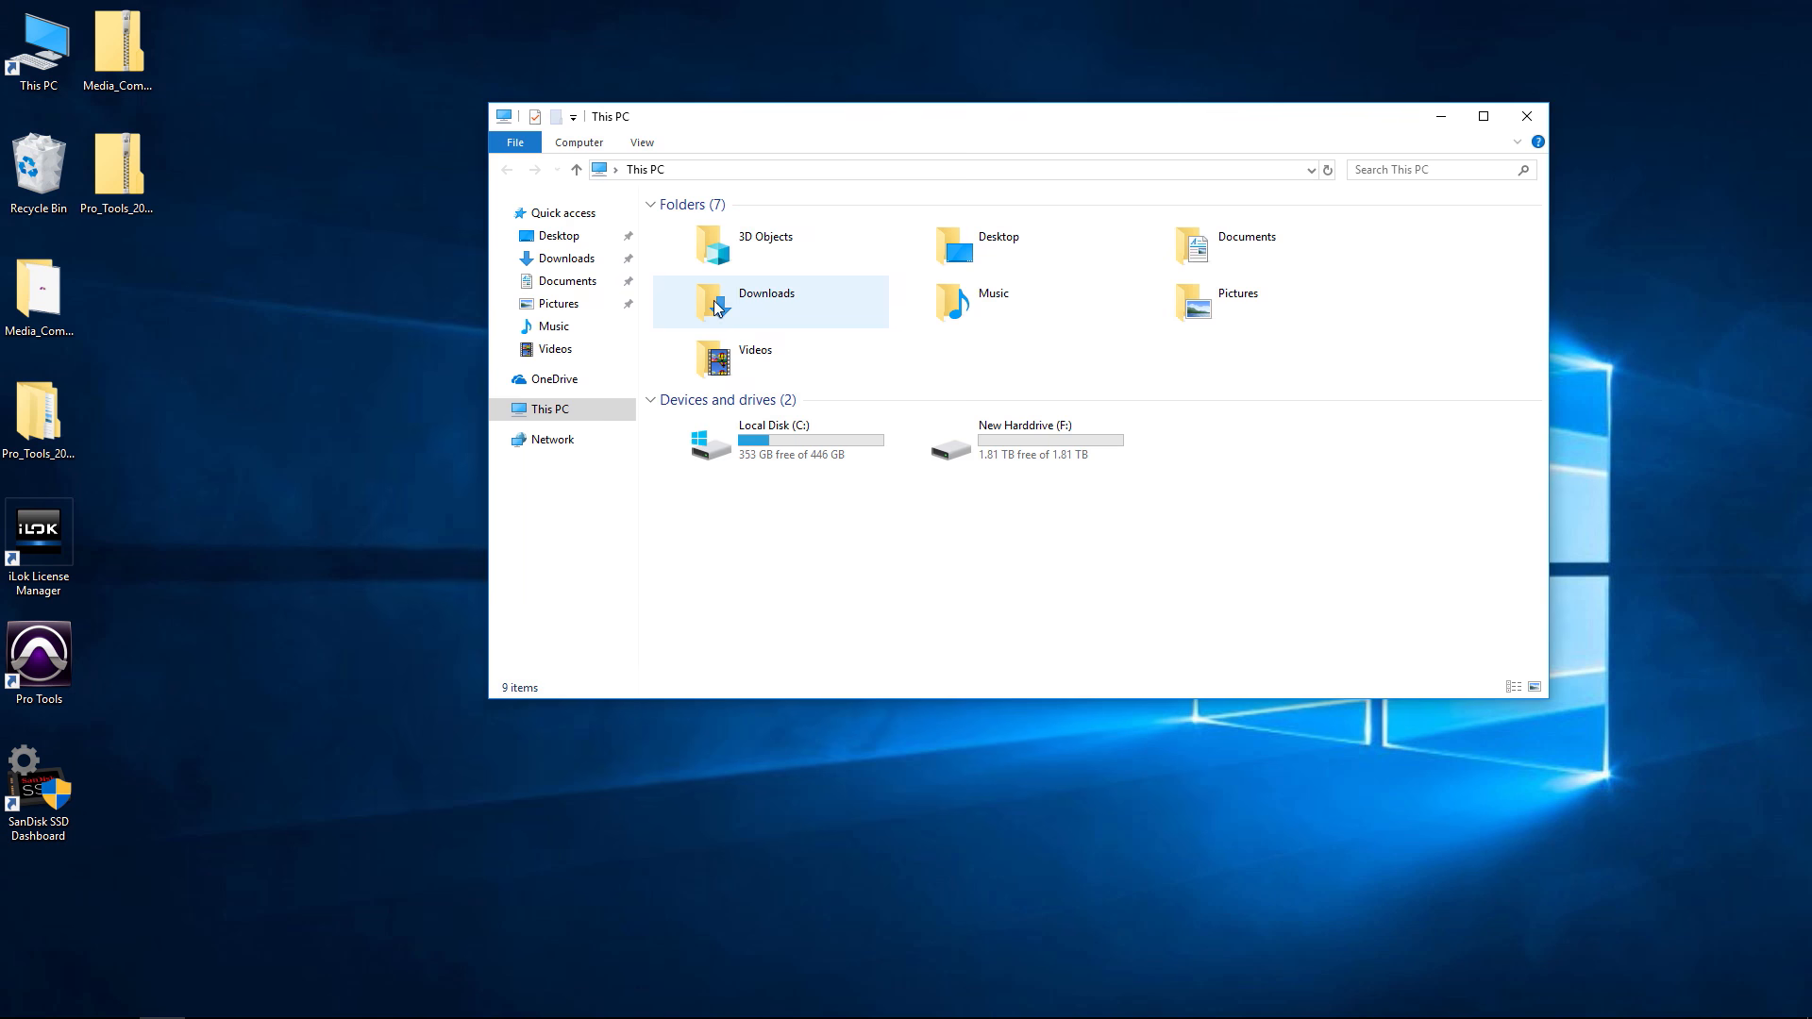
pyautogui.moveTo(1049, 441)
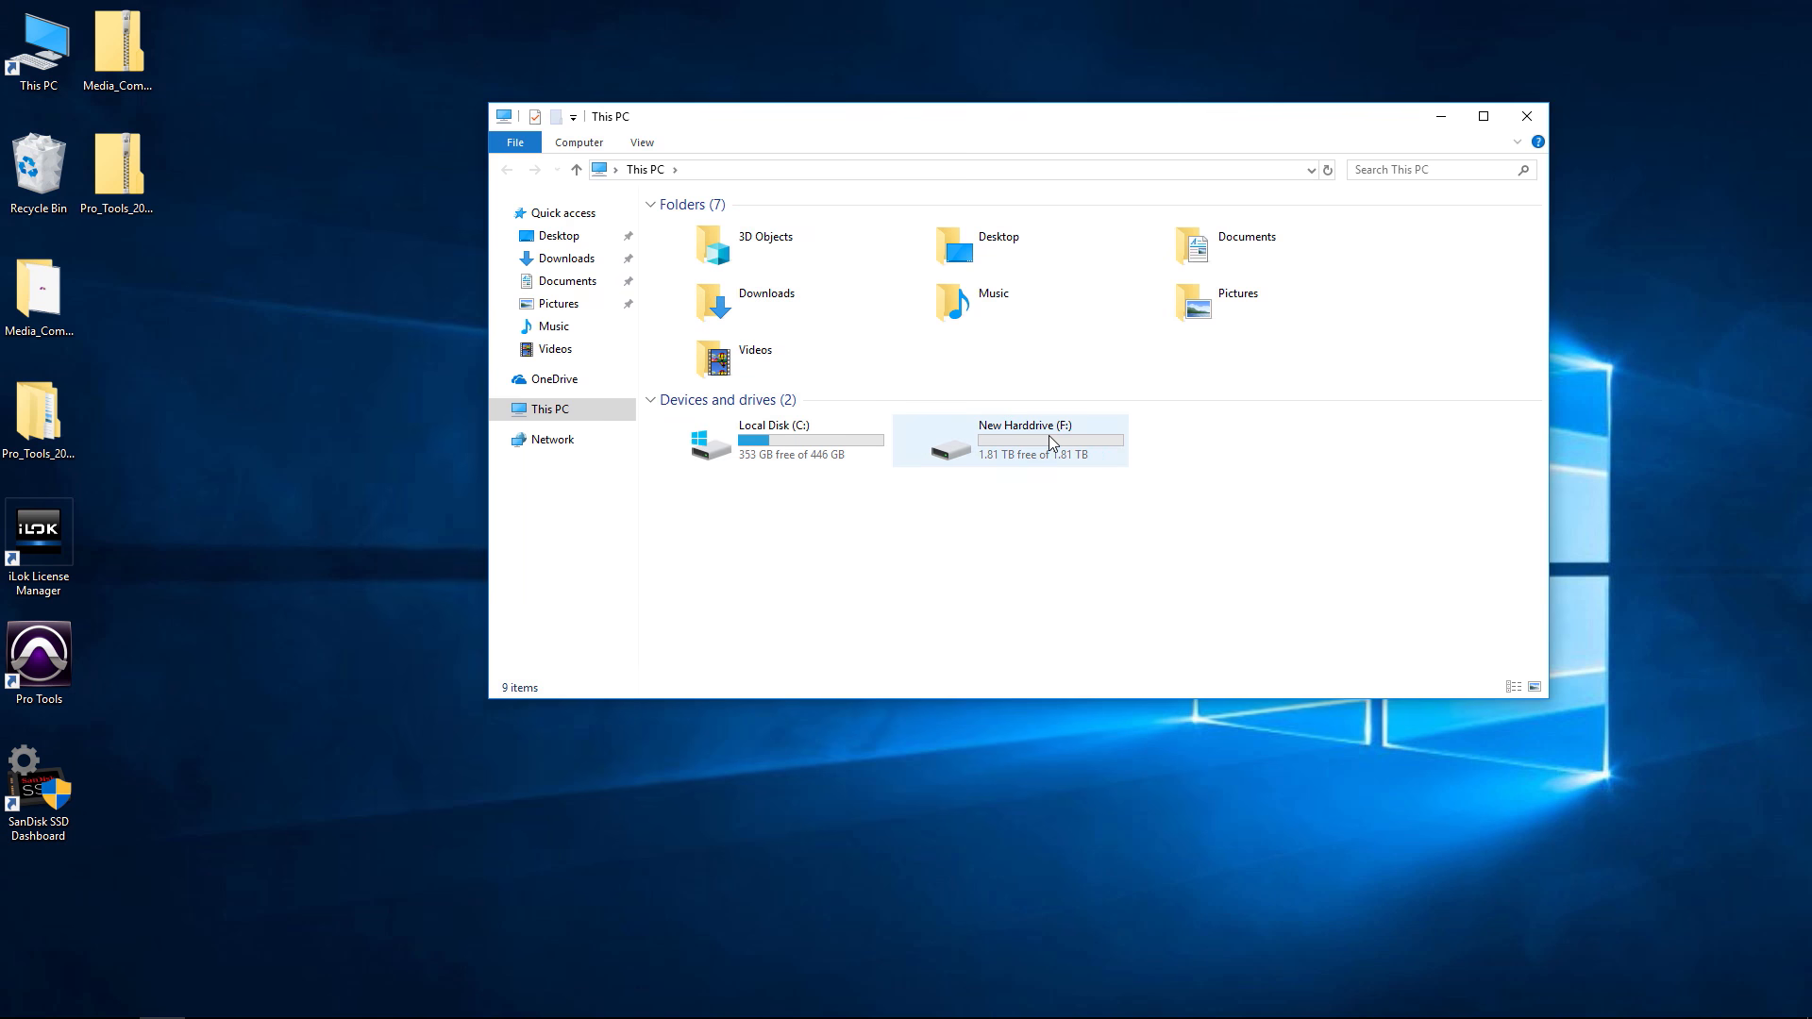
pyautogui.doubleClick(1008, 441)
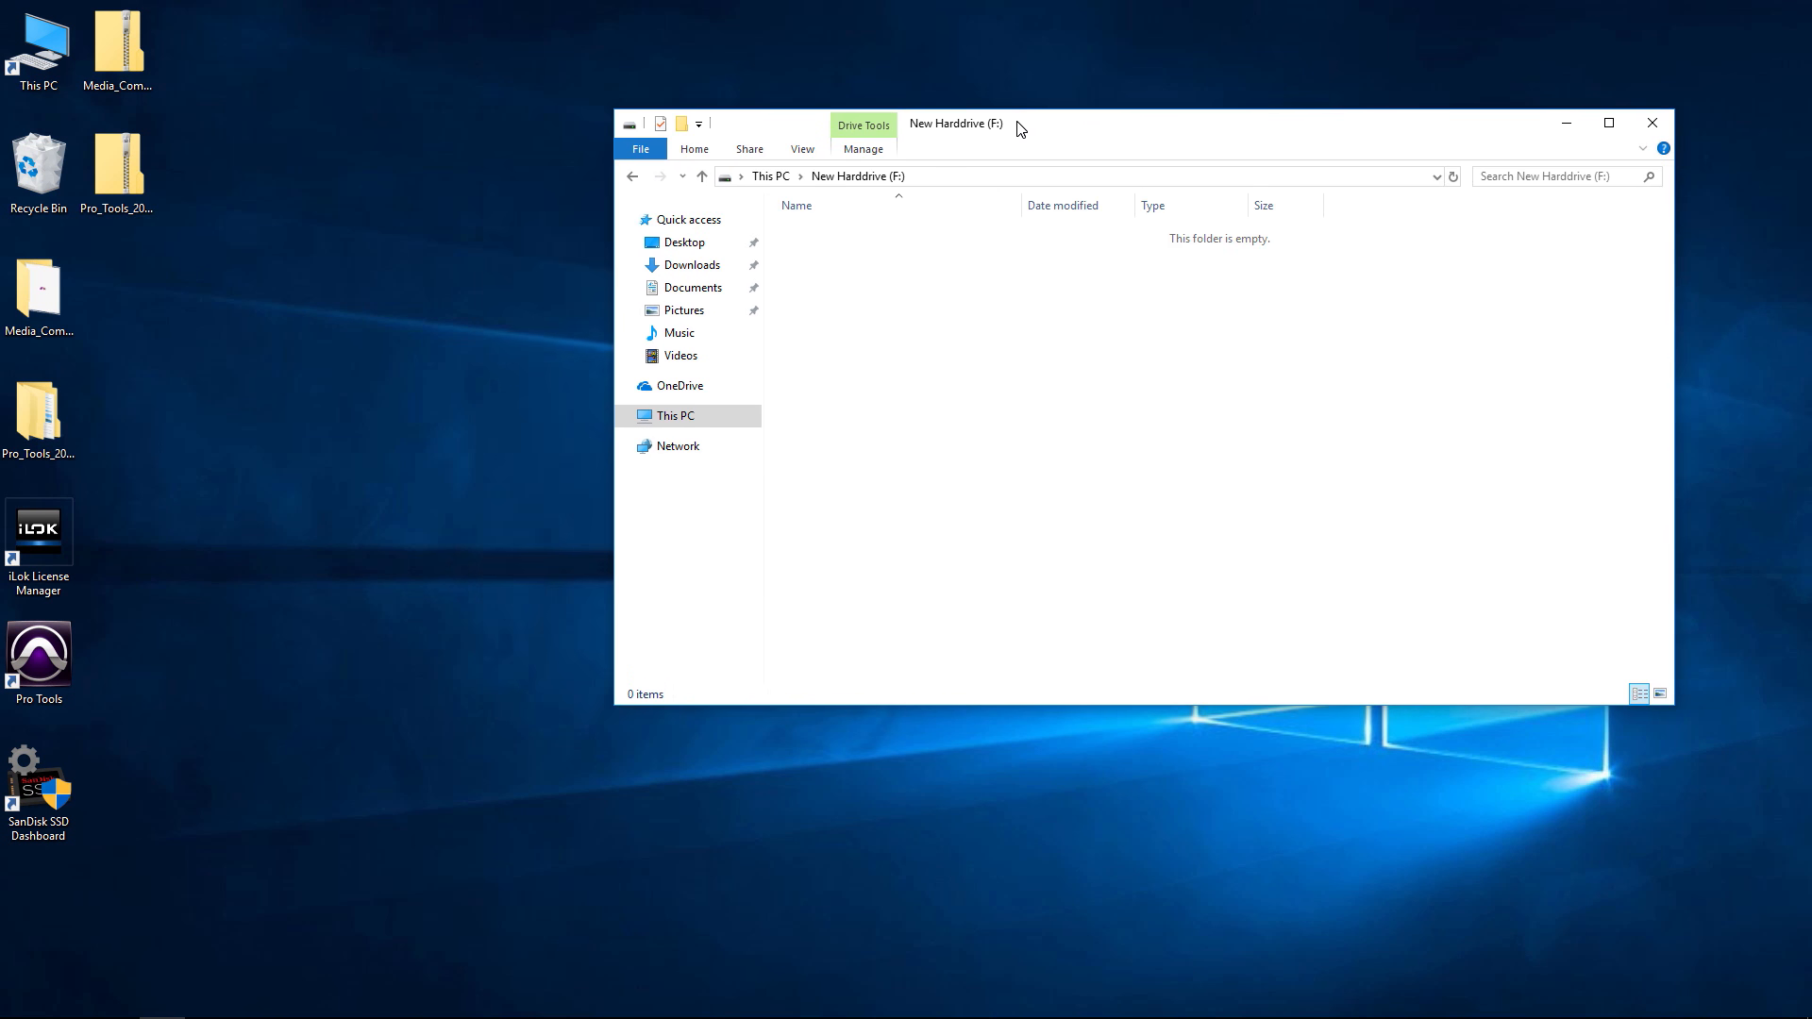
pyautogui.click(770, 176)
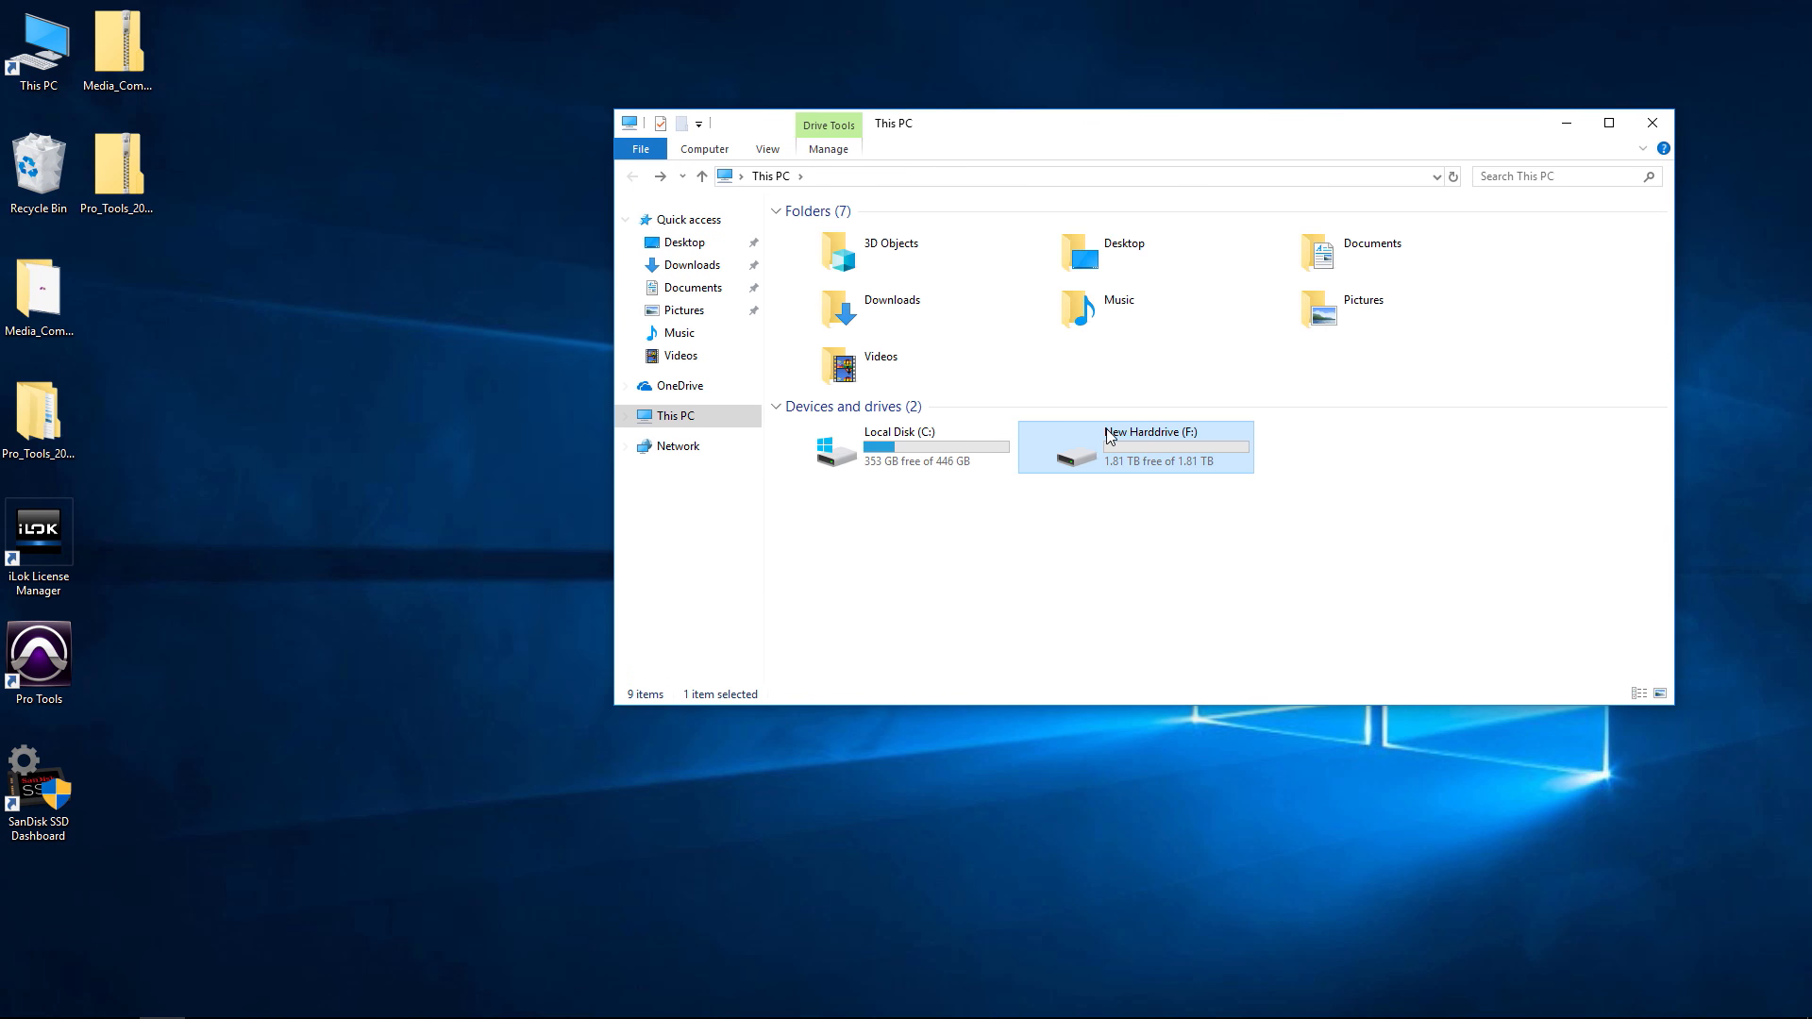
# Rename the drive to Recording and verify Recording (F:) is empty
pyautogui.rightClick(1110, 438)
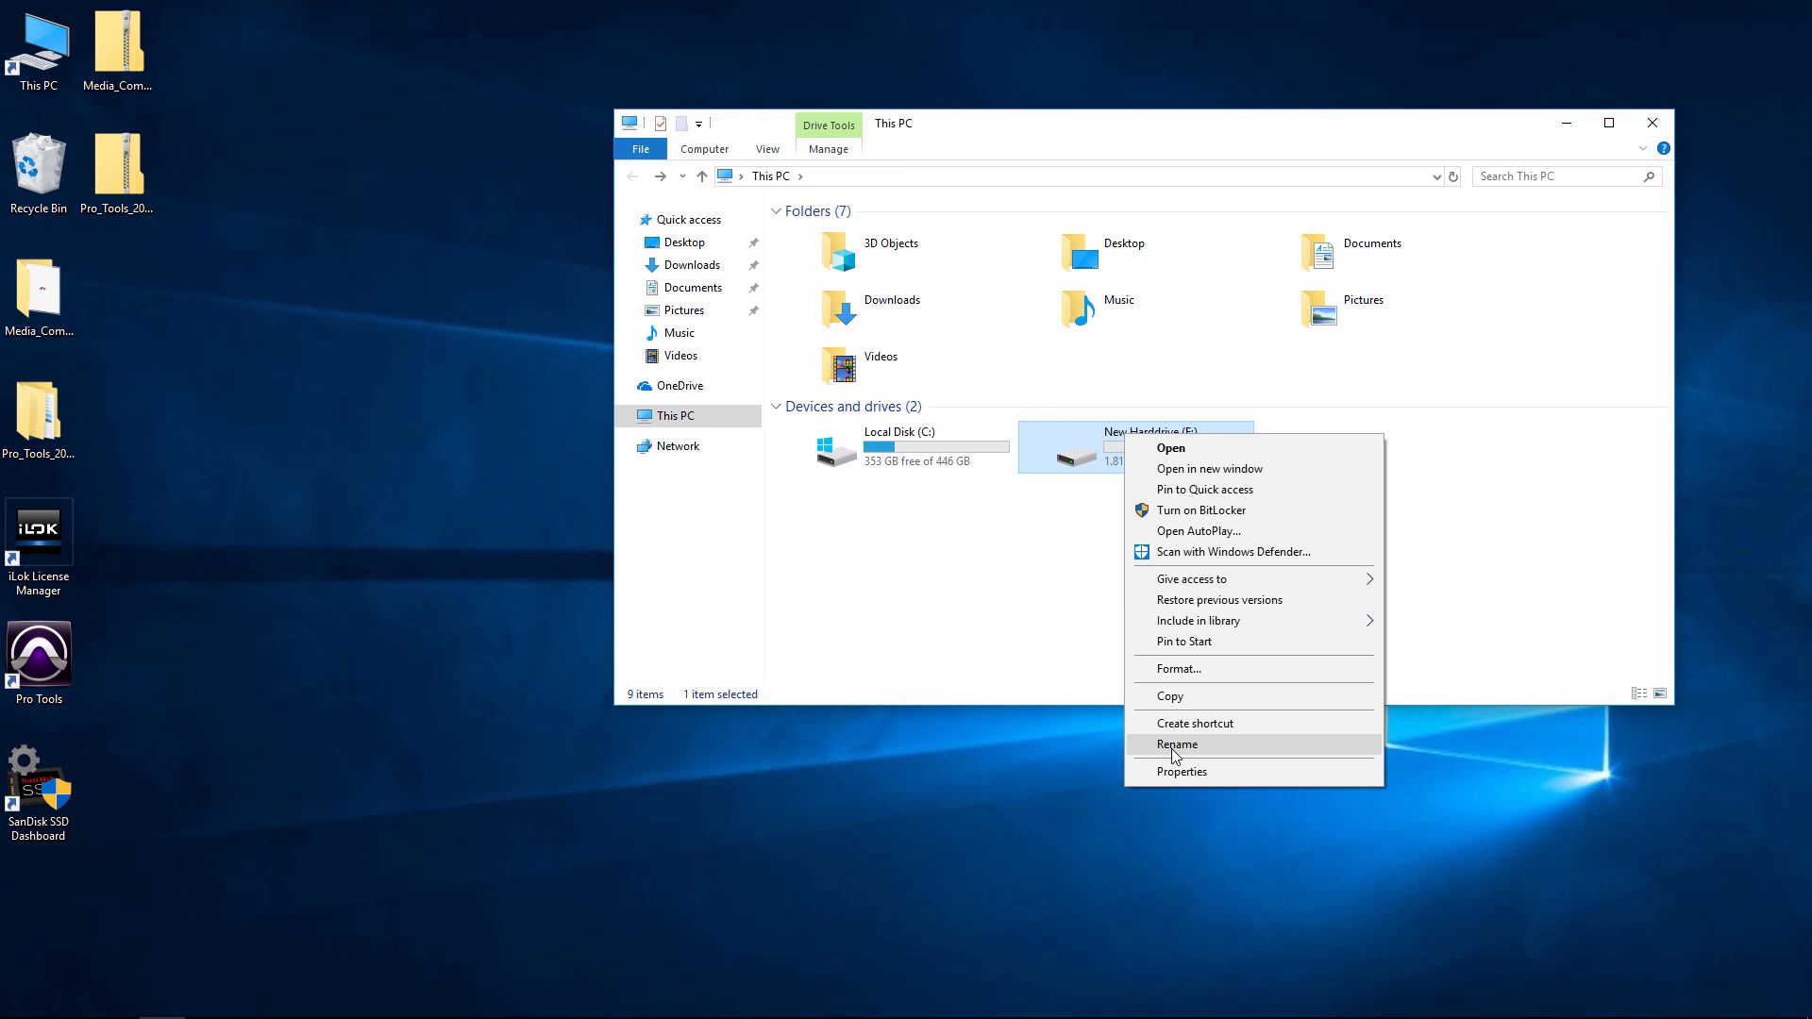
pyautogui.click(1177, 744)
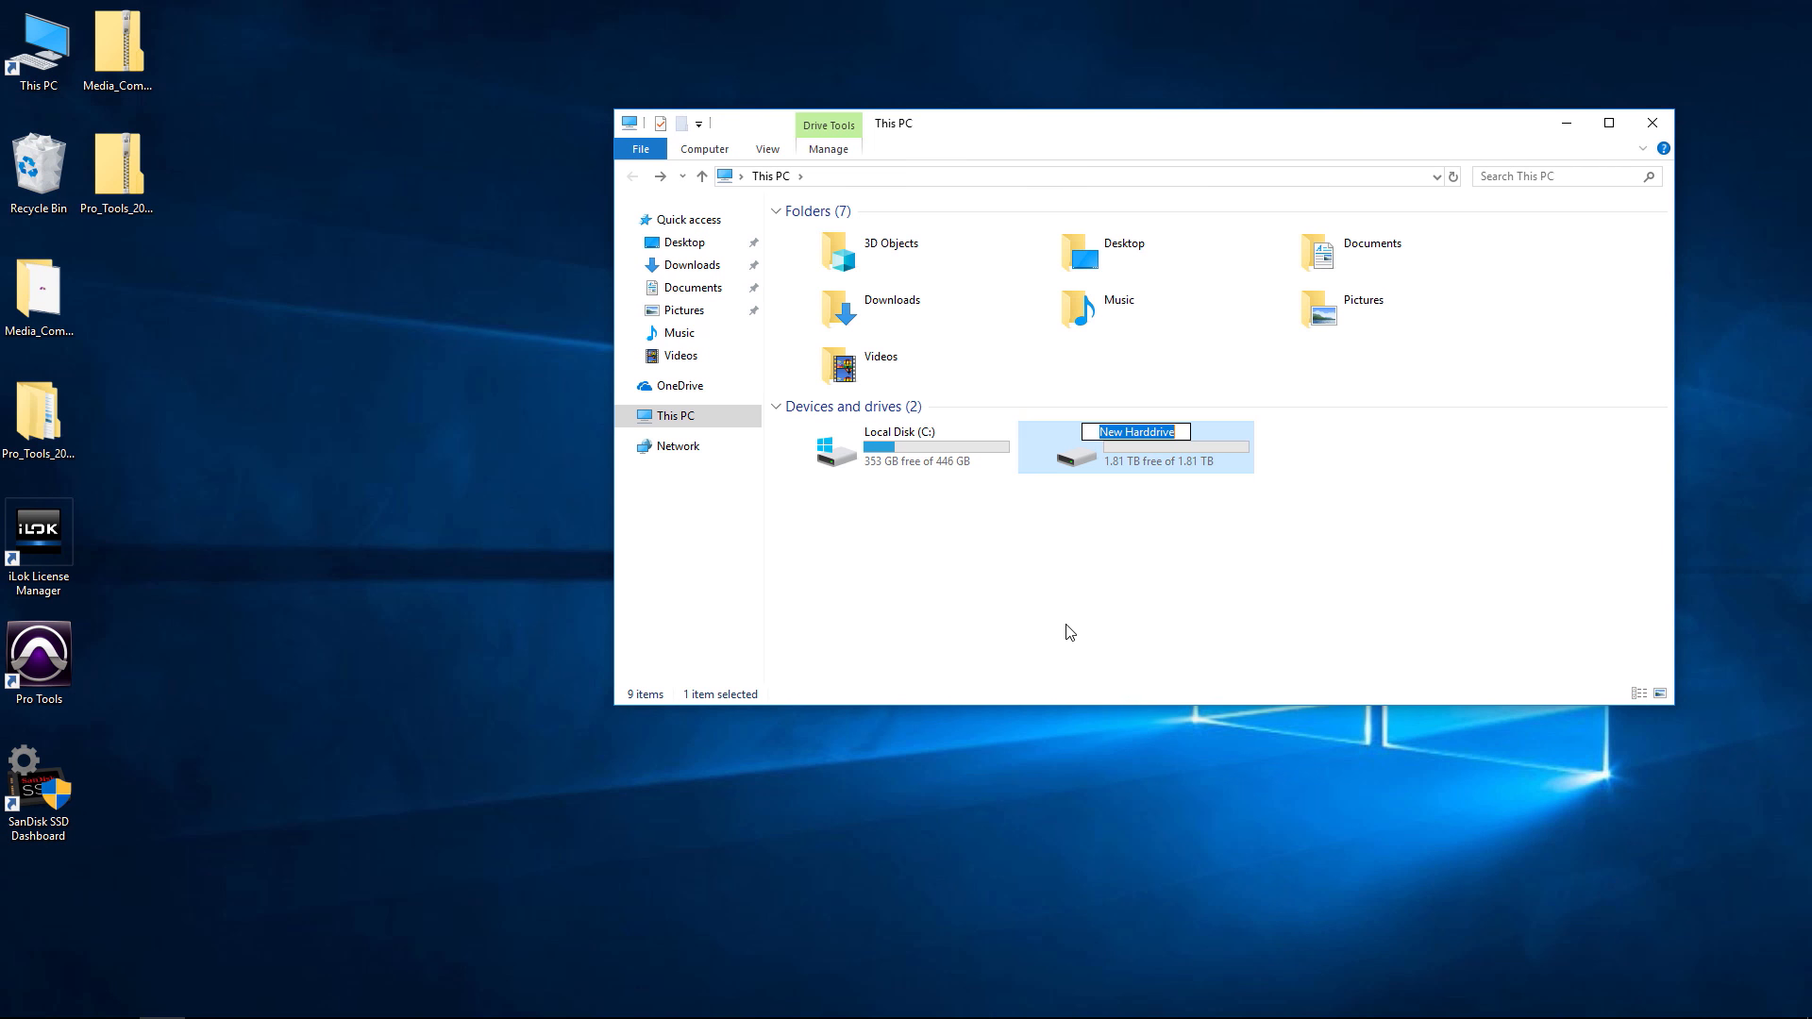
pyautogui.write('Recording (F:')
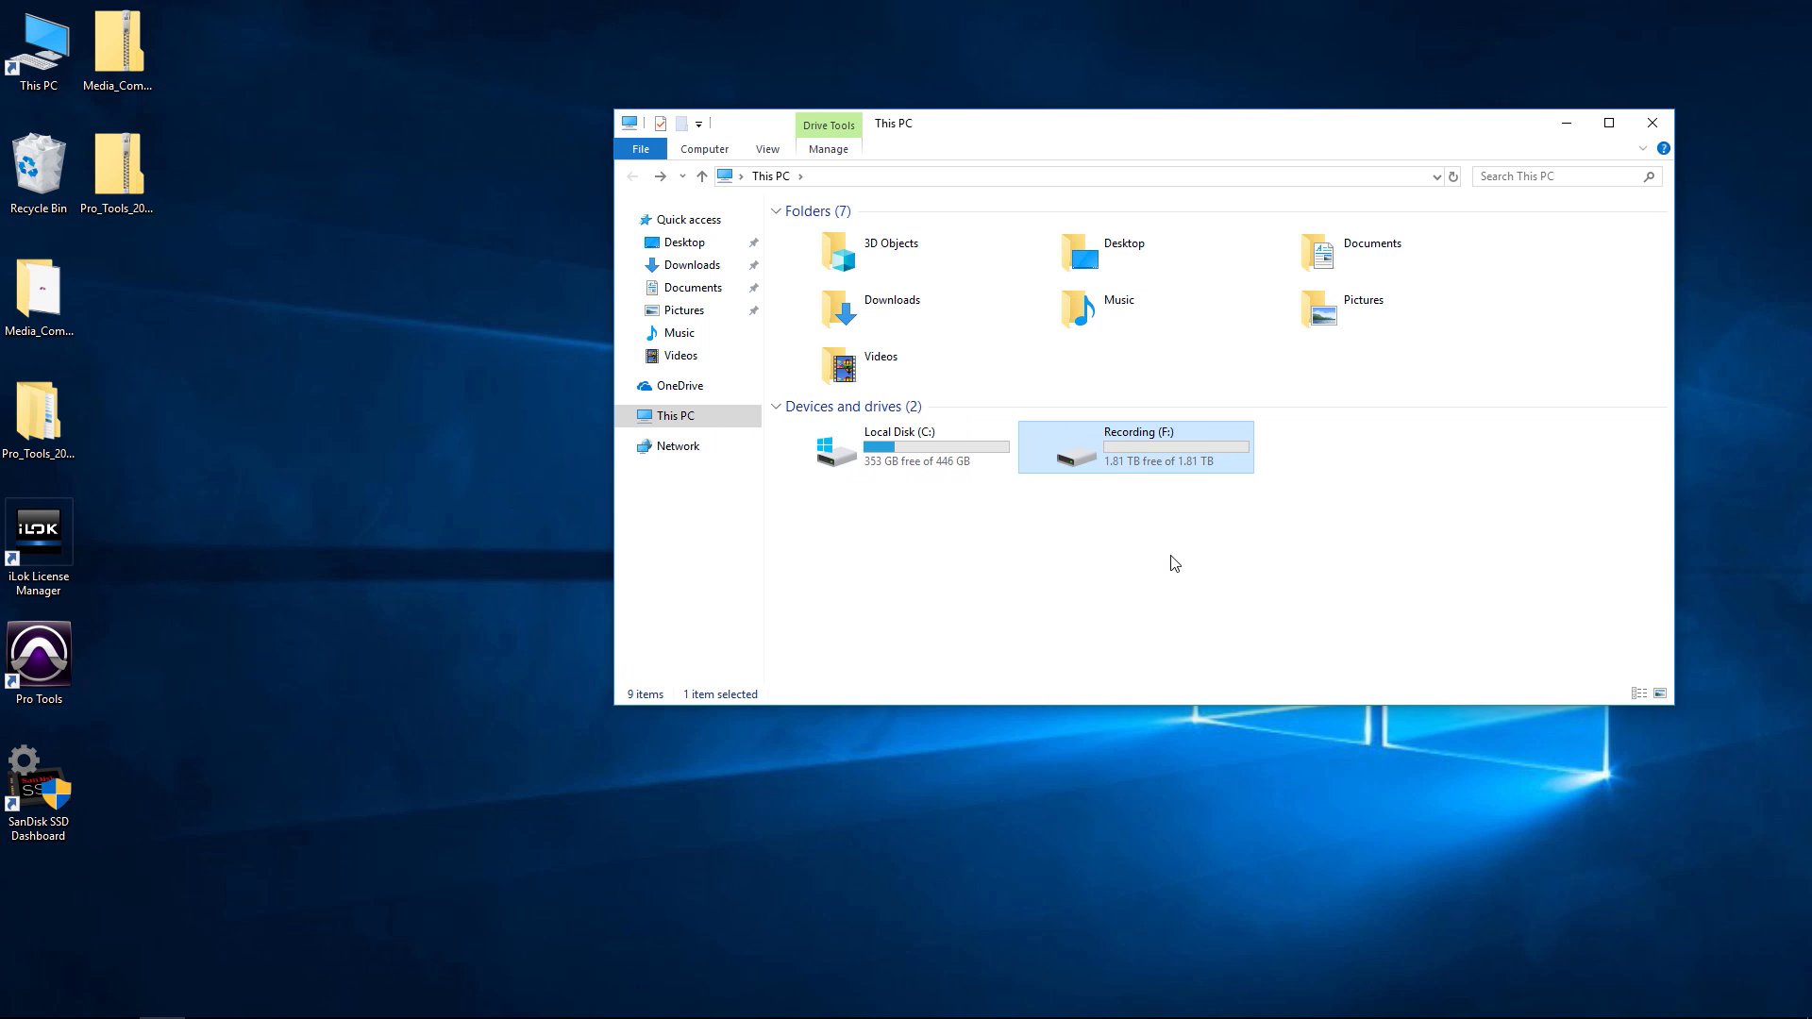
pyautogui.moveTo(1095, 567)
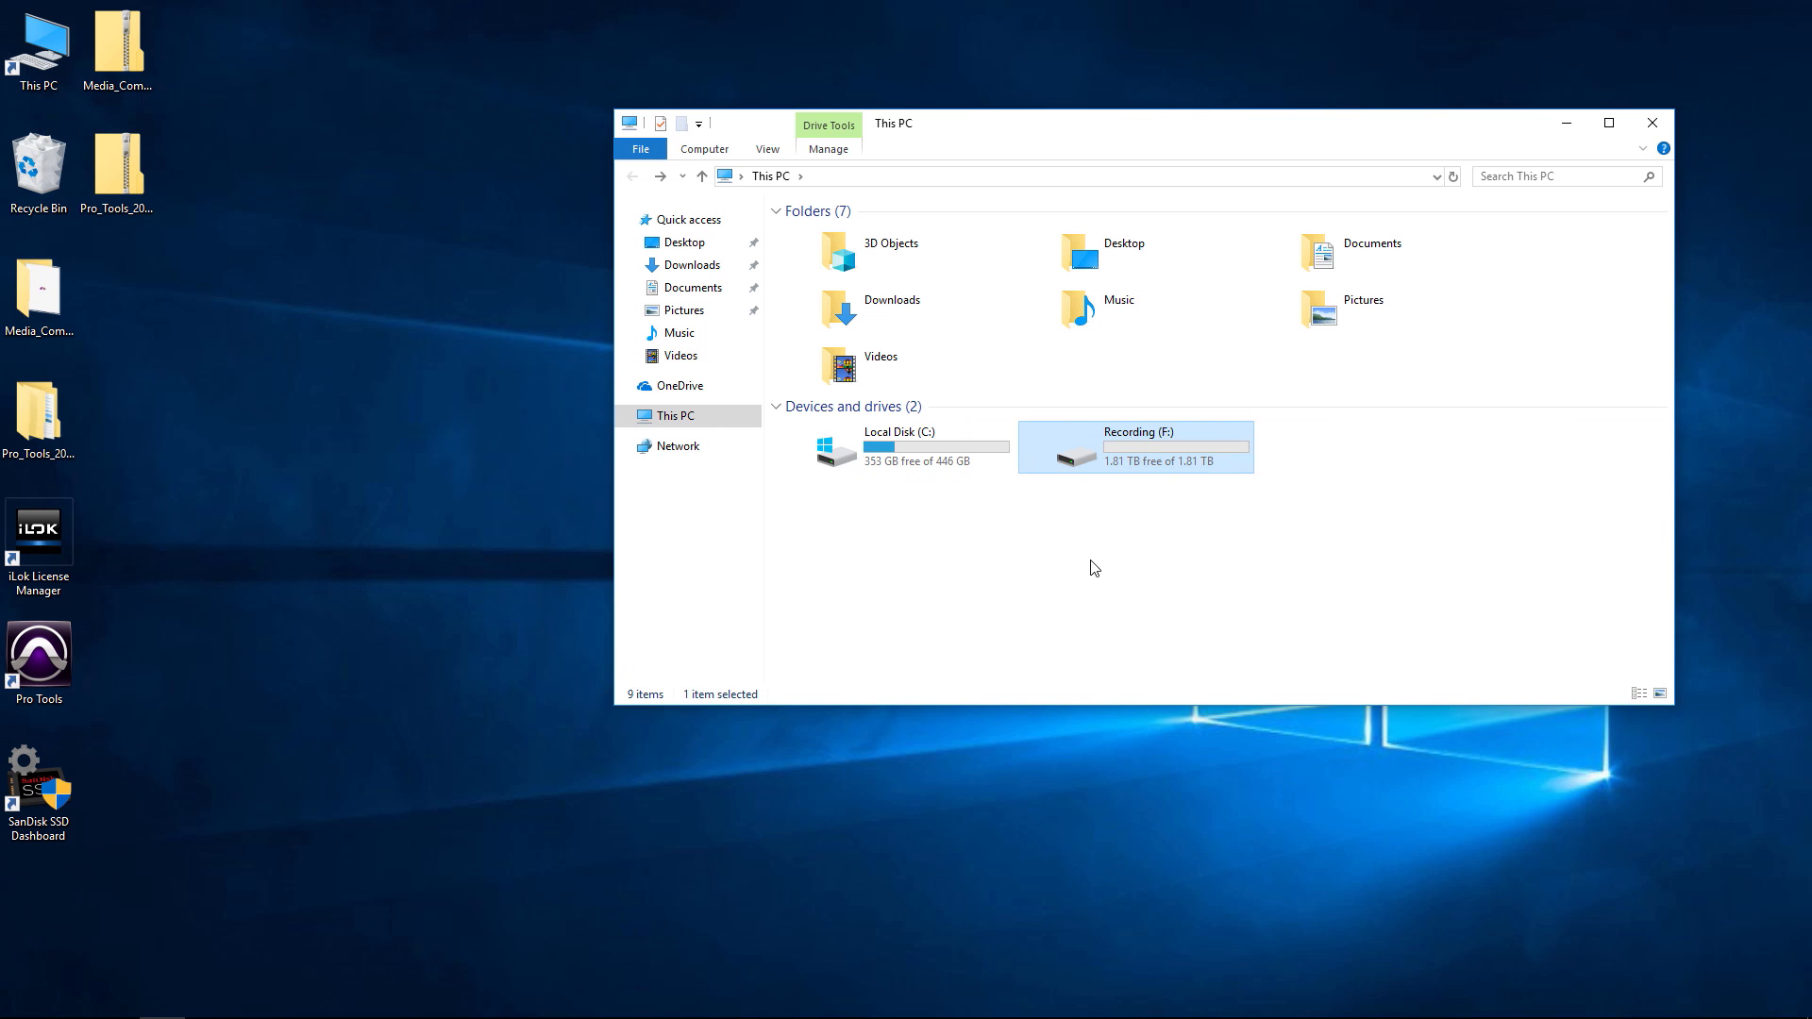
pyautogui.moveTo(1061, 602)
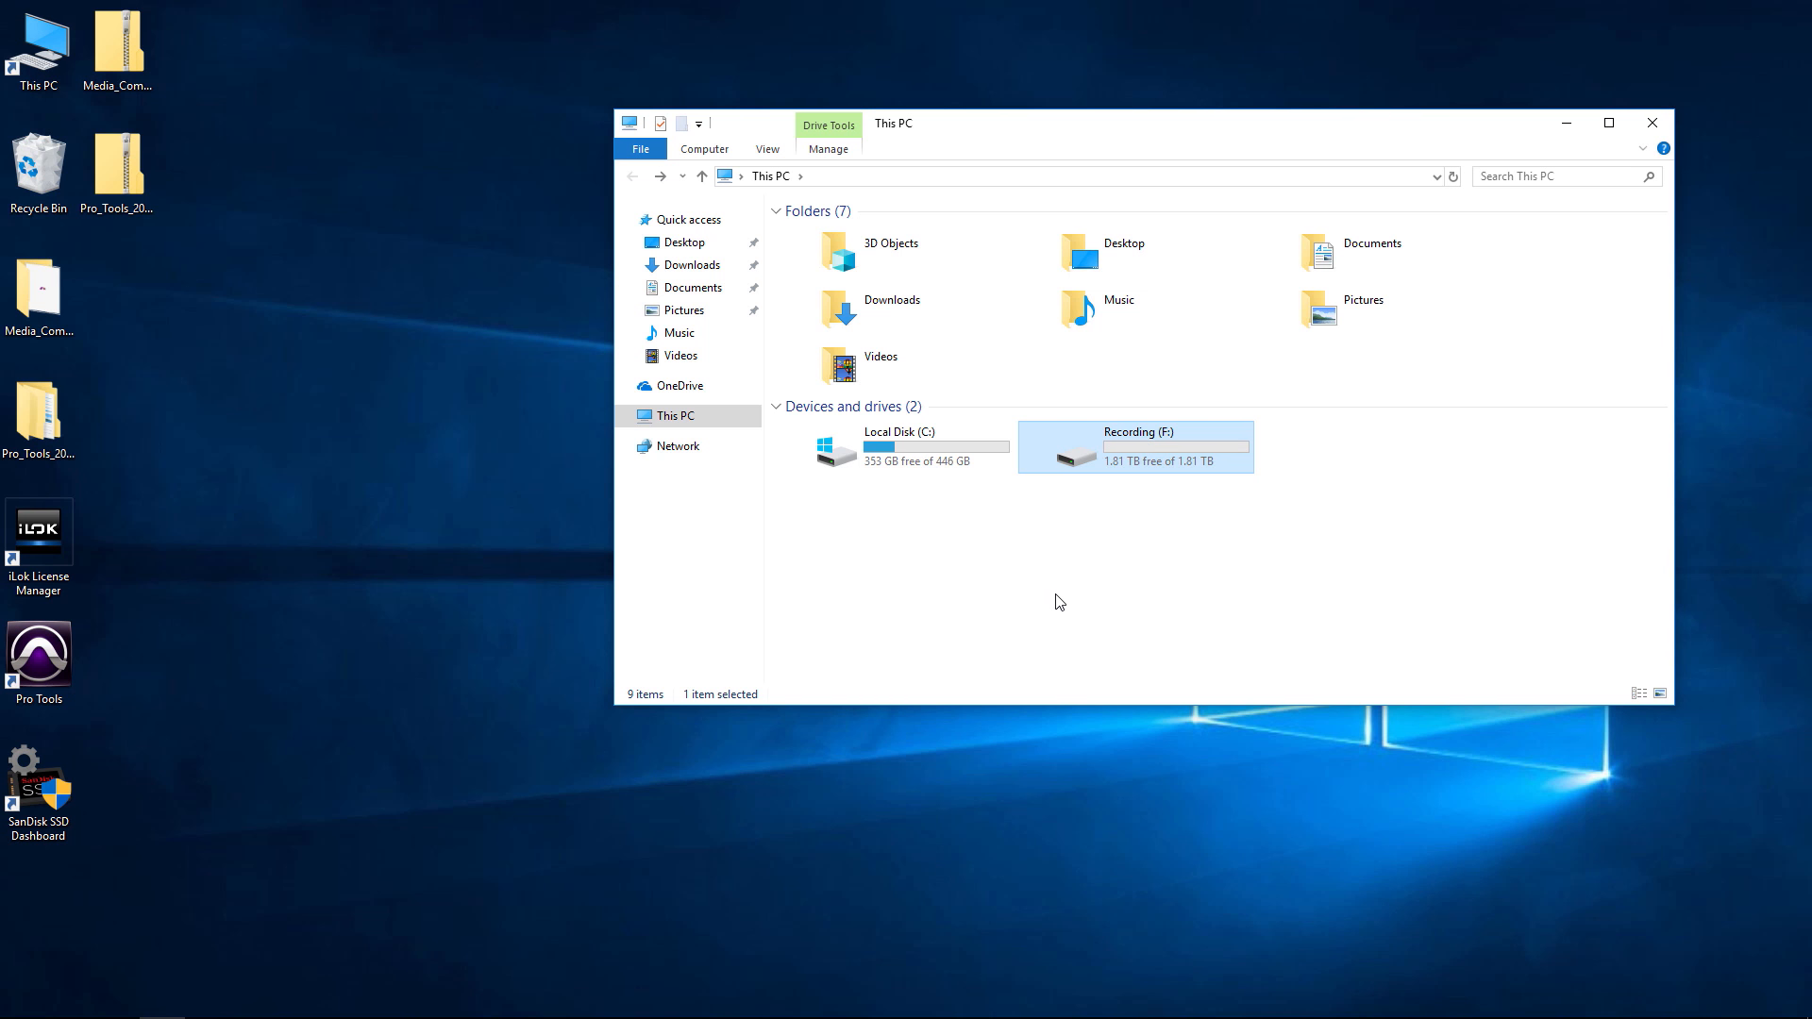
pyautogui.moveTo(1068, 599)
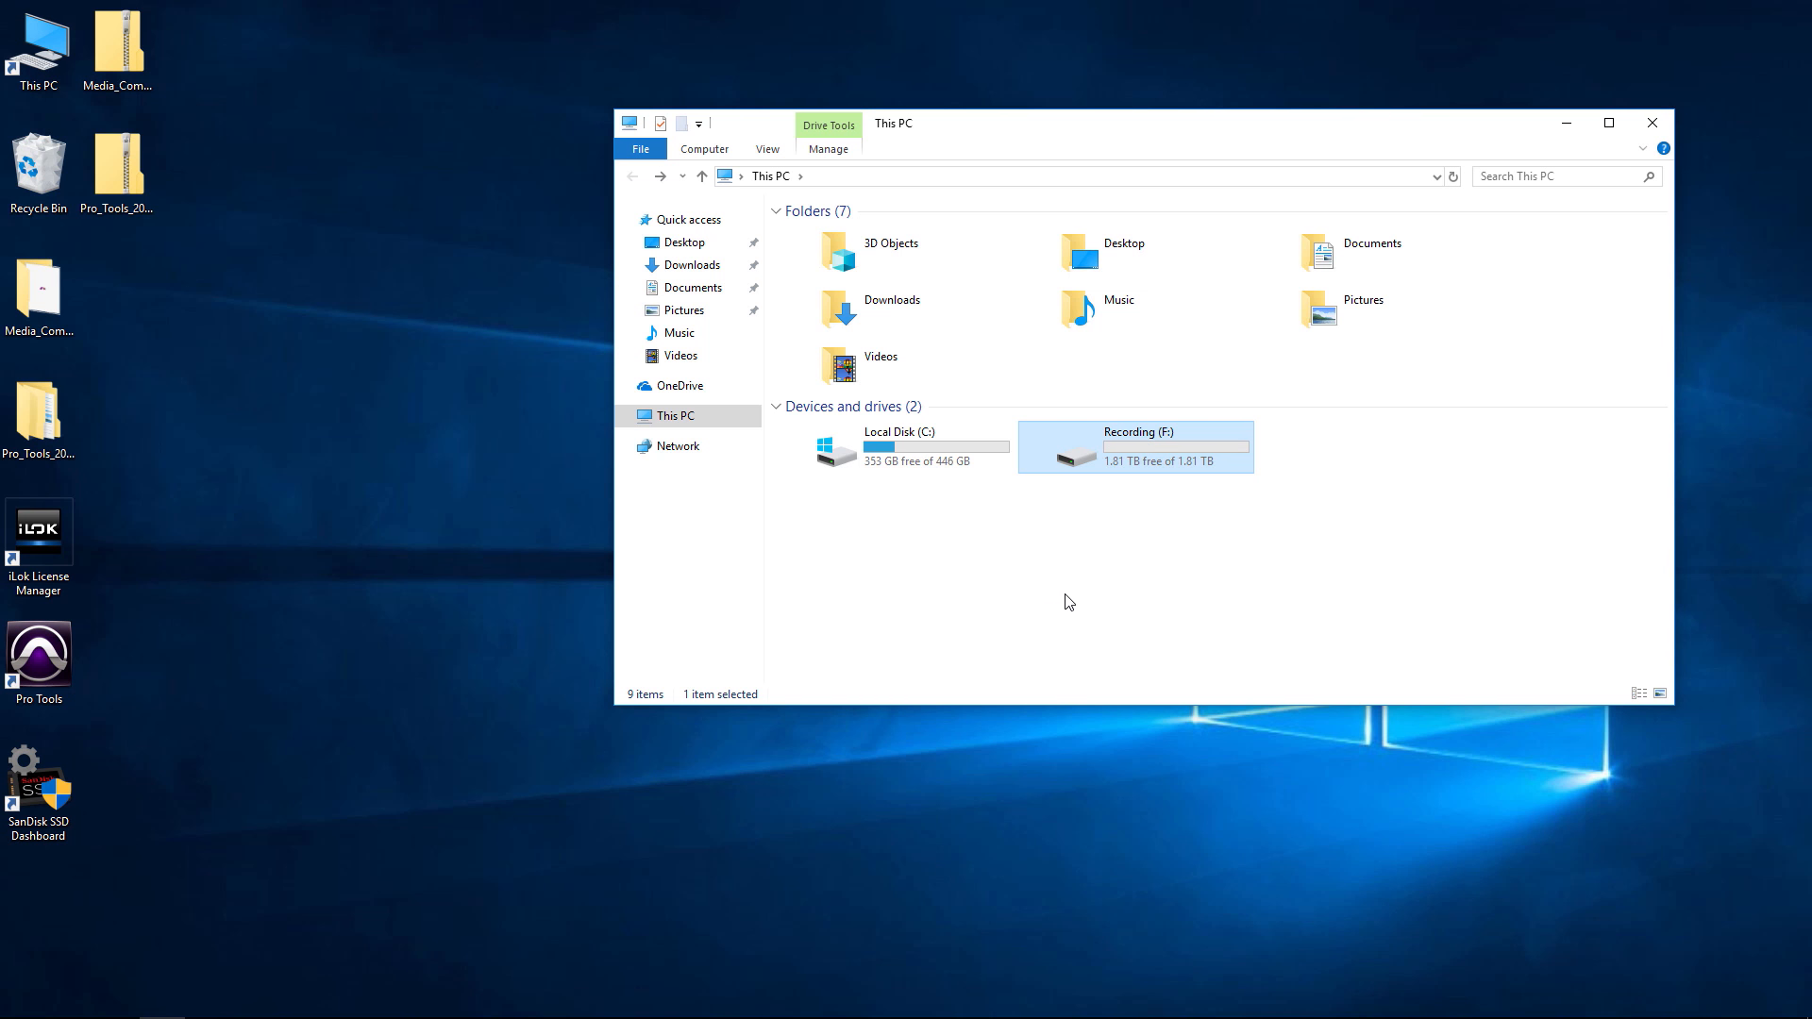
pyautogui.doubleClick(1137, 449)
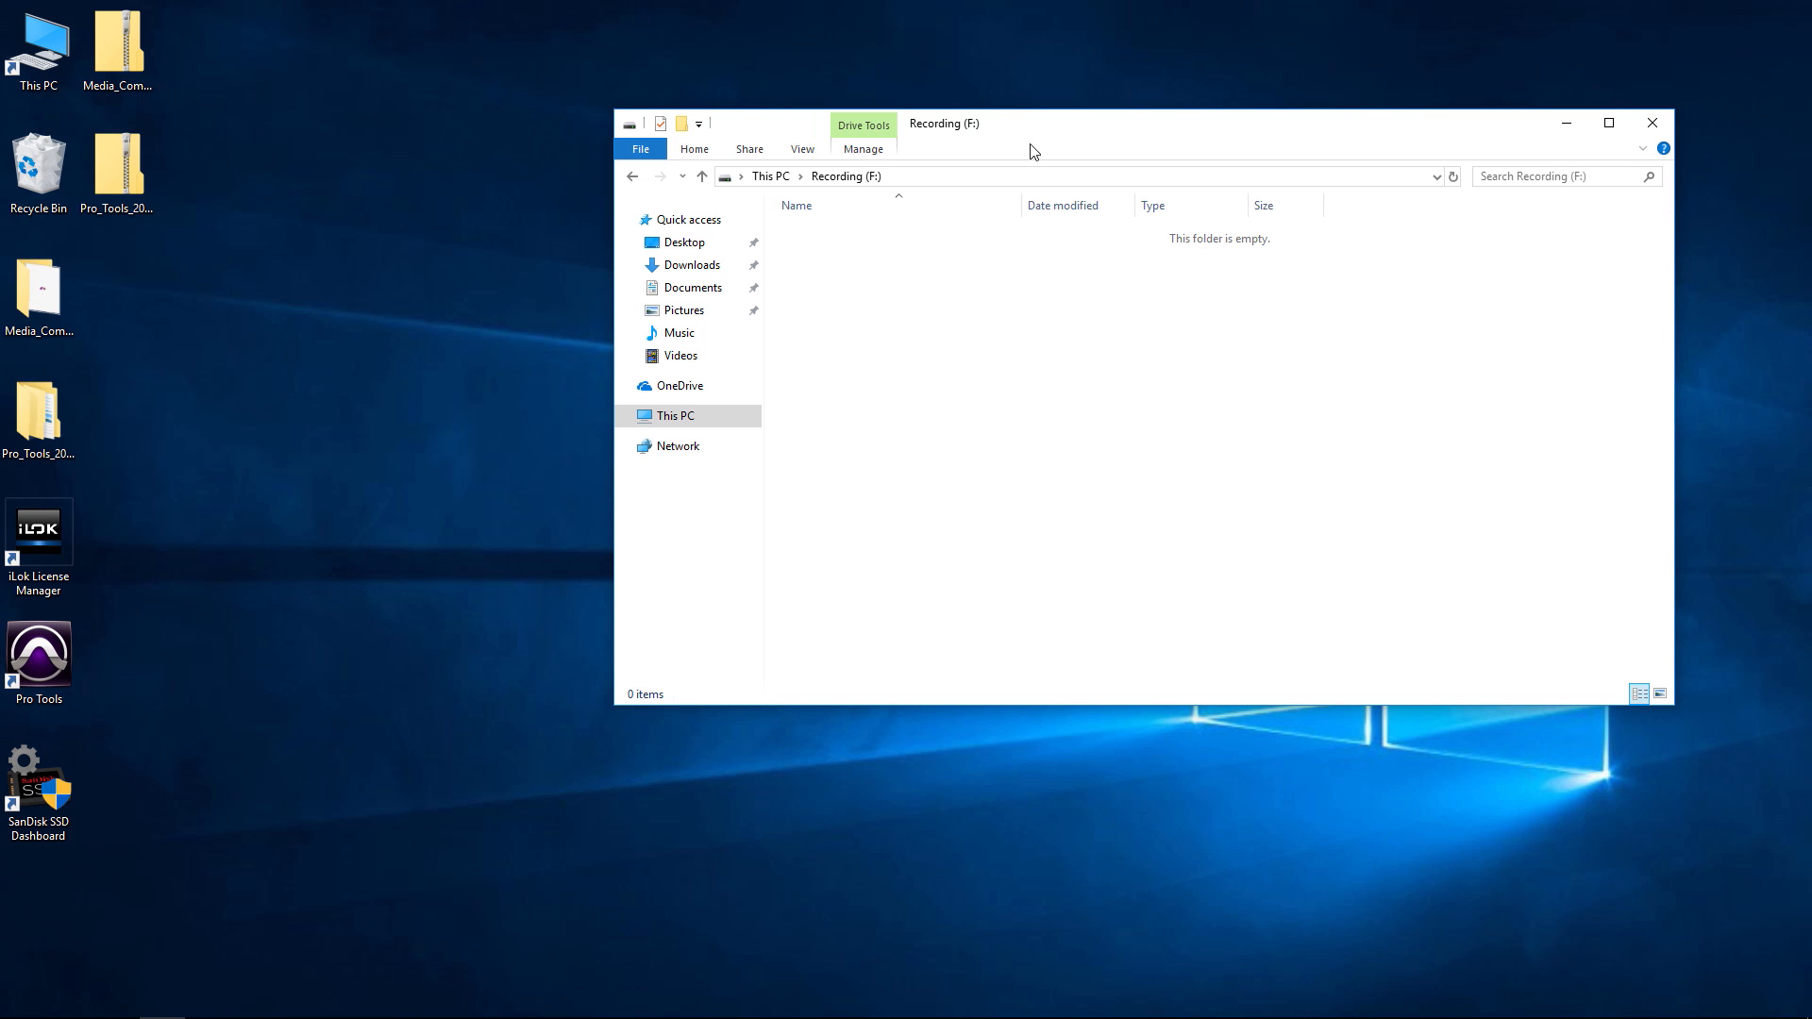